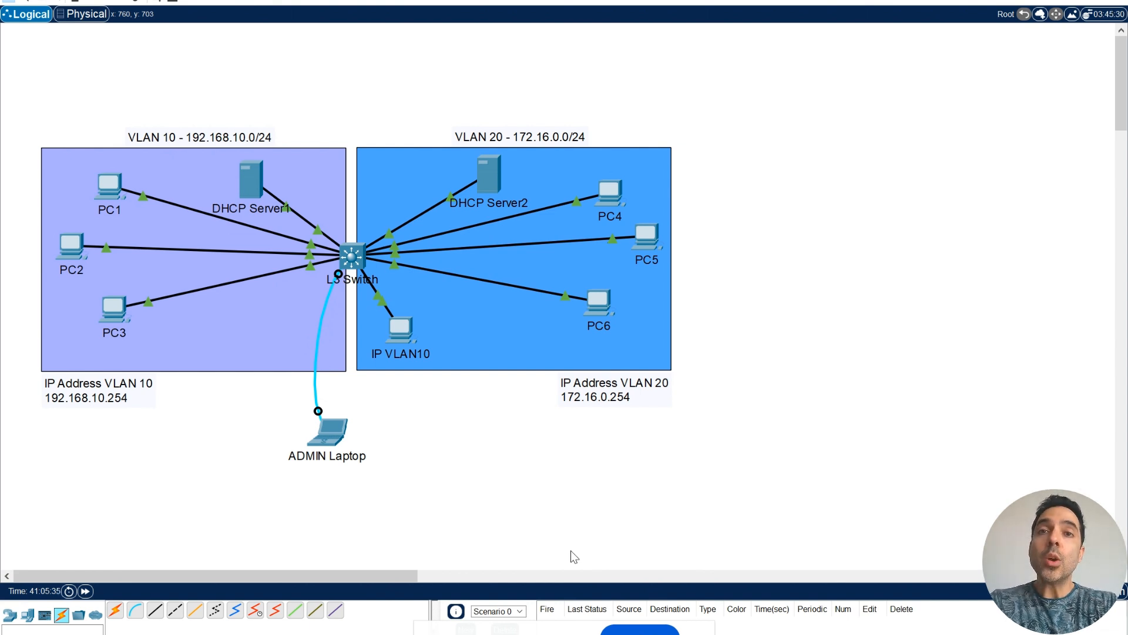
pyautogui.moveTo(621, 423)
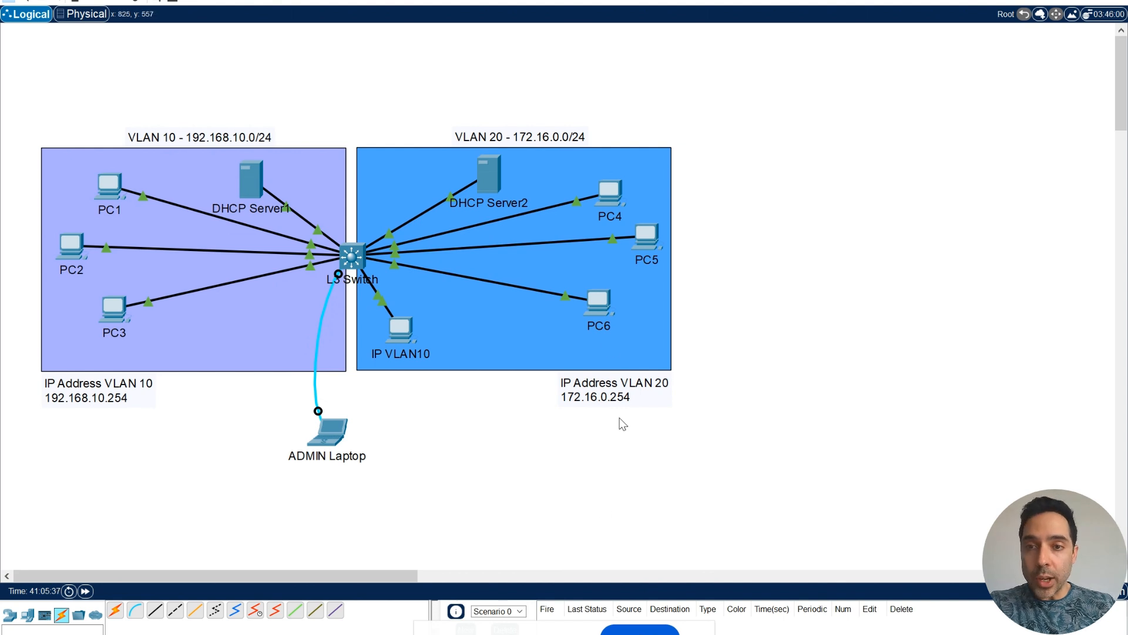
pyautogui.moveTo(349, 273)
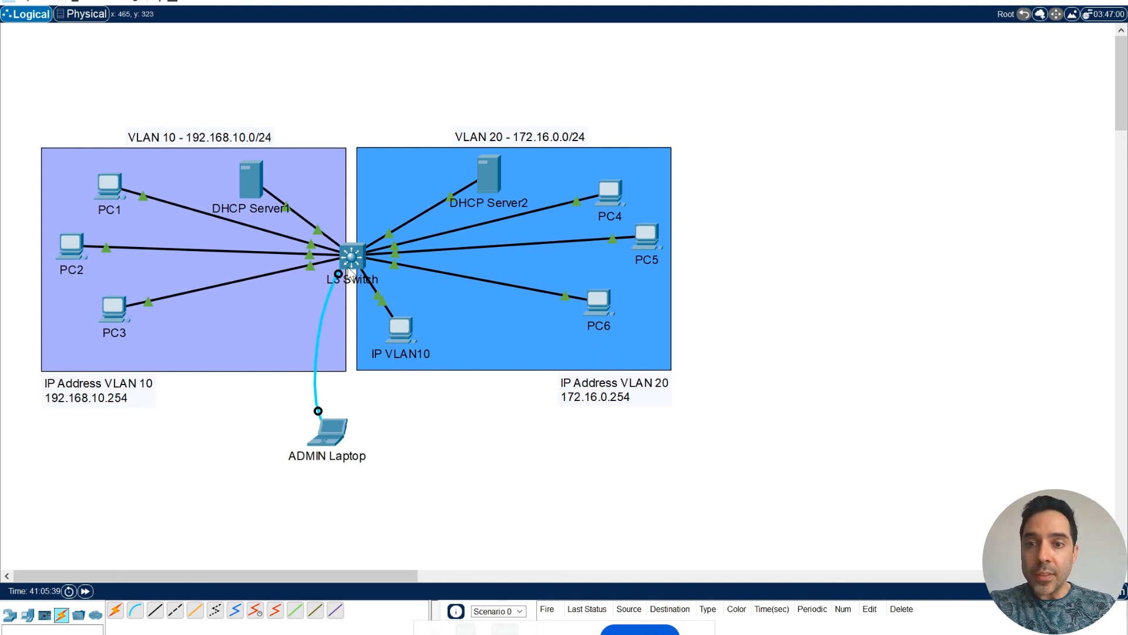
pyautogui.moveTo(144, 366)
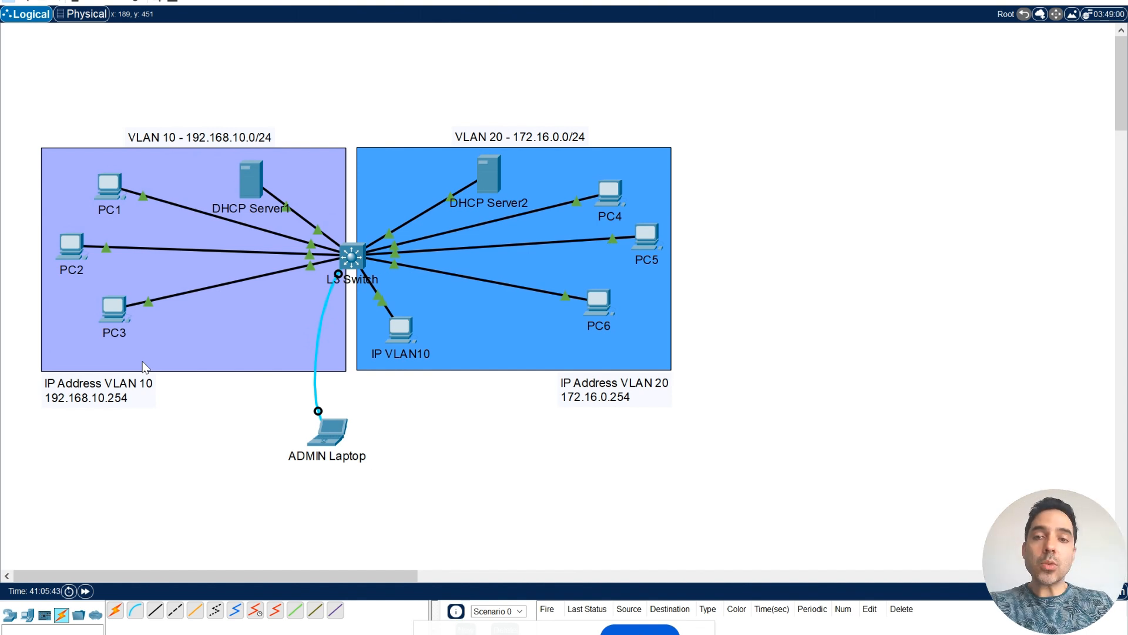
pyautogui.moveTo(117, 155)
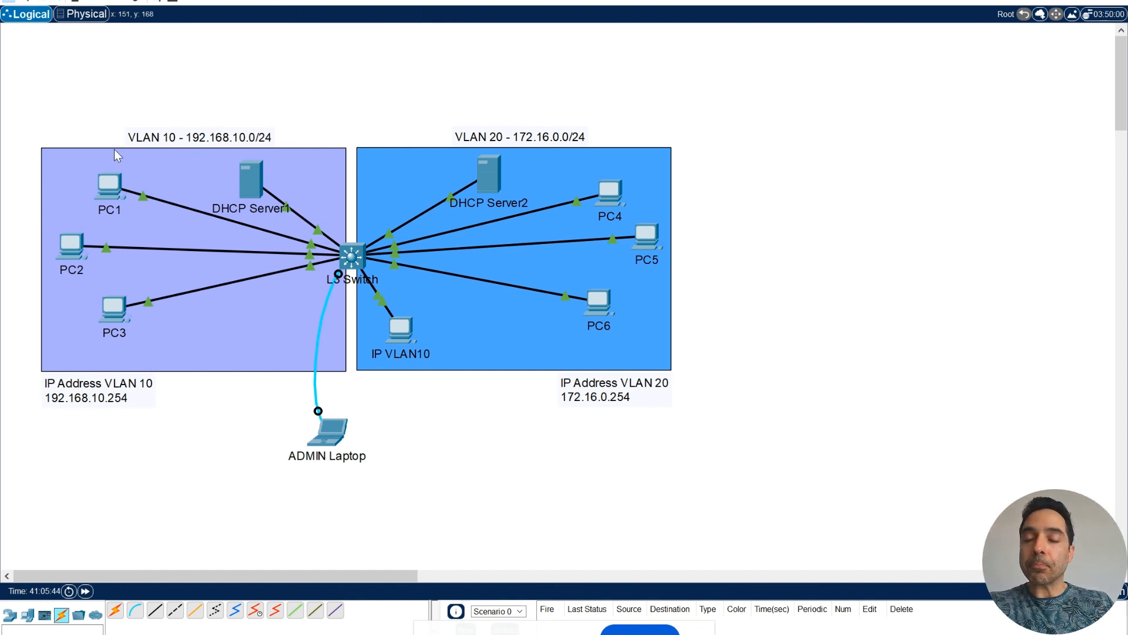
pyautogui.moveTo(109, 135)
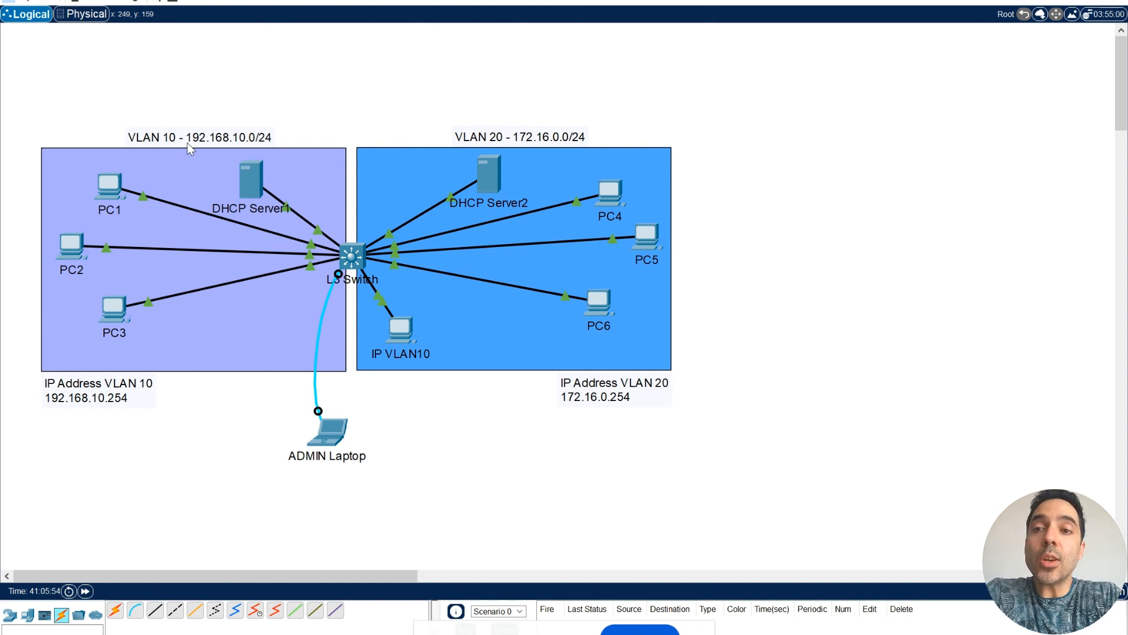
pyautogui.moveTo(288, 122)
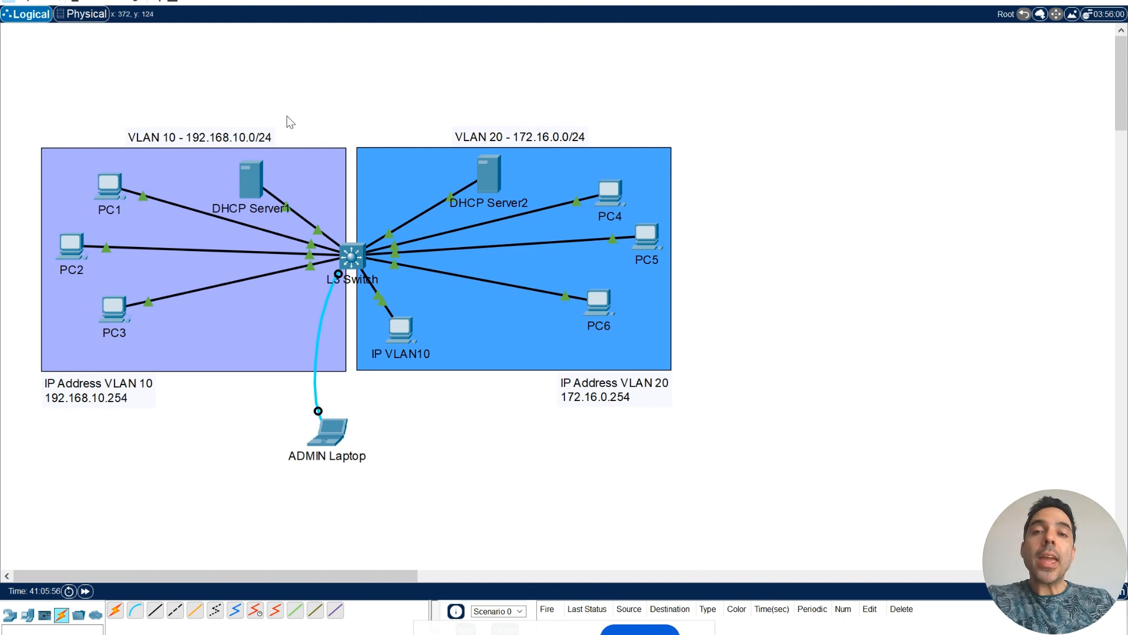
pyautogui.moveTo(384, 311)
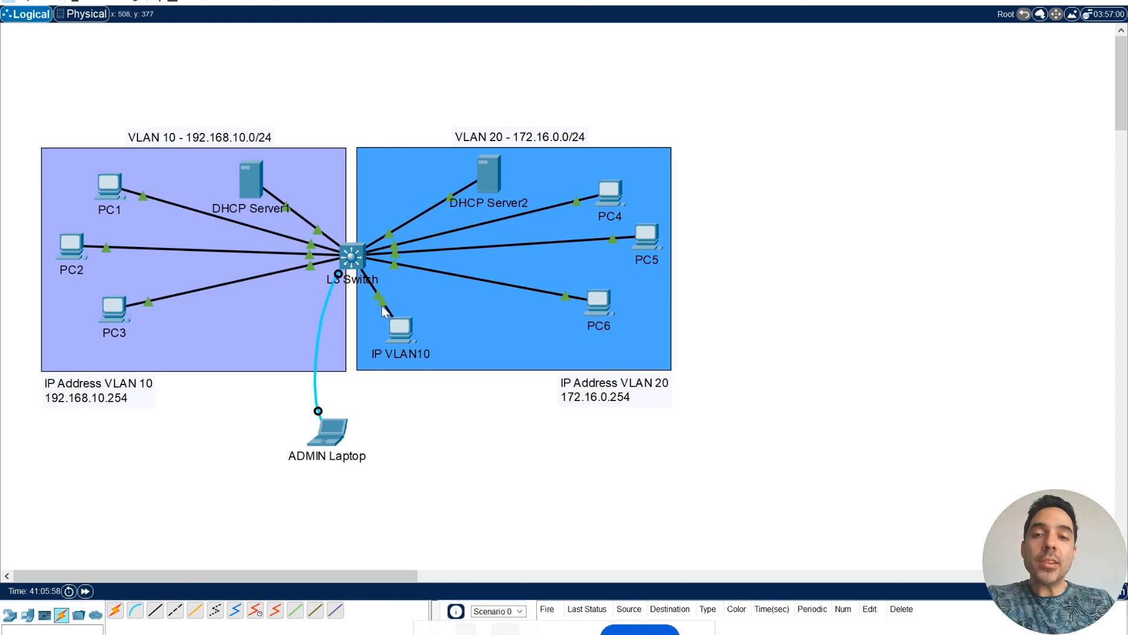
pyautogui.moveTo(519, 338)
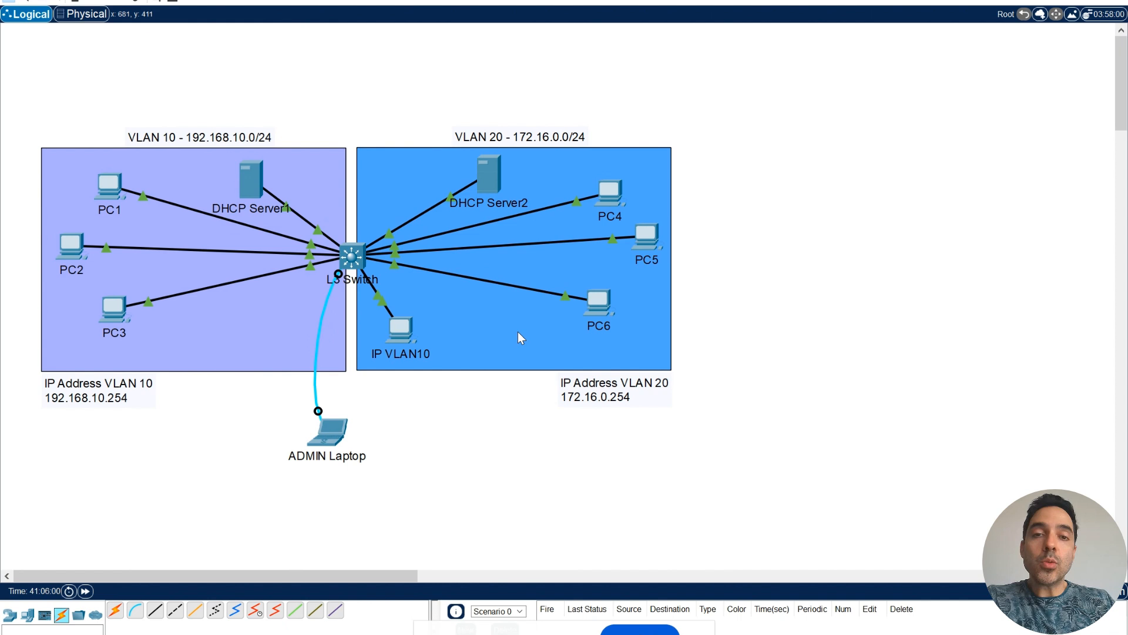
pyautogui.moveTo(543, 181)
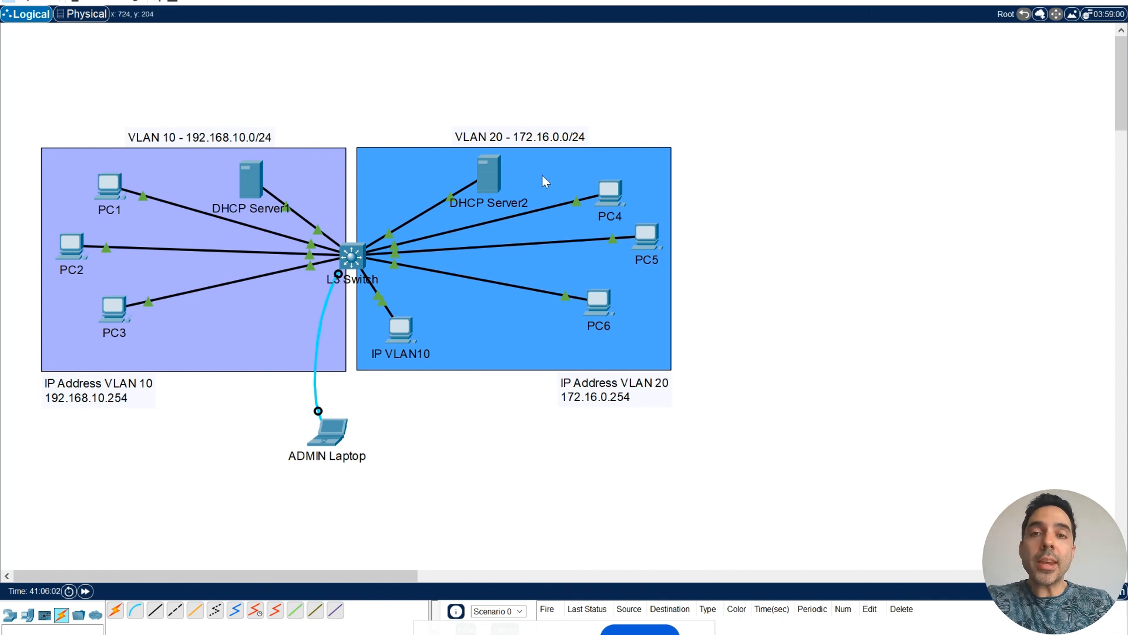
pyautogui.moveTo(471, 75)
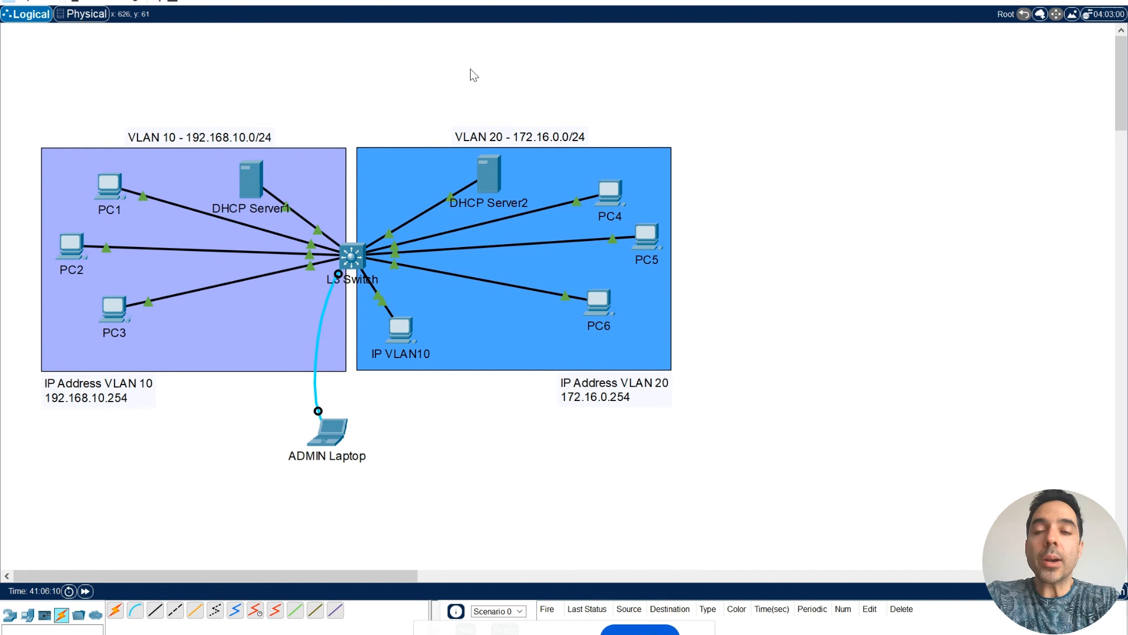
pyautogui.moveTo(401, 268)
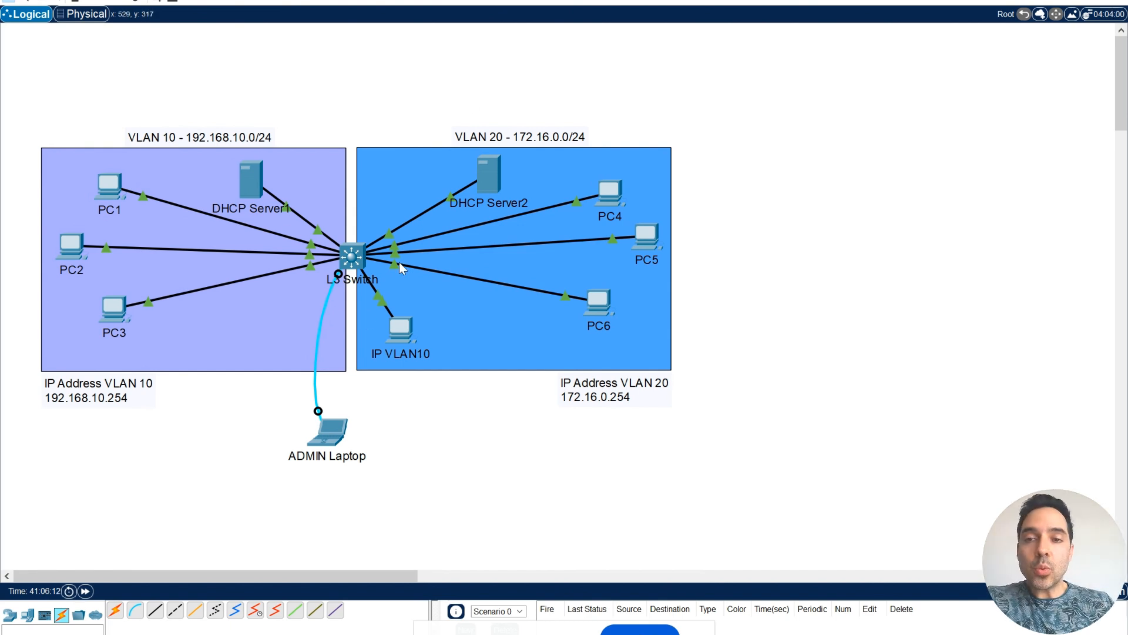
pyautogui.moveTo(372, 243)
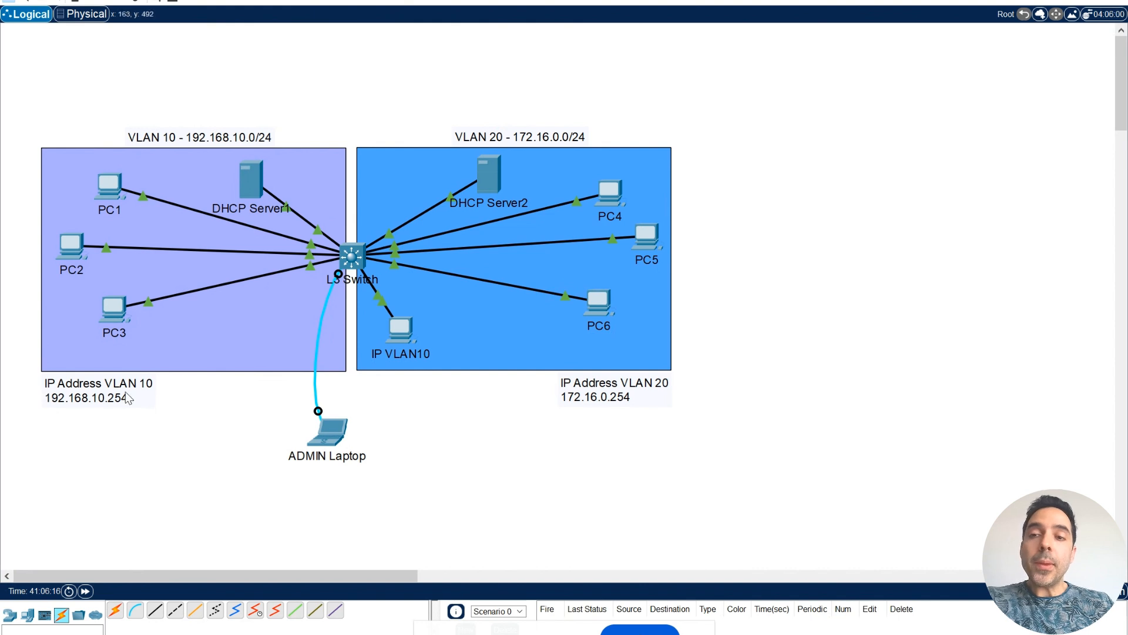
pyautogui.moveTo(149, 396)
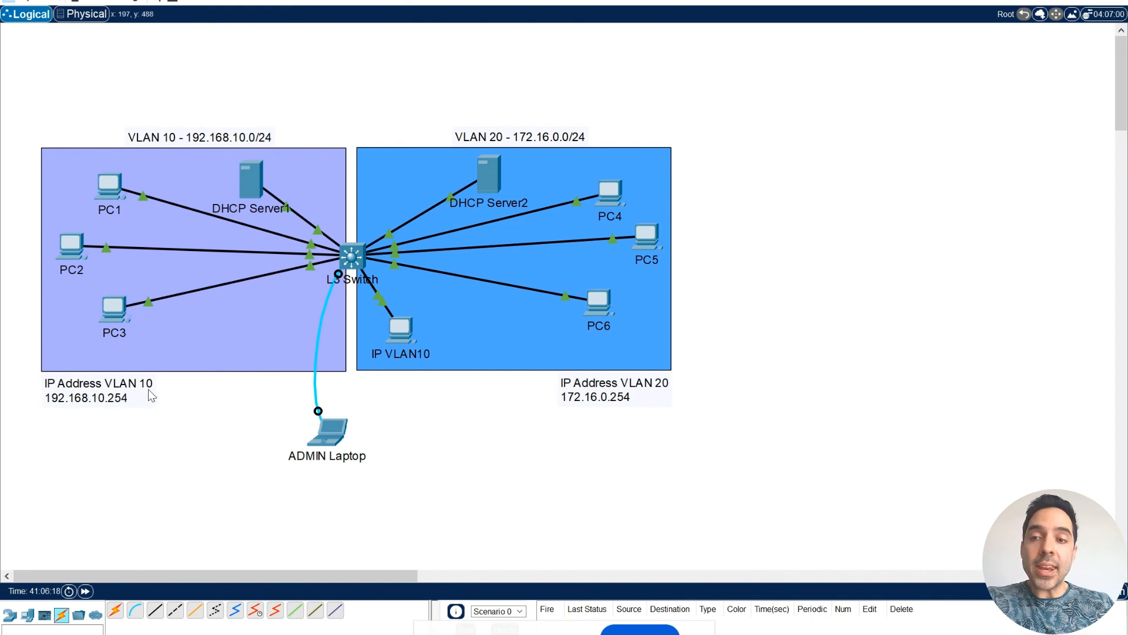
pyautogui.moveTo(81, 409)
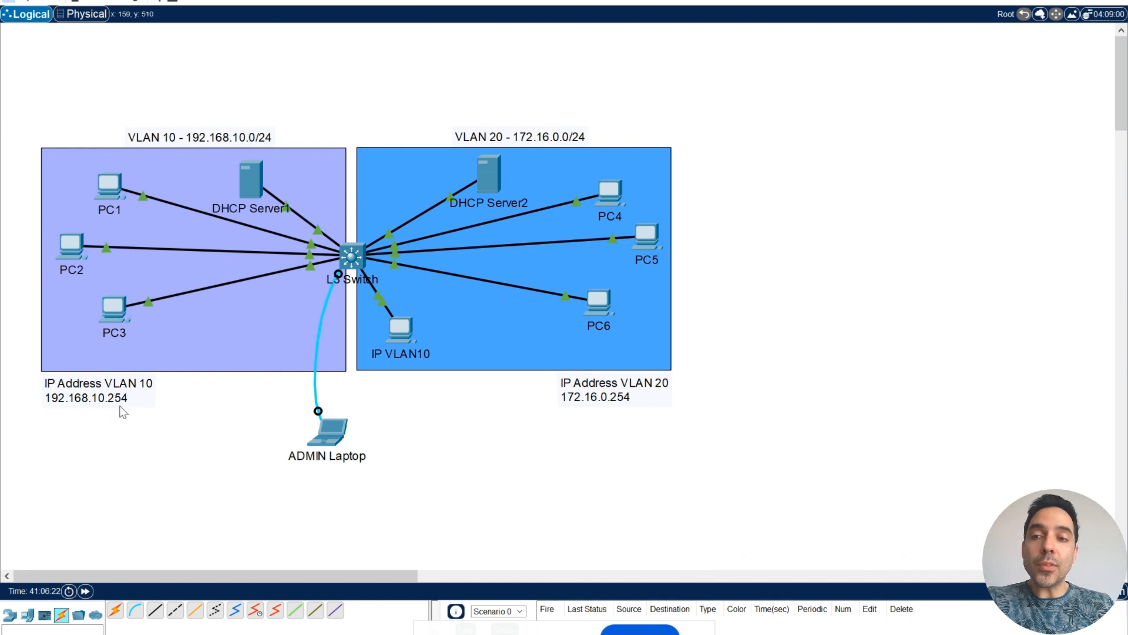
pyautogui.moveTo(601, 393)
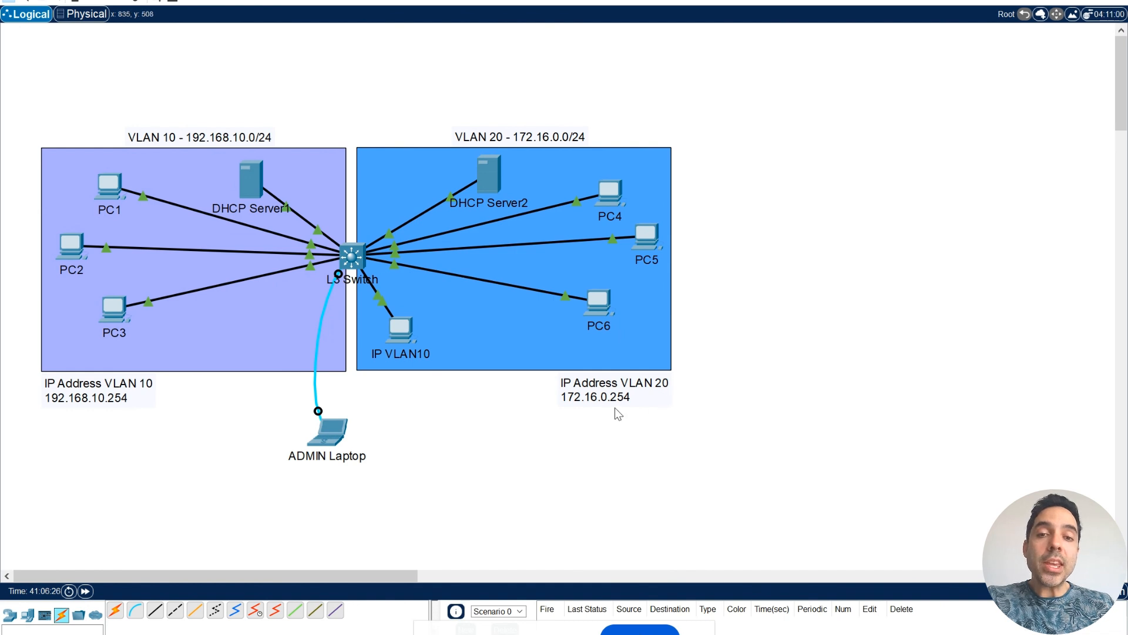
pyautogui.moveTo(610, 410)
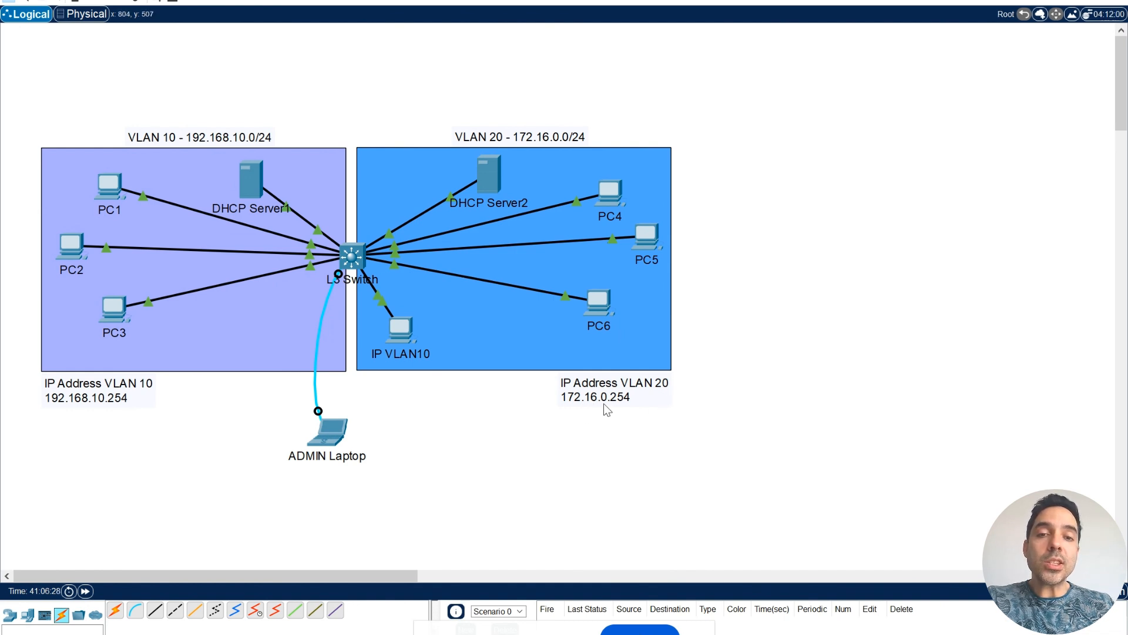
pyautogui.moveTo(597, 409)
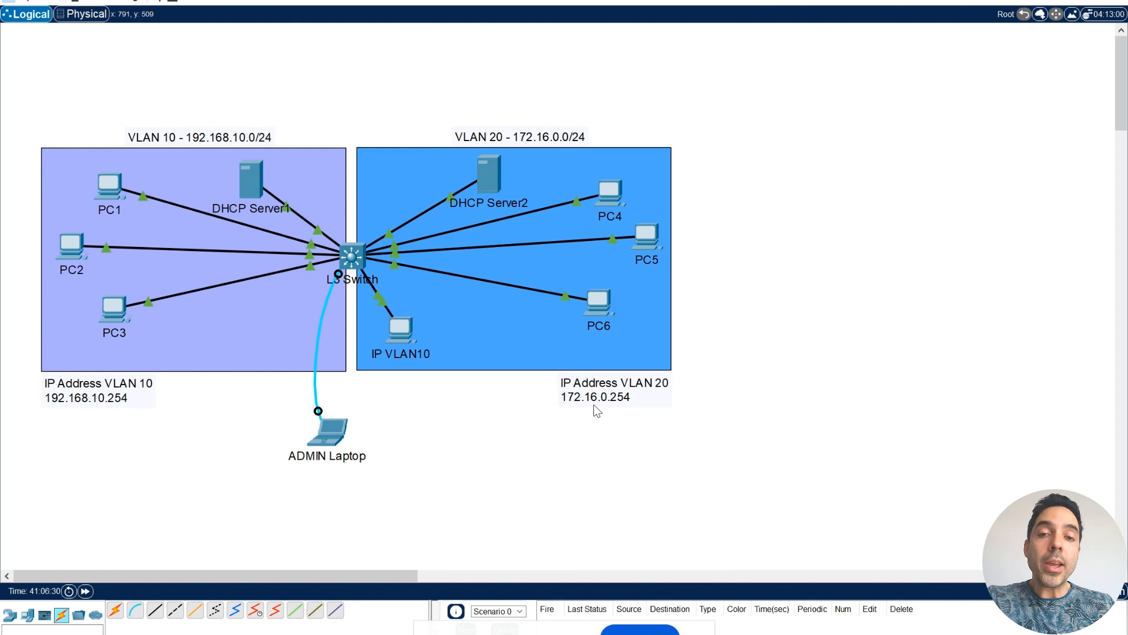
pyautogui.moveTo(623, 363)
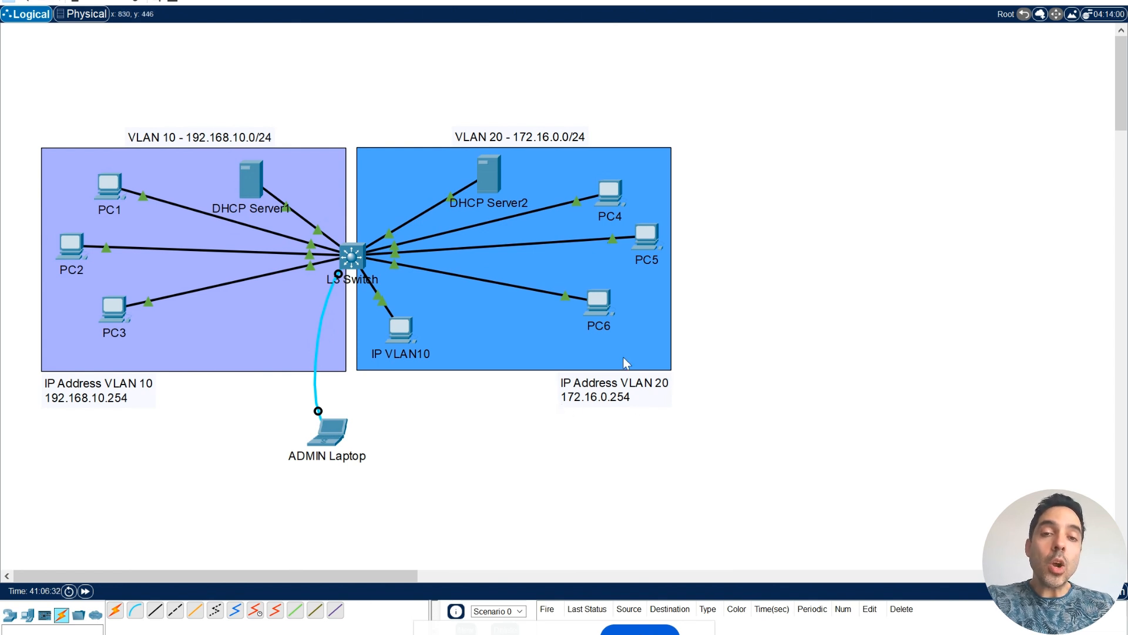
pyautogui.moveTo(635, 275)
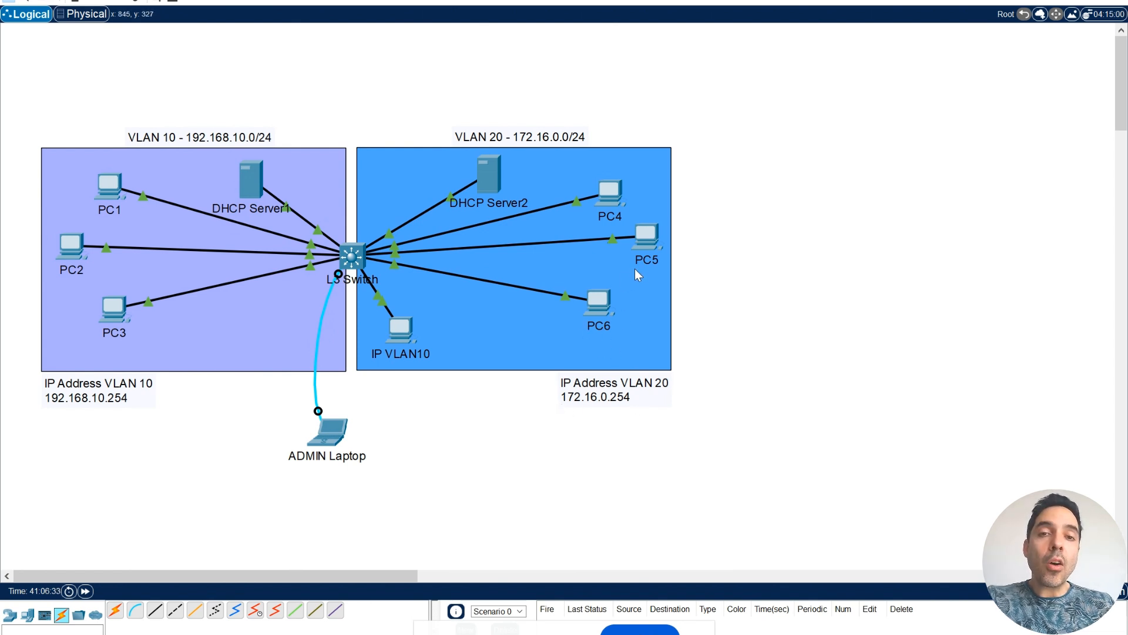
pyautogui.moveTo(615, 180)
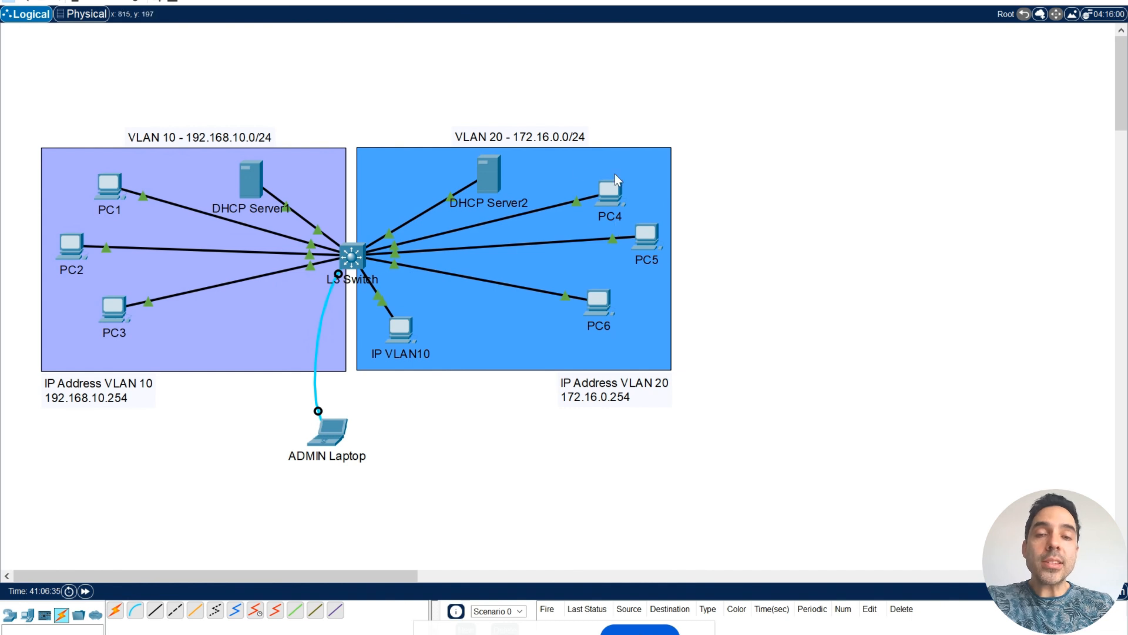
pyautogui.moveTo(47, 402)
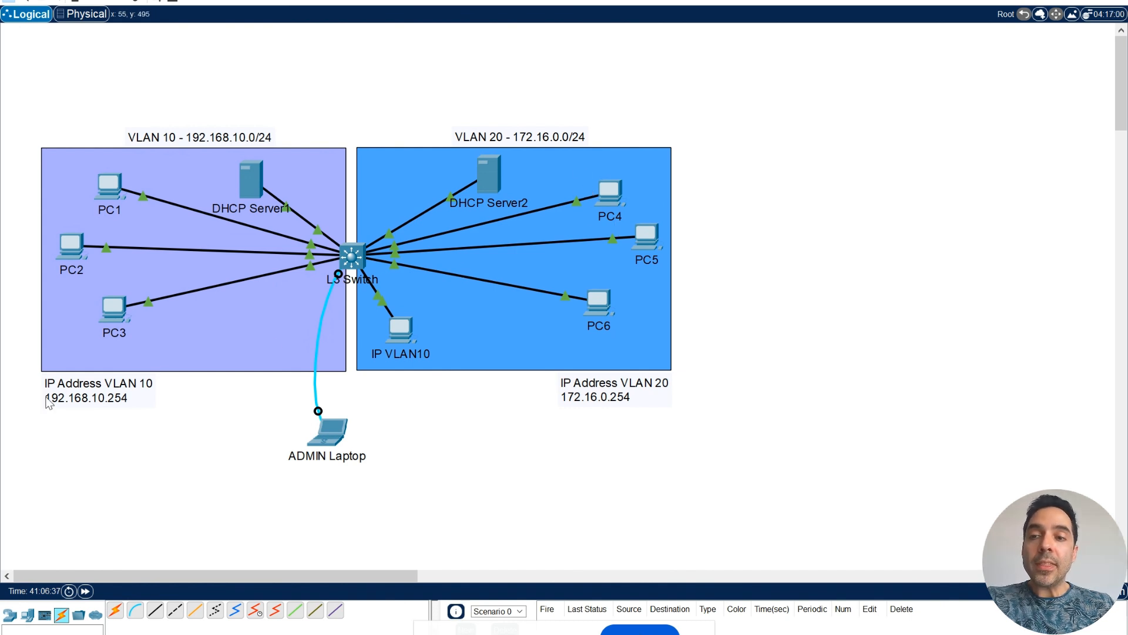
pyautogui.moveTo(92, 407)
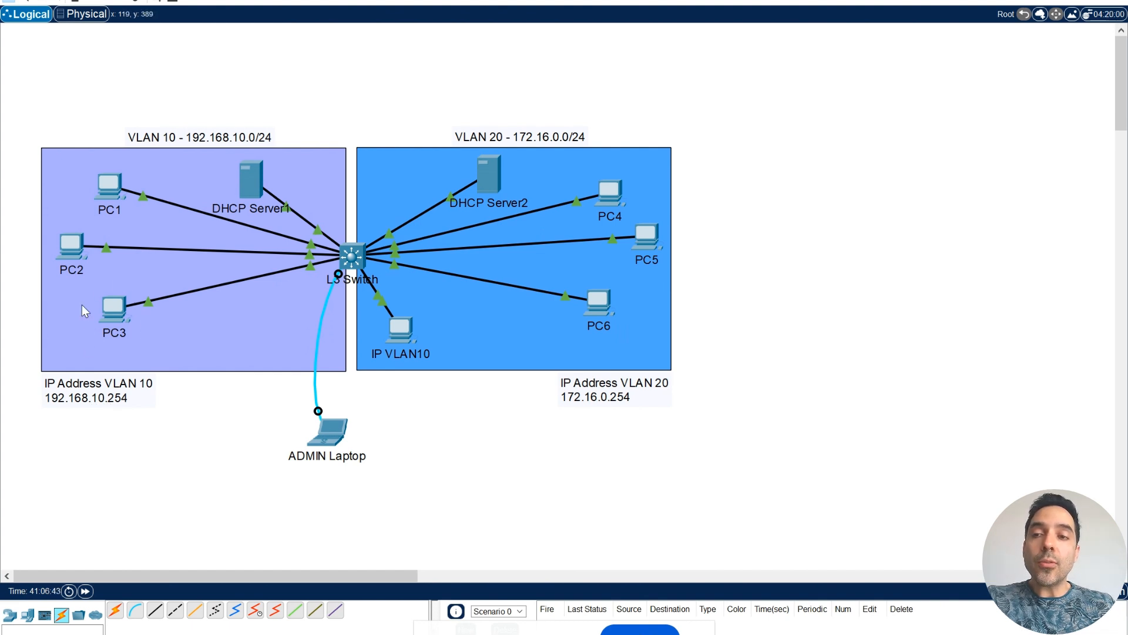
pyautogui.moveTo(94, 194)
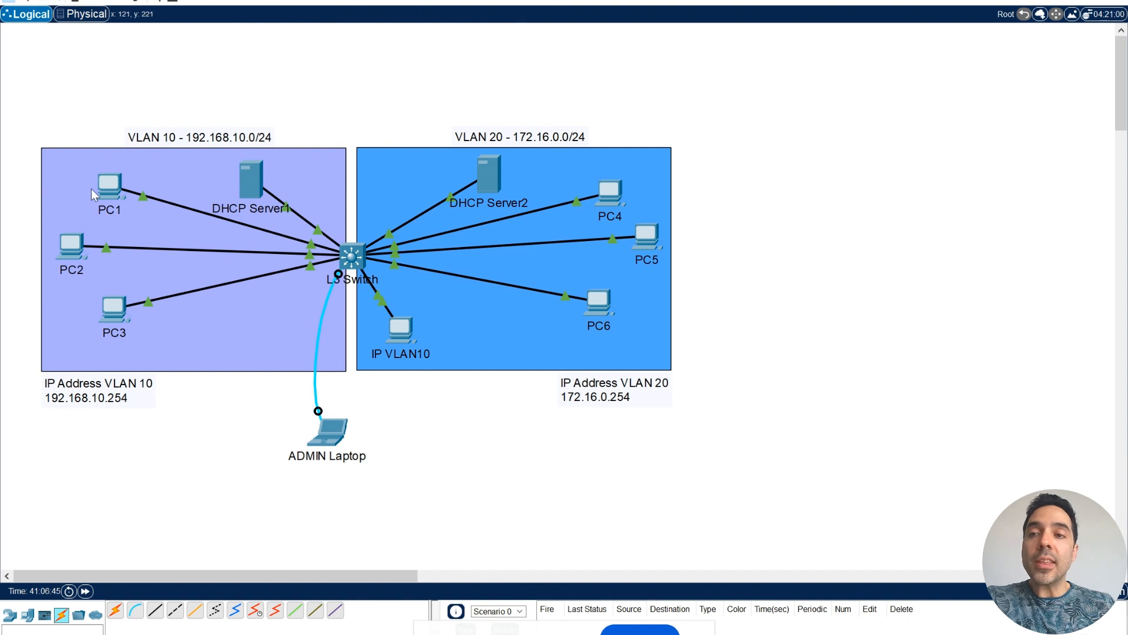
pyautogui.moveTo(120, 149)
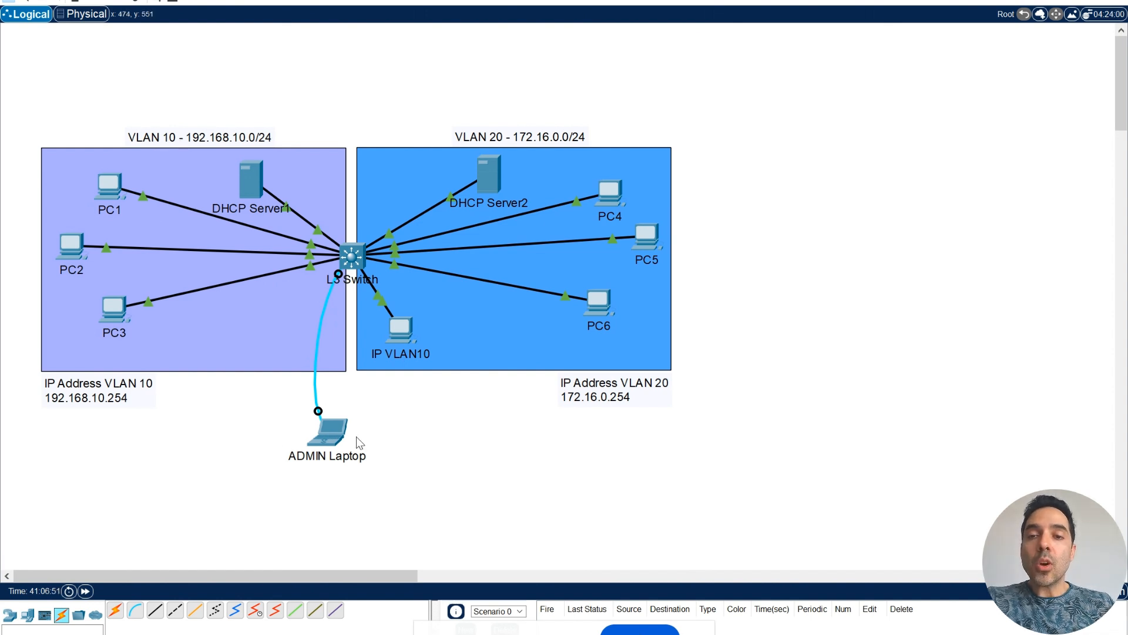
pyautogui.moveTo(325, 421)
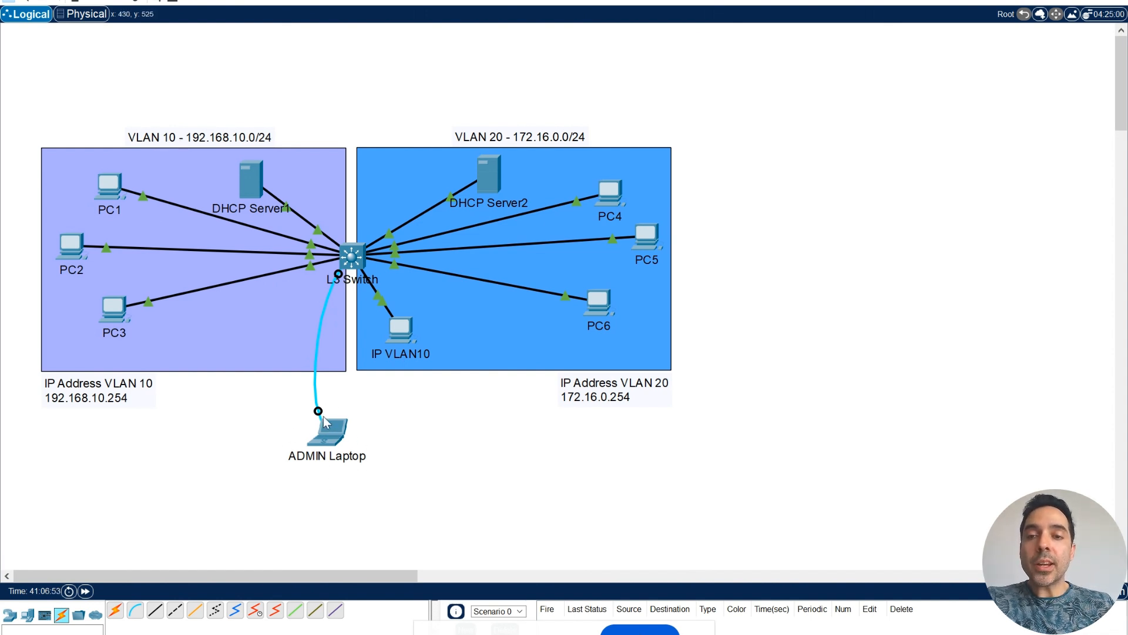
pyautogui.moveTo(353, 255)
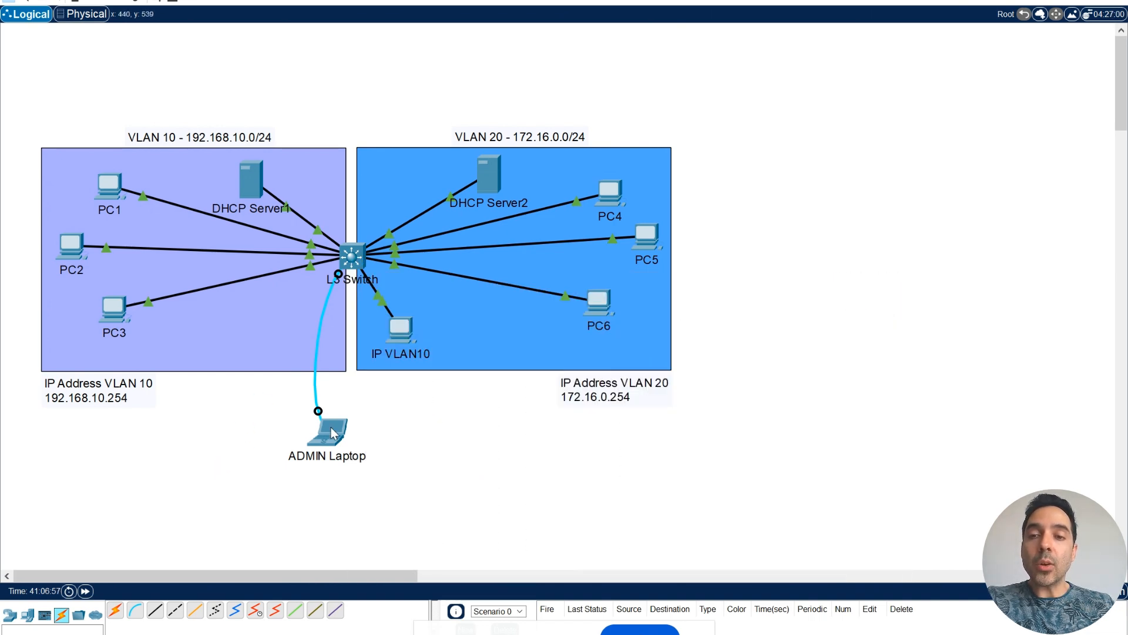
# - Start a Terminal session from the ADMIN Laptop to the L3 switch with default serial settings
pyautogui.doubleClick(327, 432)
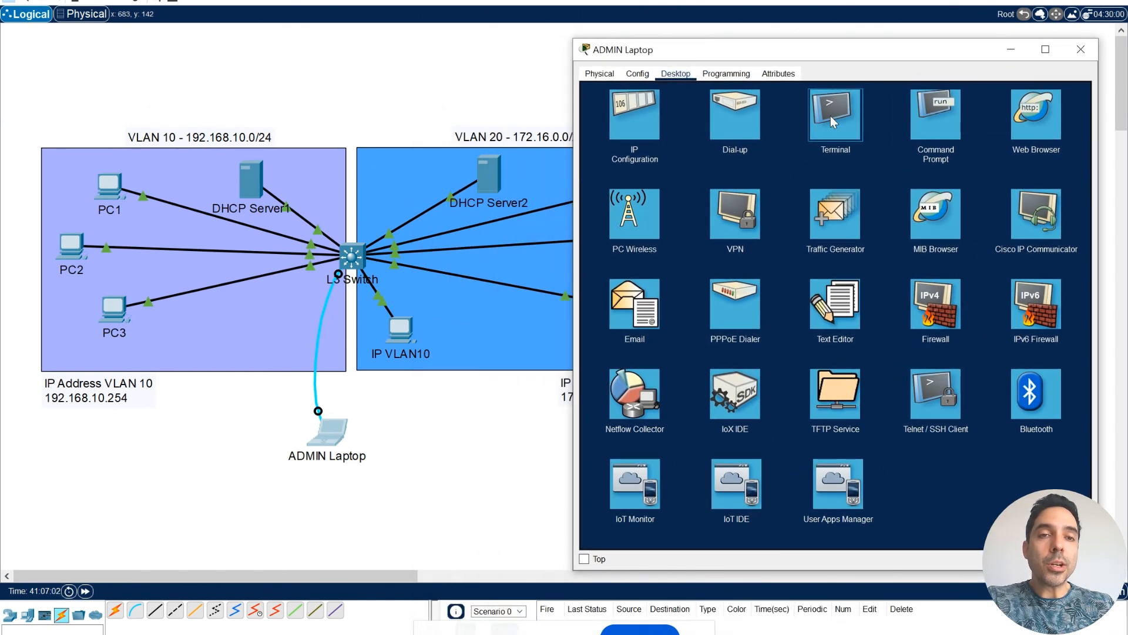
pyautogui.click(833, 114)
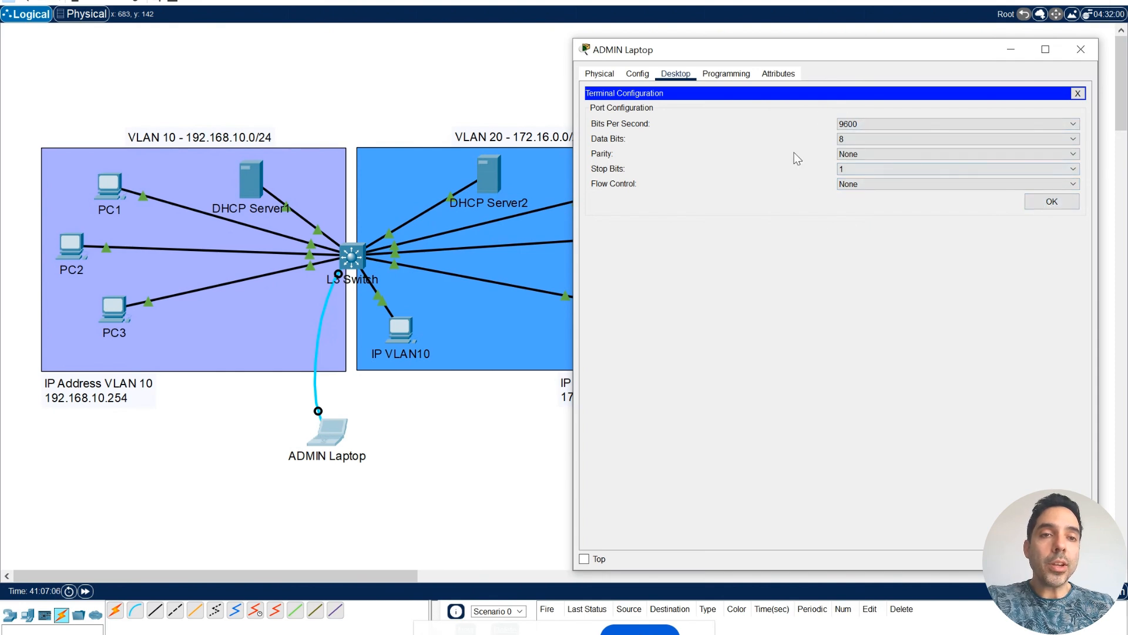
pyautogui.click(1051, 201)
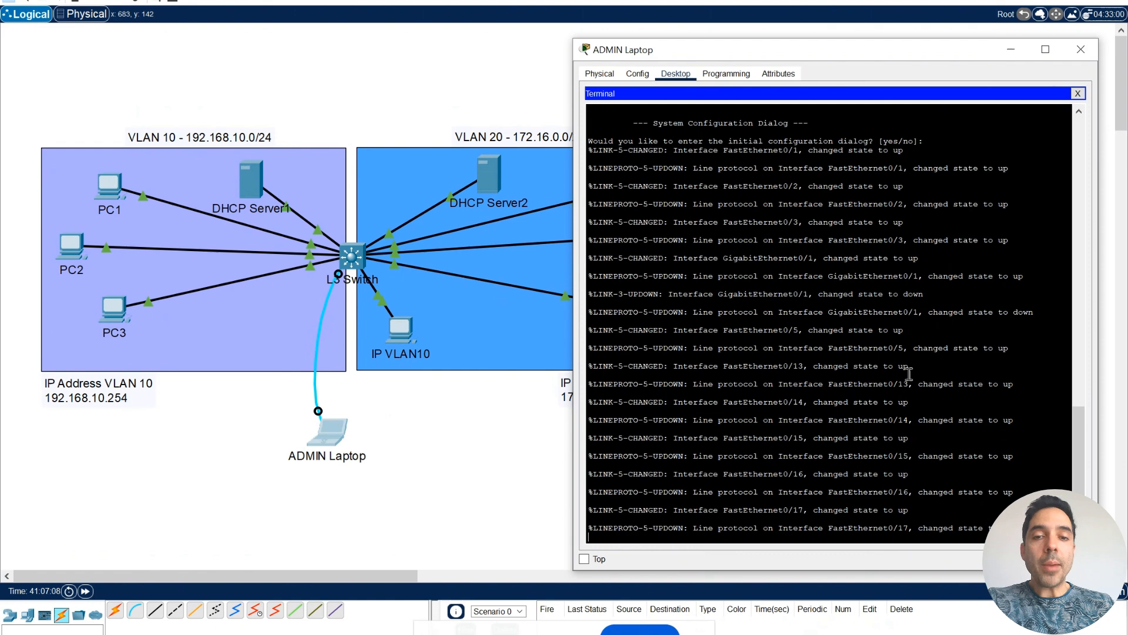
# - Decline the initial configuration dialog and enter privileged EXEC mode with 'enable'
pyautogui.press('enter')
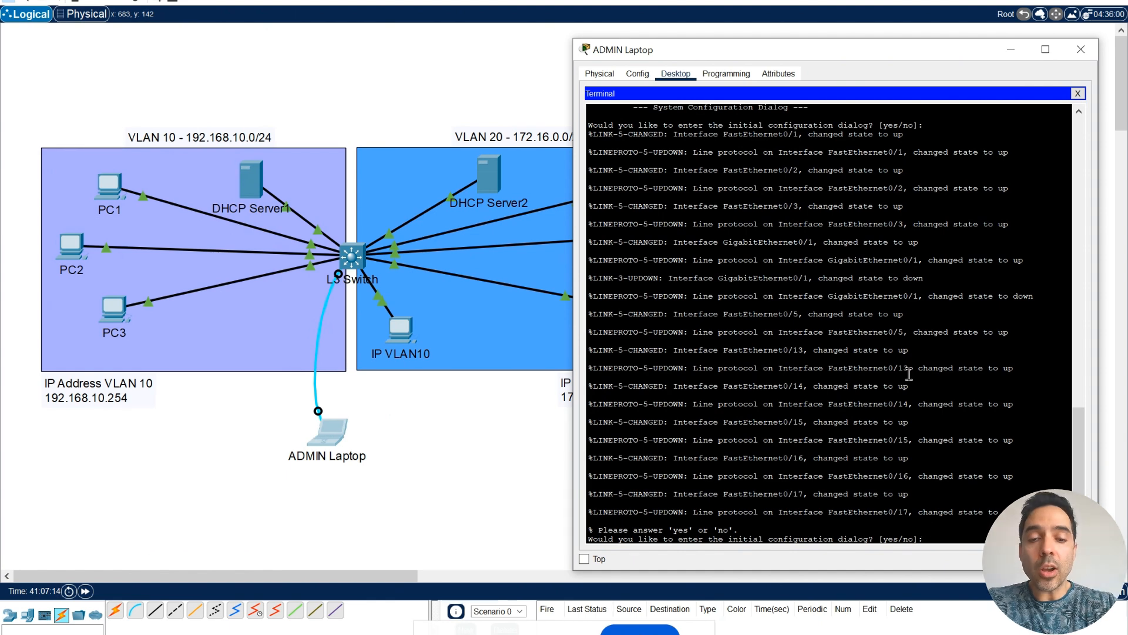
pyautogui.write('no')
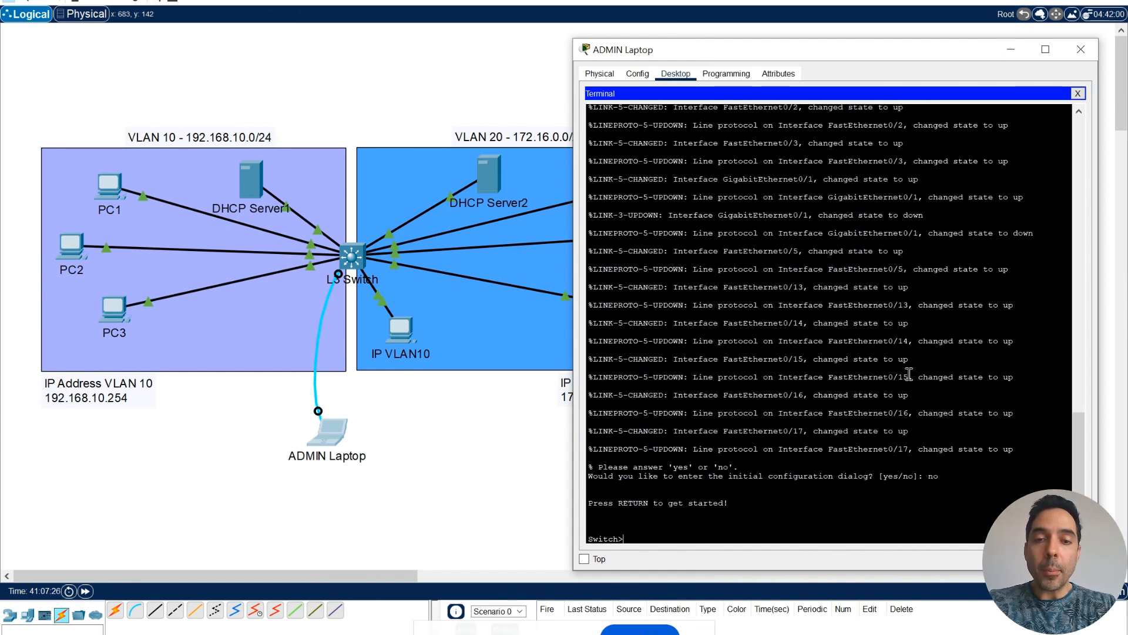
pyautogui.write('enablwe')
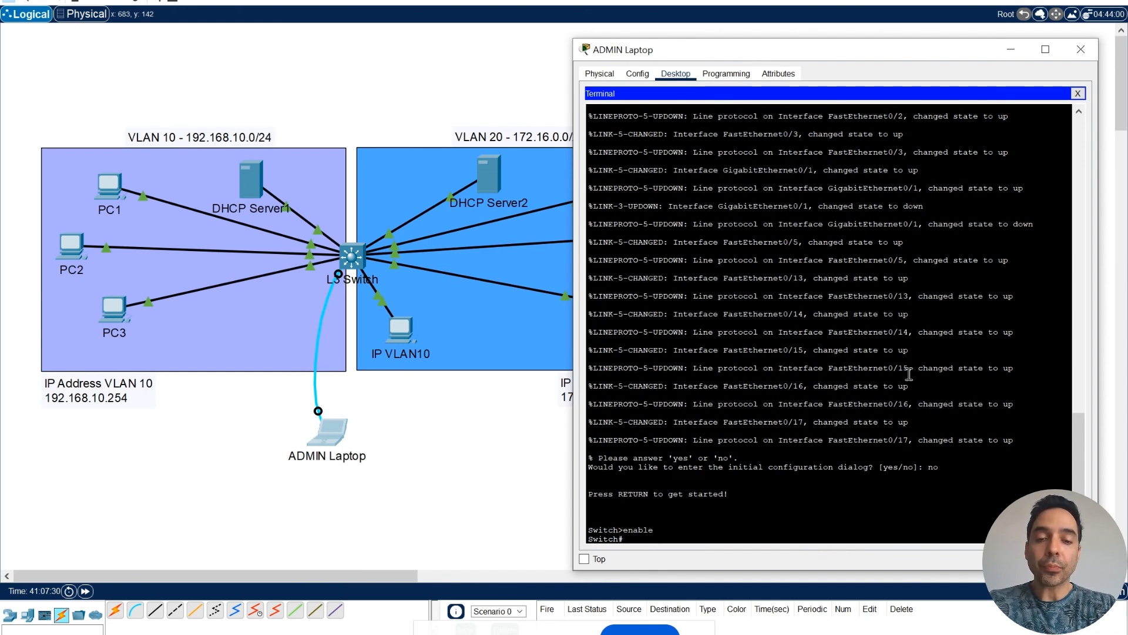
# - Set the switch hostname to L3-Switch in global configuration and exit back to privileged mode
pyautogui.write('configure terminal')
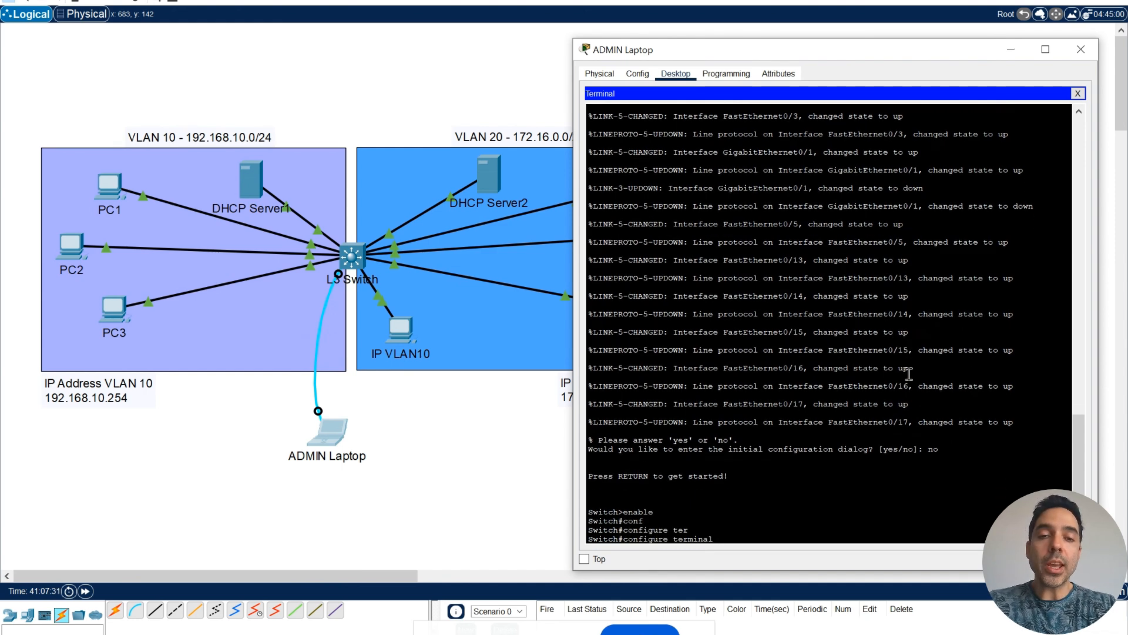
pyautogui.press('enter')
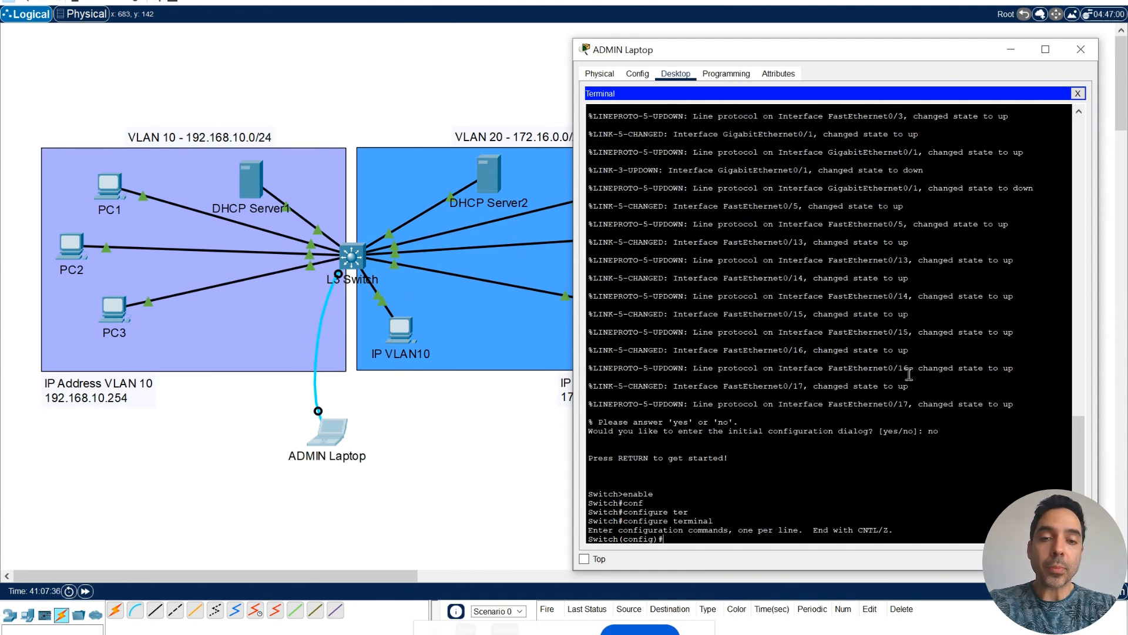
pyautogui.write('h')
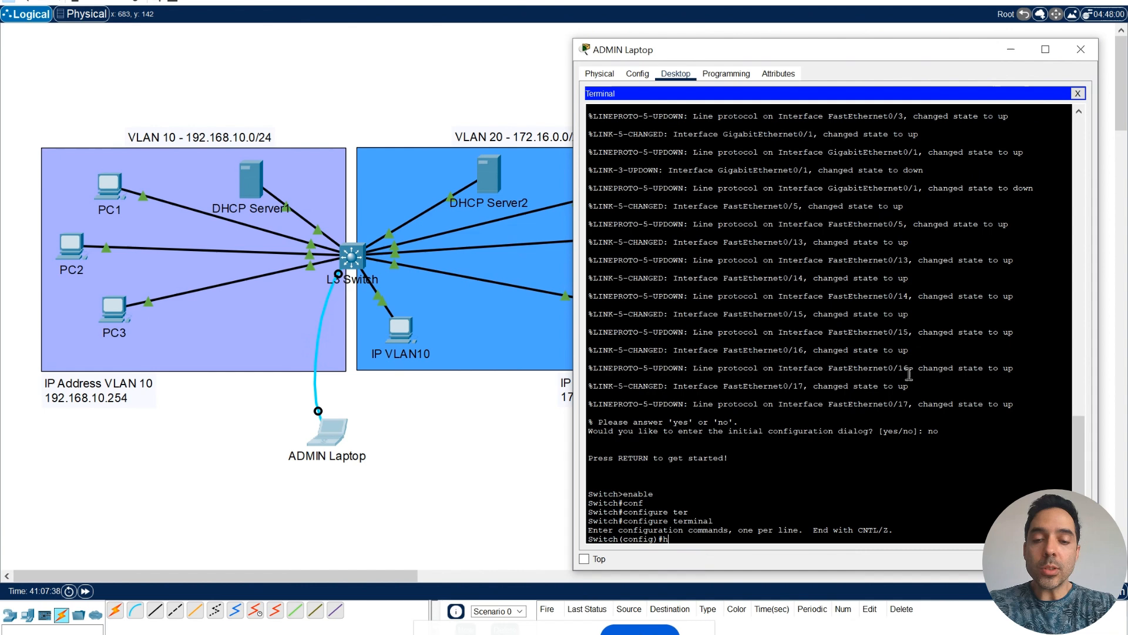
pyautogui.write('ostname')
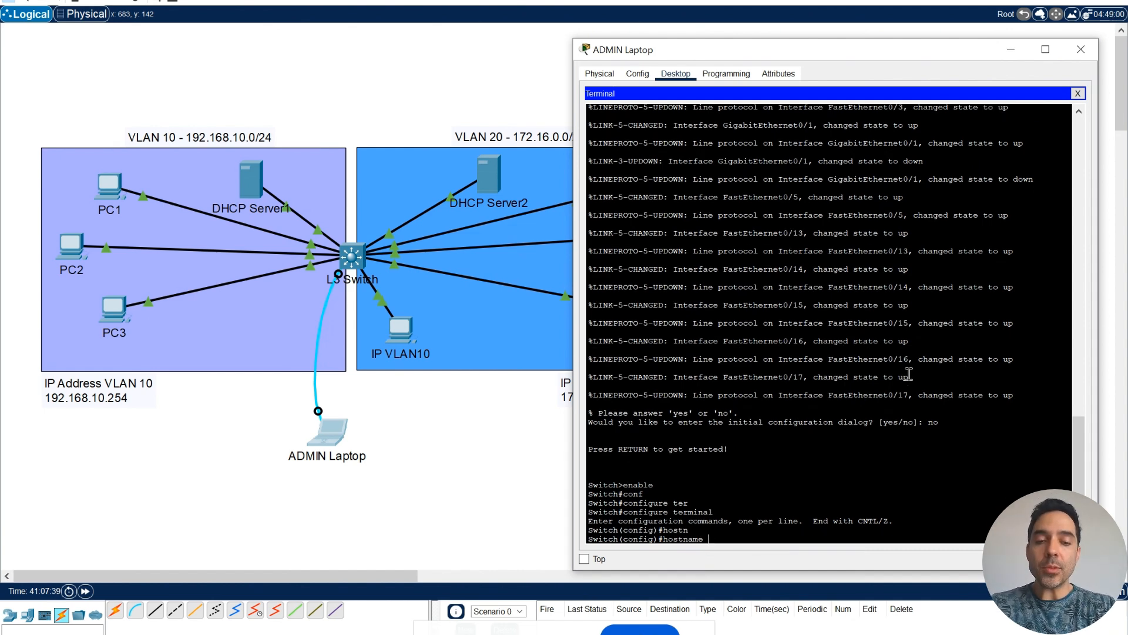
pyautogui.write('L3')
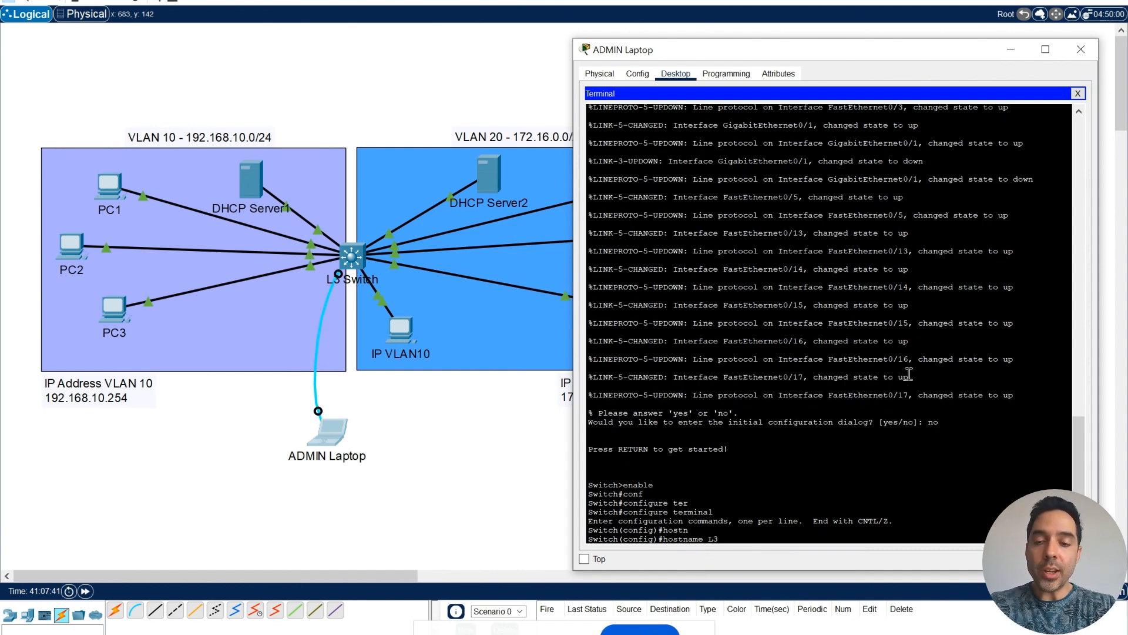
pyautogui.write('-Switch')
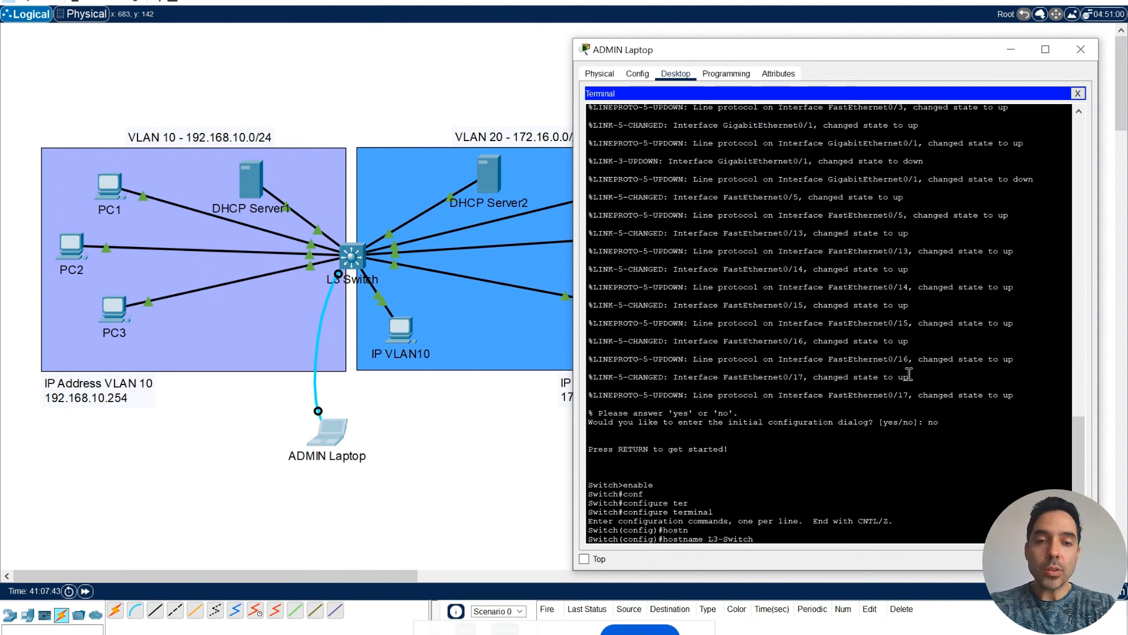
pyautogui.press('enter')
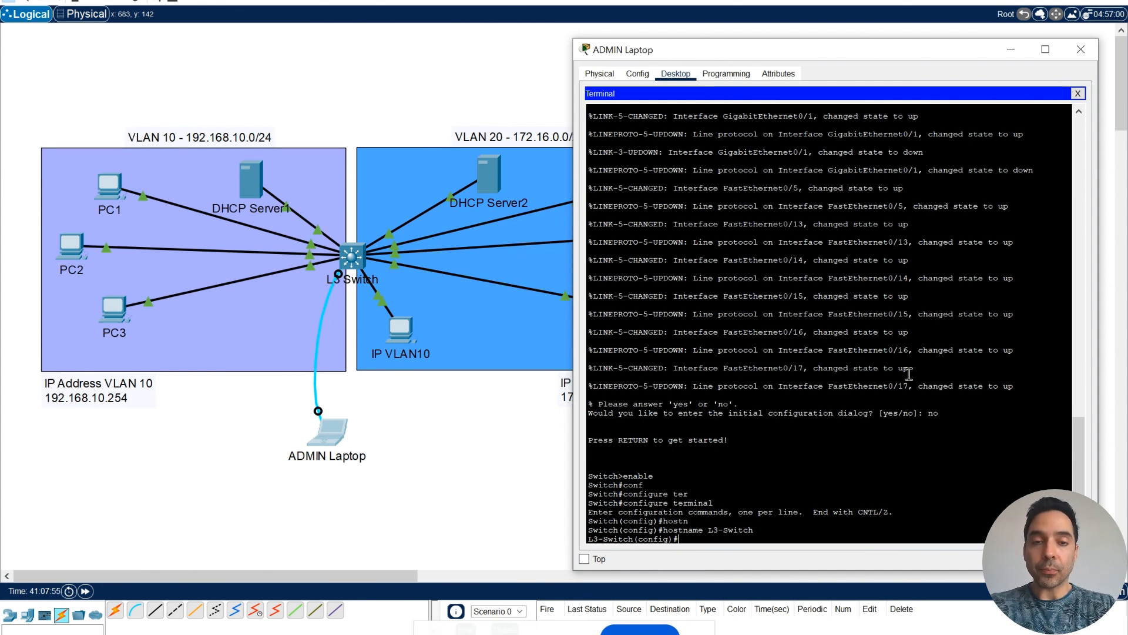
pyautogui.write('exit')
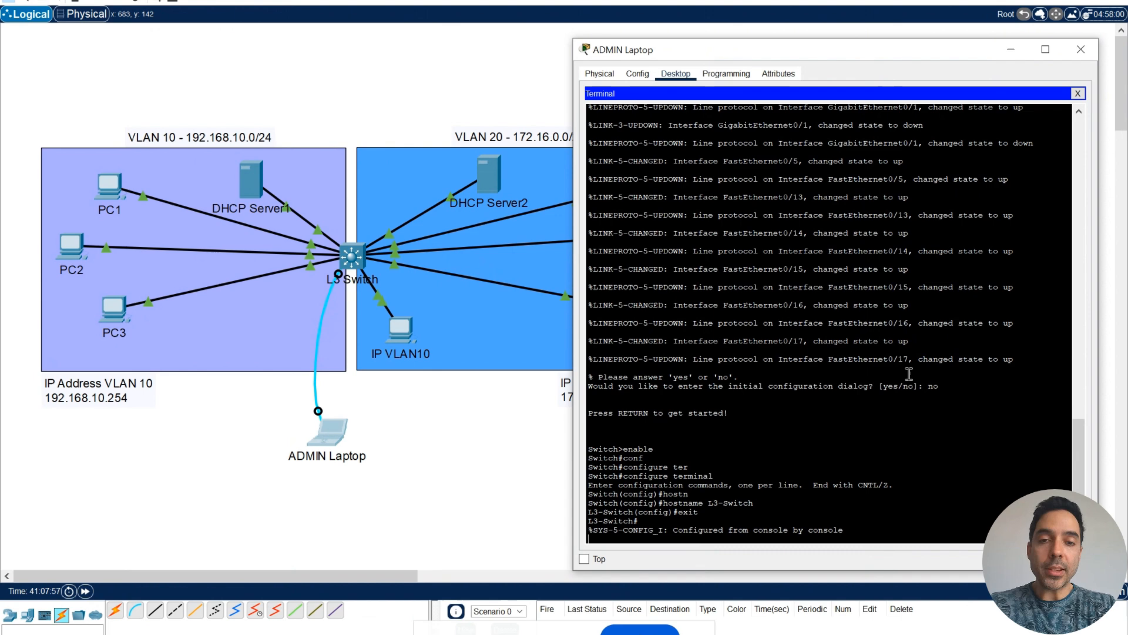
# - Display the VLAN summary with 'show vlan brief'
pyautogui.write('show')
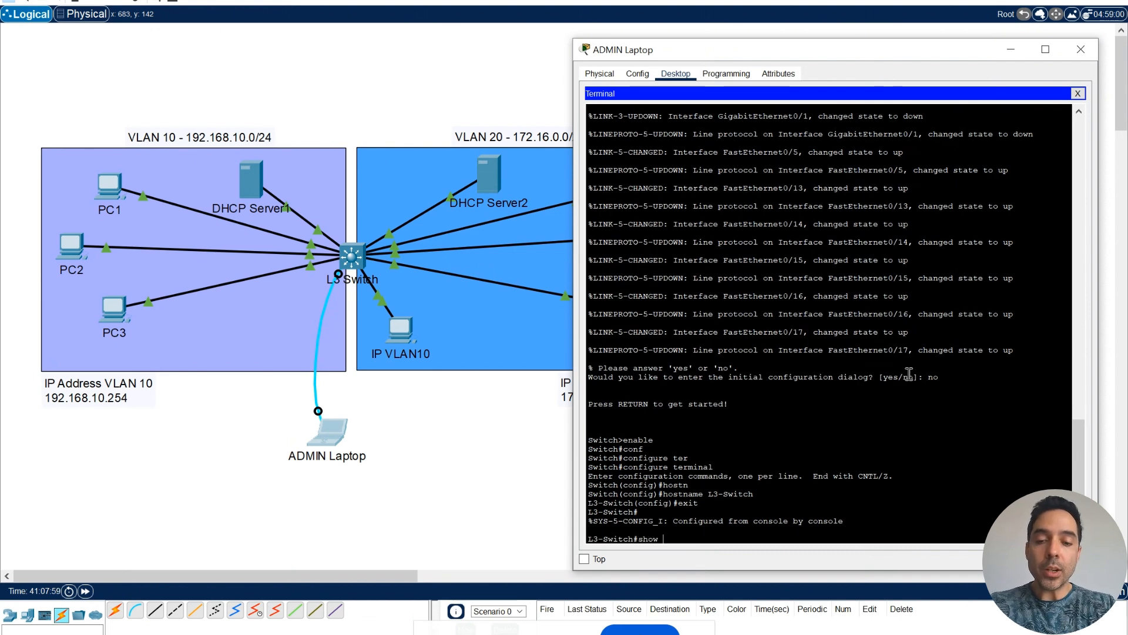
pyautogui.write('vlan br')
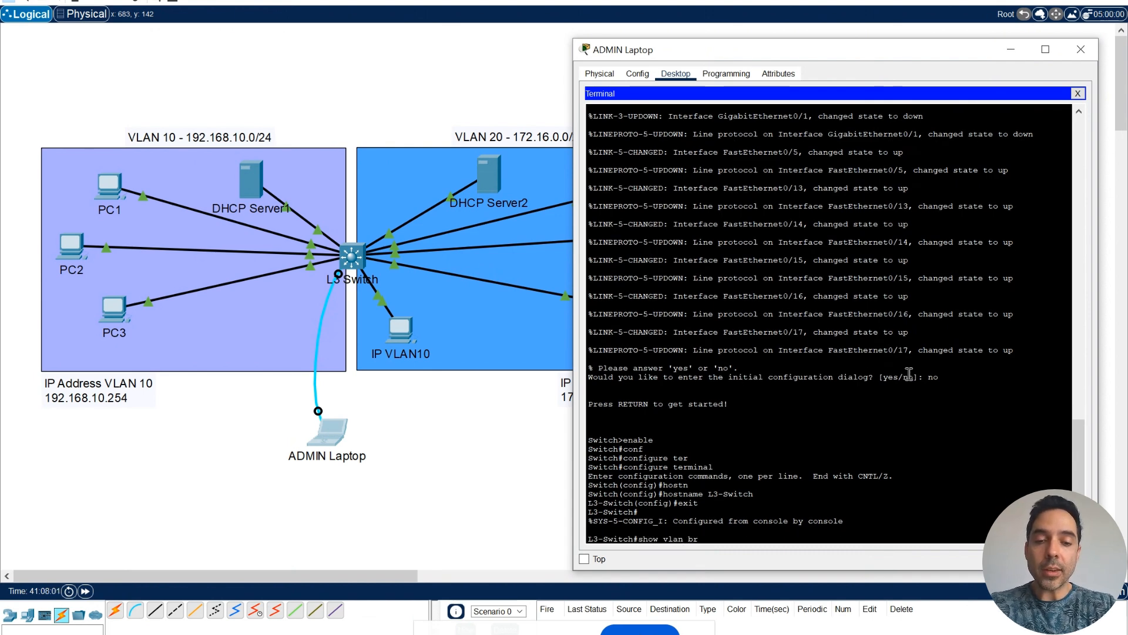
pyautogui.press('enter')
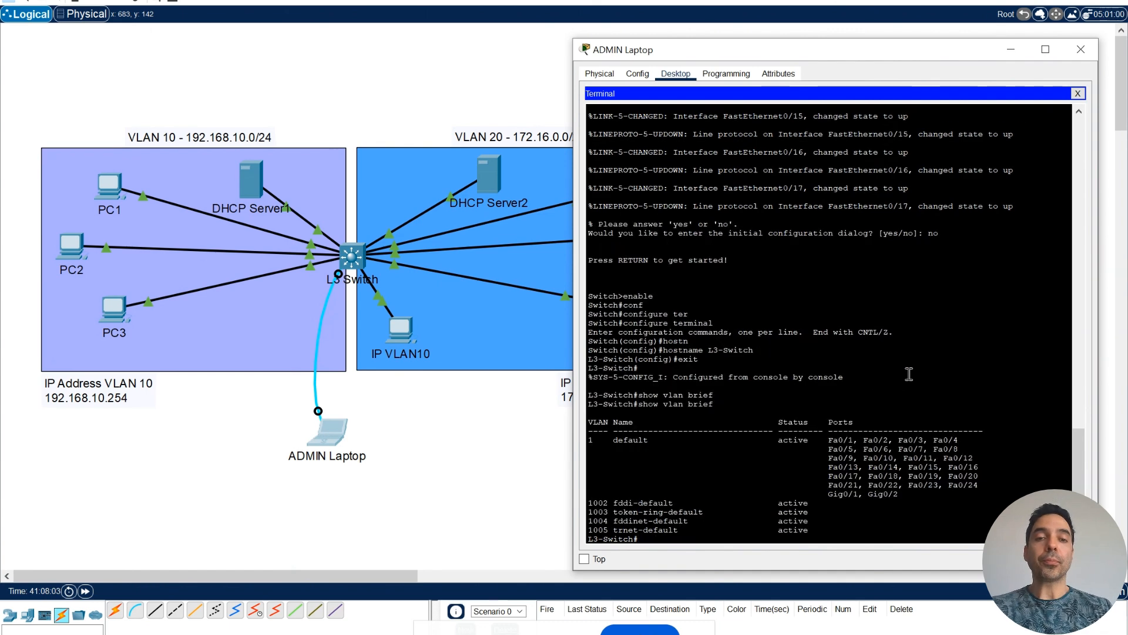
pyautogui.moveTo(589, 437)
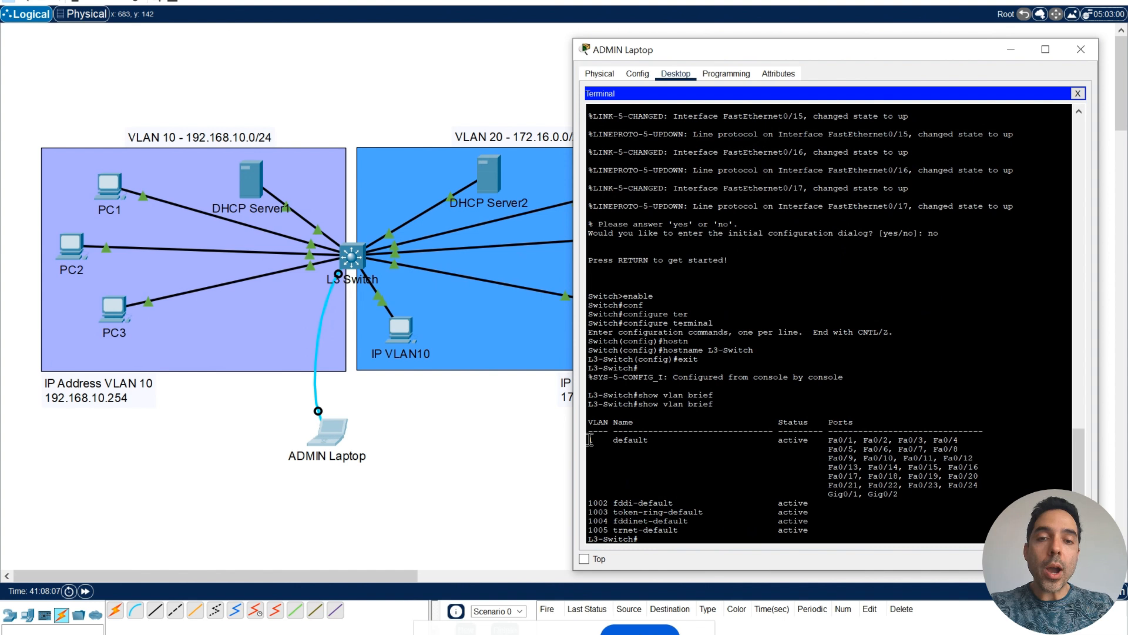
# - Highlight the default VLAN 1 row and port entries such as Fa0/1 in the output
pyautogui.moveTo(589, 440); pyautogui.dragTo(918, 495)
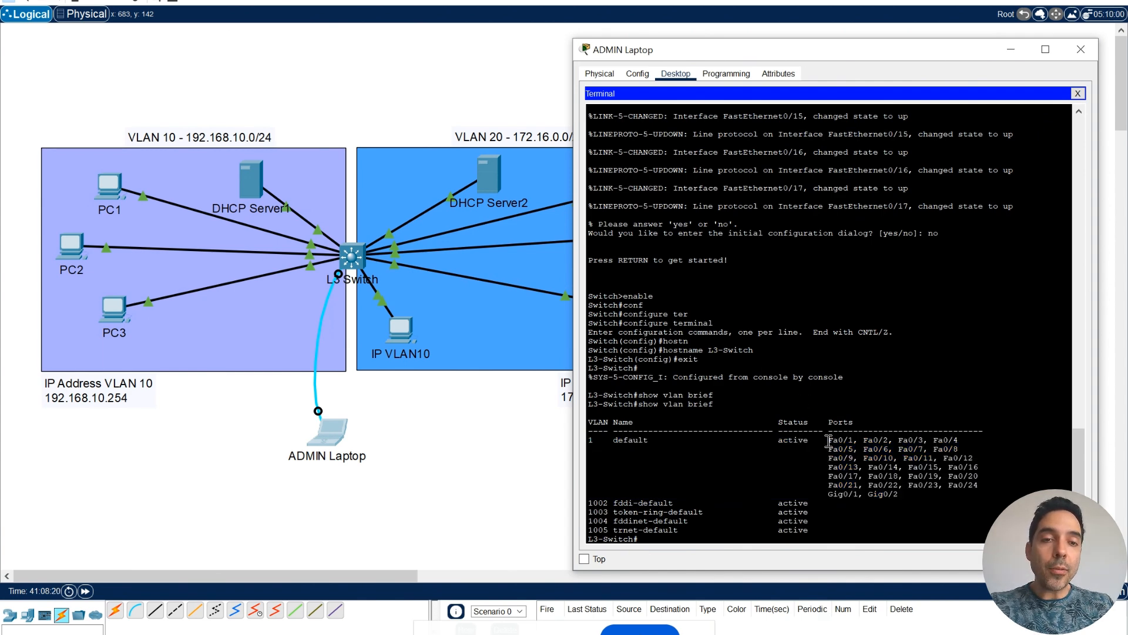
pyautogui.doubleClick(839, 440)
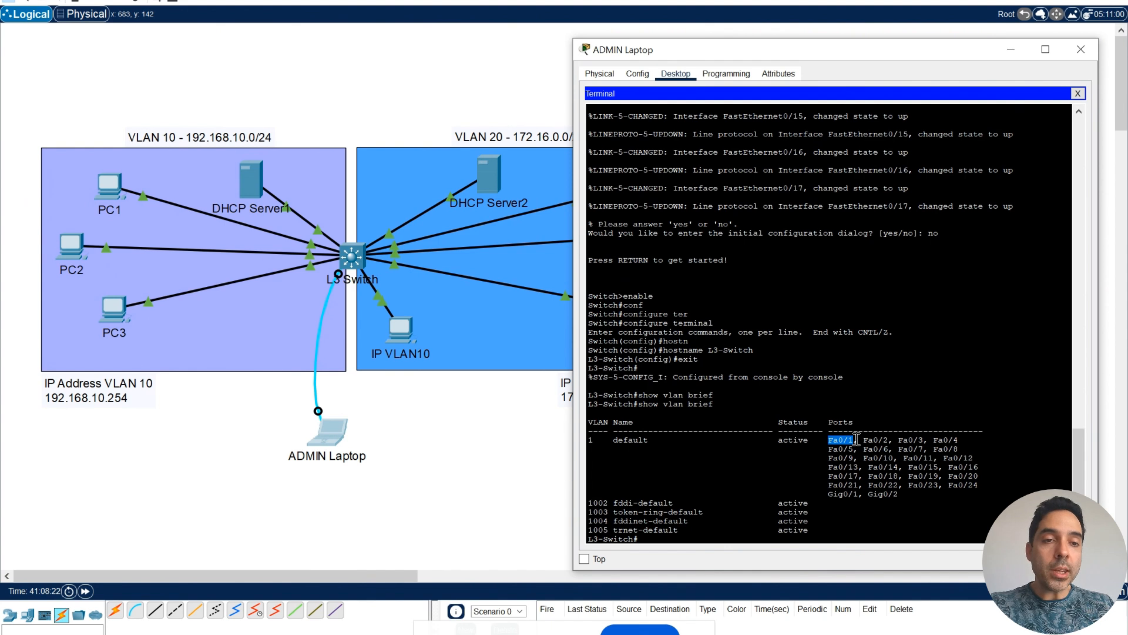
pyautogui.moveTo(856, 438); pyautogui.dragTo(972, 458)
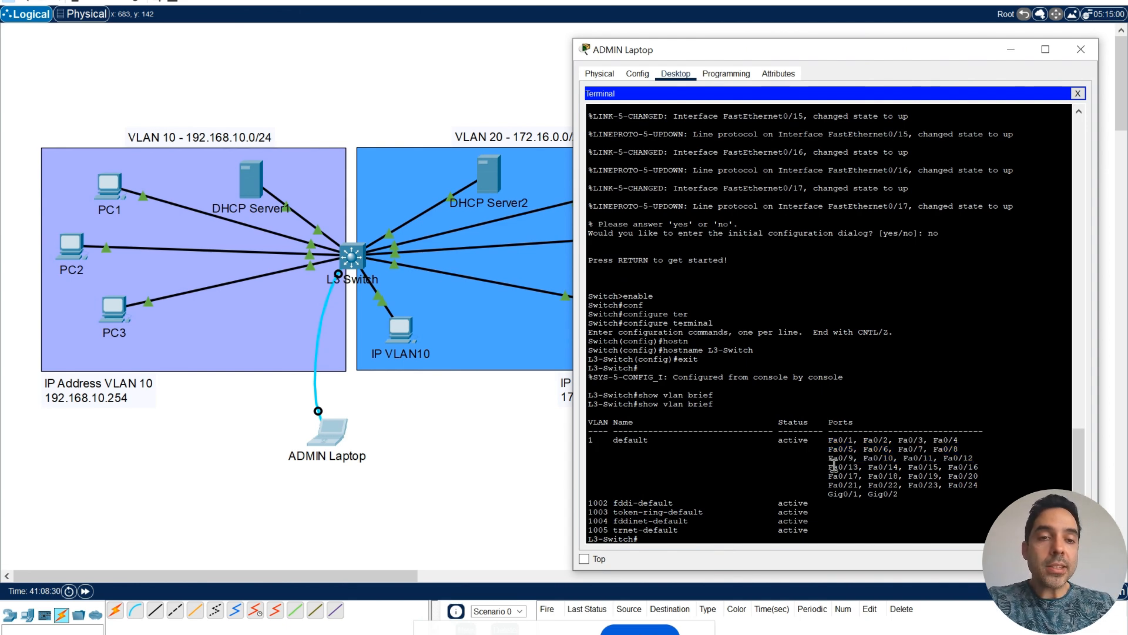
pyautogui.moveTo(828, 467); pyautogui.dragTo(990, 489)
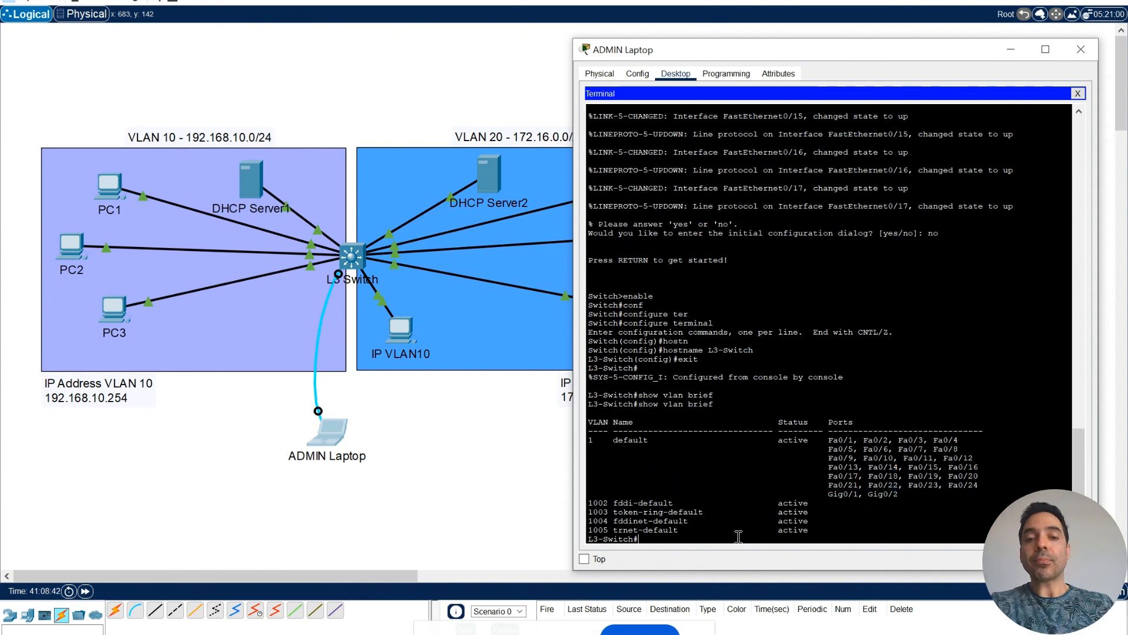
# - Create VLAN 10 named VLAN10 from global configuration mode
pyautogui.write('c')
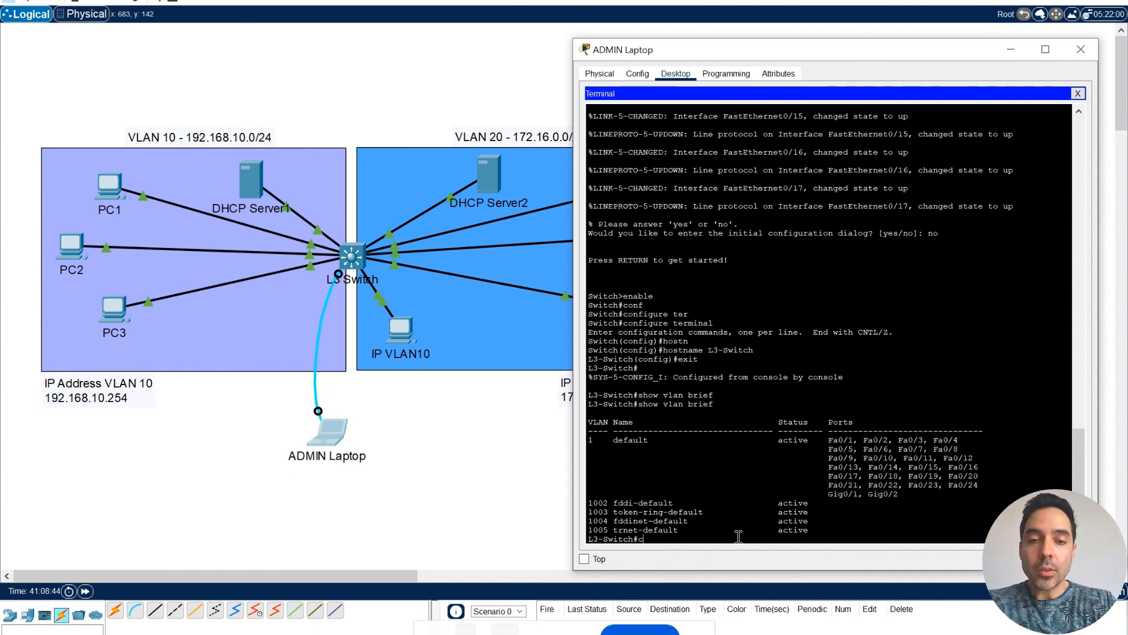
pyautogui.write('configure terminal')
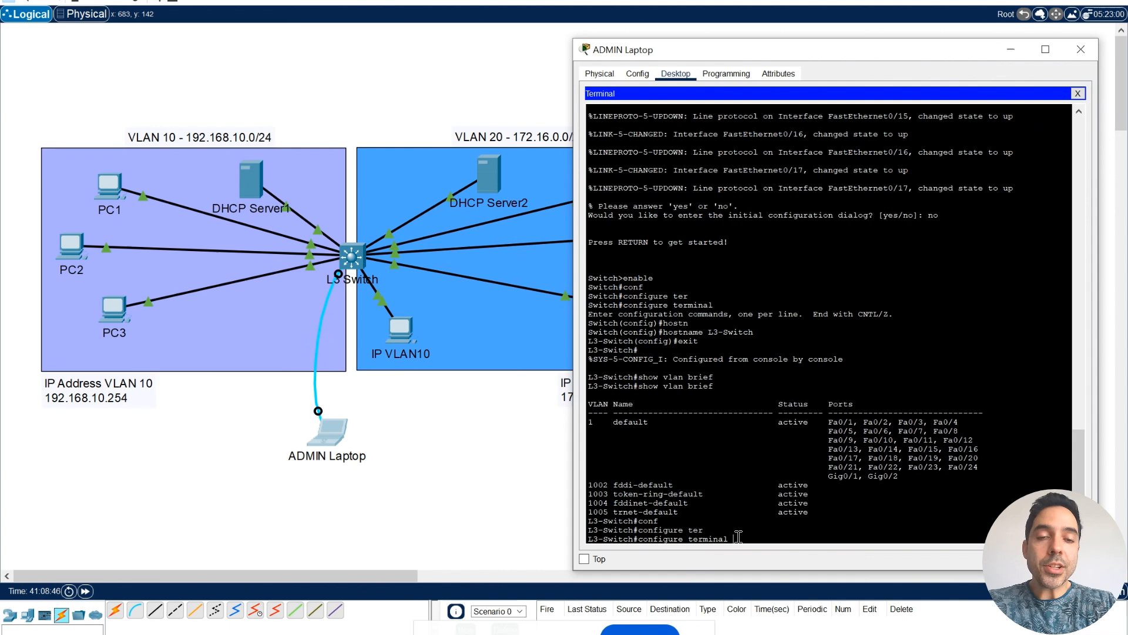
pyautogui.press('enter')
pyautogui.write('interface')
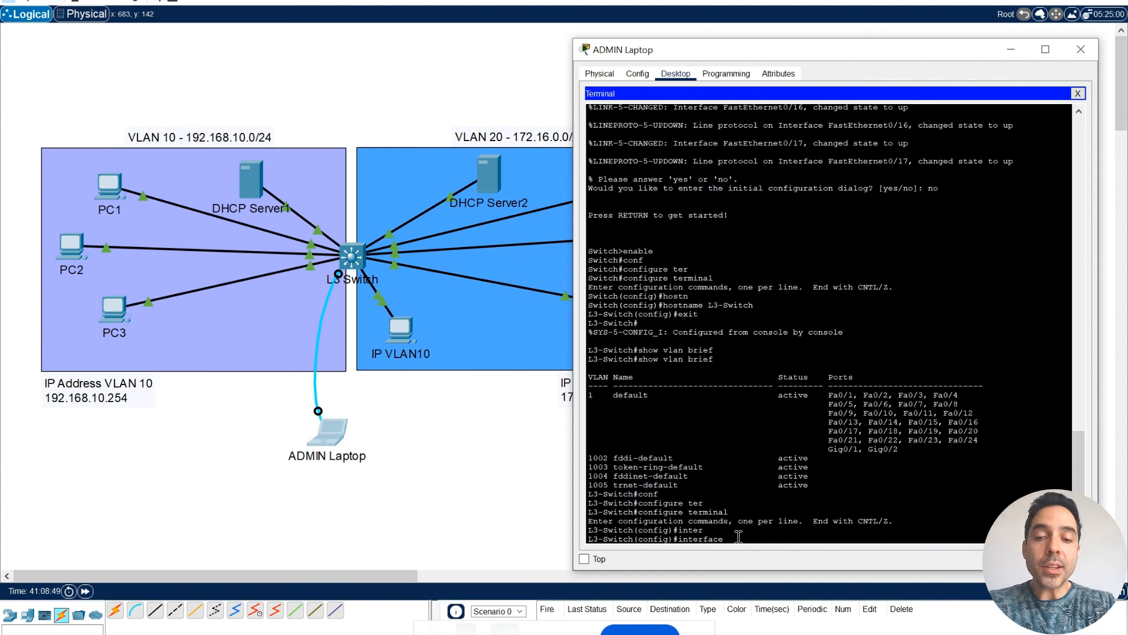
pyautogui.write('rang')
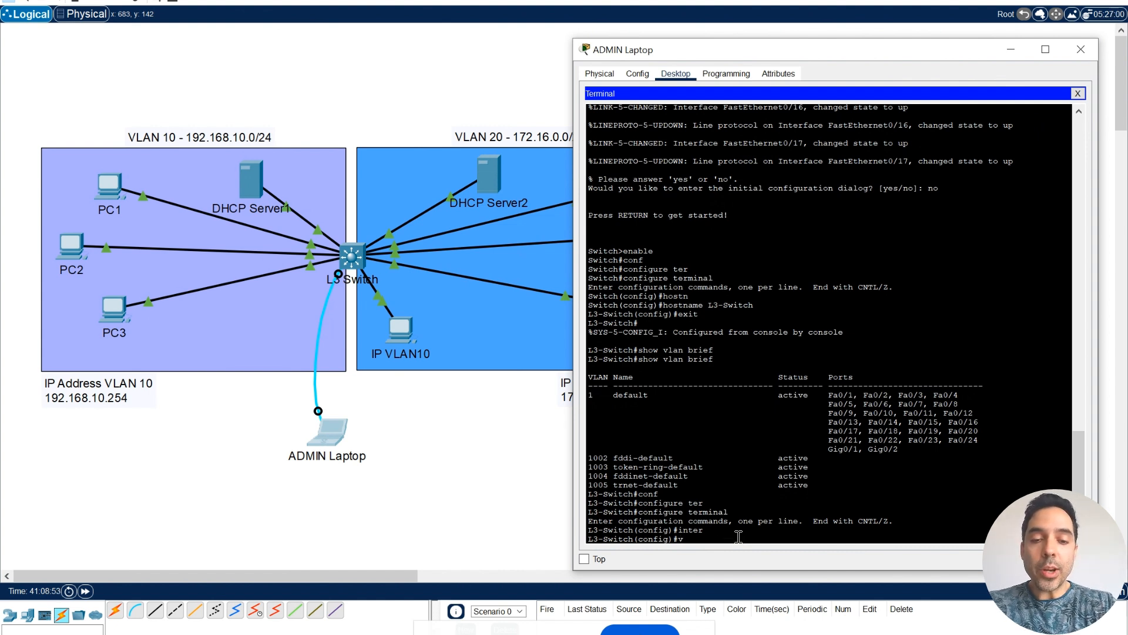
pyautogui.write('lan 10')
pyautogui.write('name V')
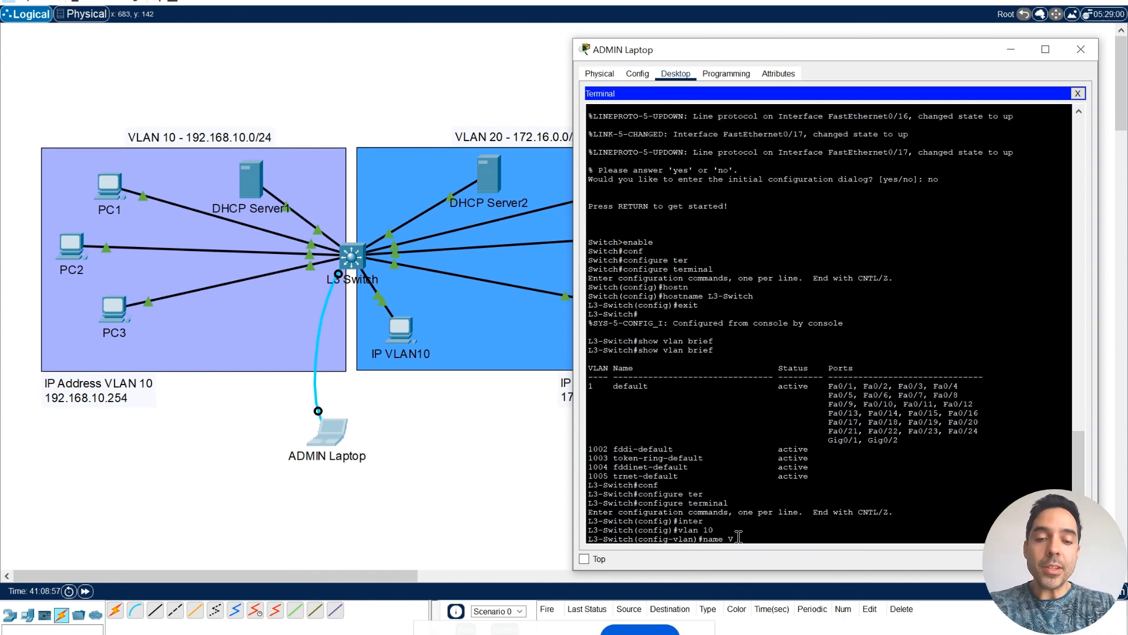
pyautogui.write('LAN10')
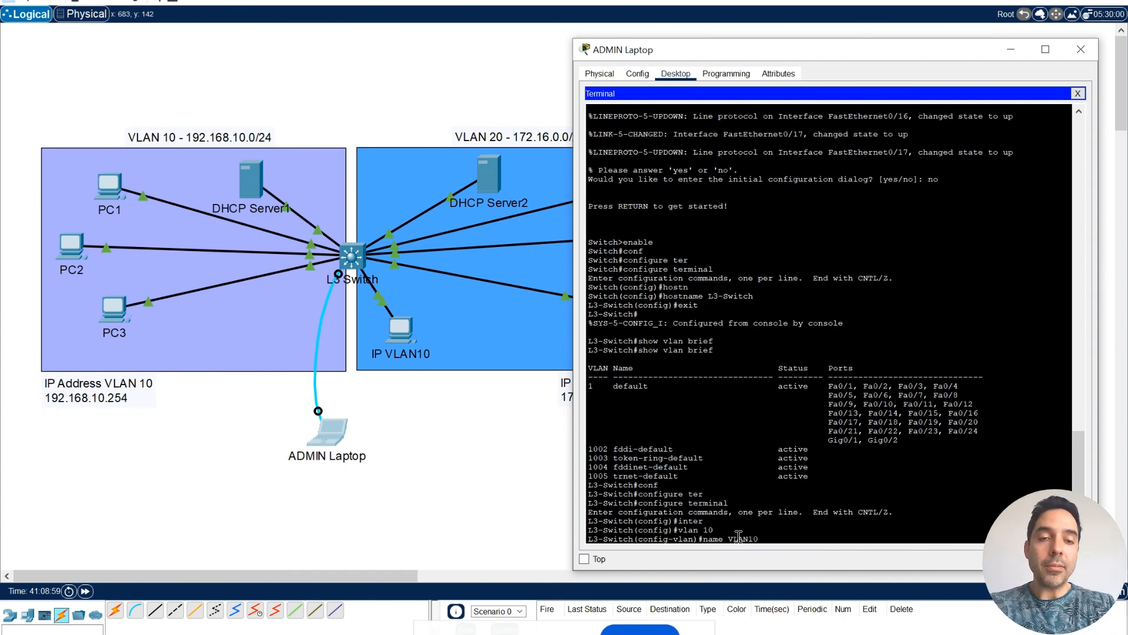
pyautogui.press('enter')
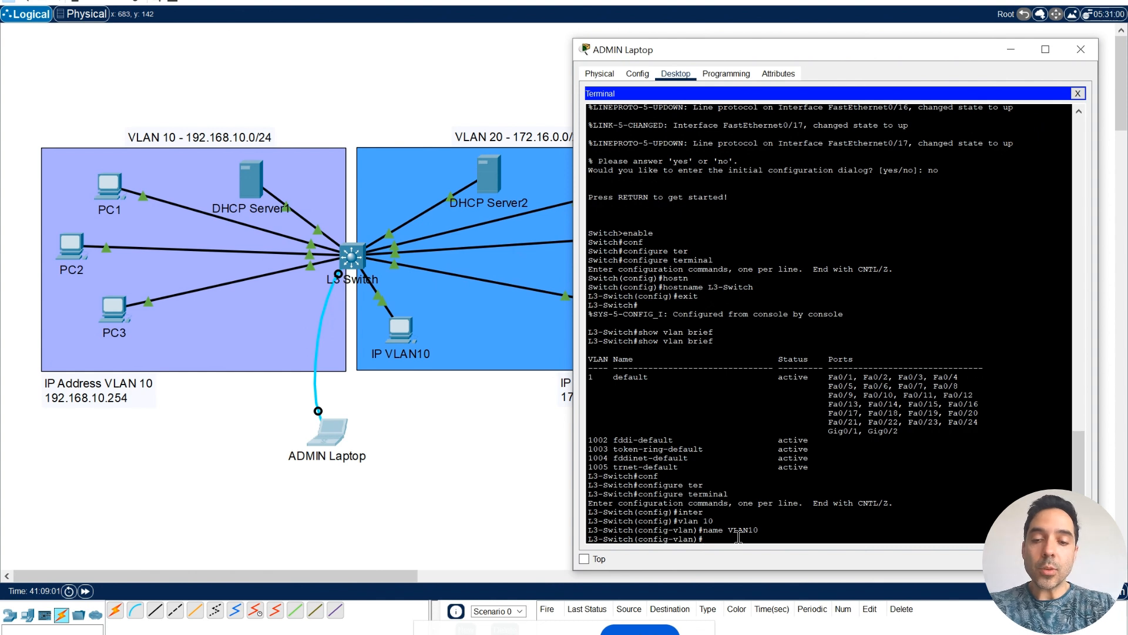
pyautogui.write('exit')
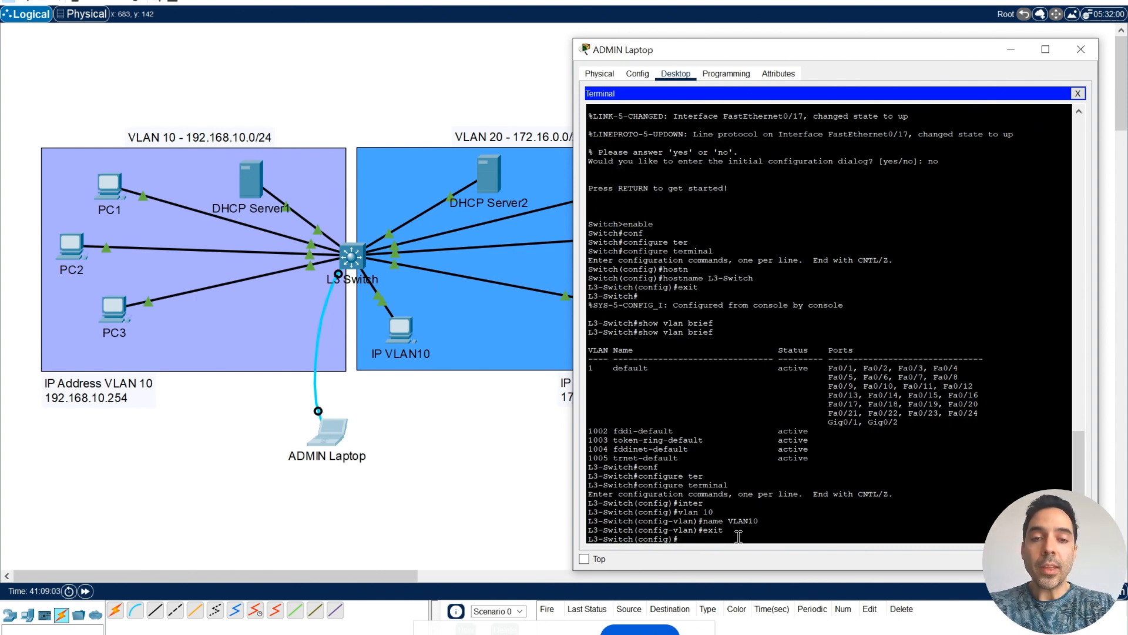
# - Make FastEthernet 0/1-12 access ports assigned to VLAN 10
pyautogui.write('interface')
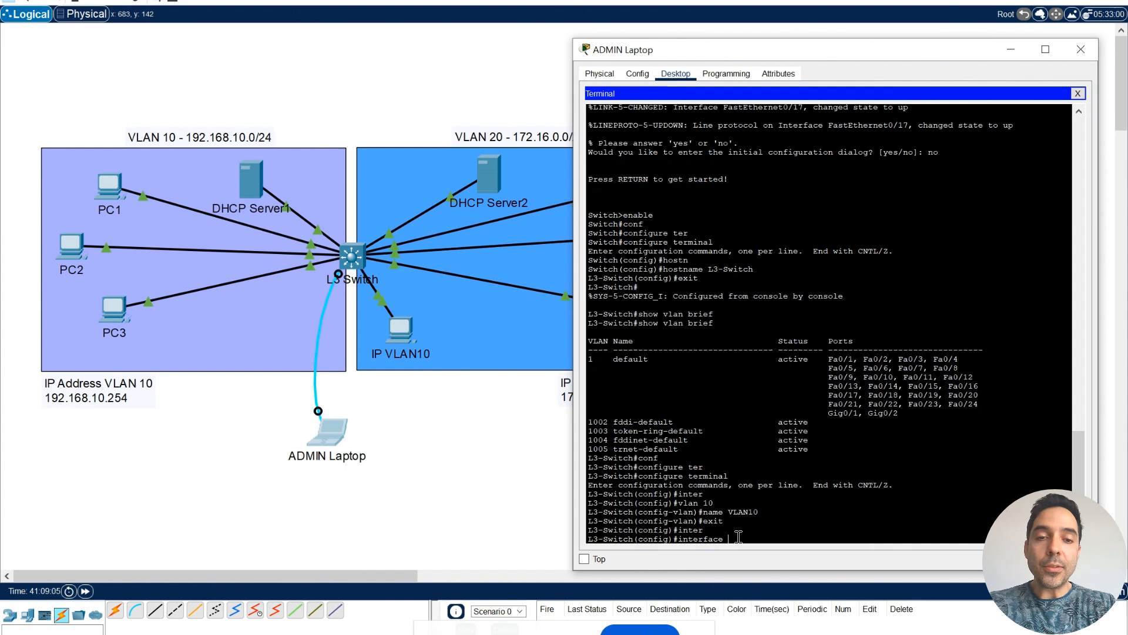
pyautogui.write('range')
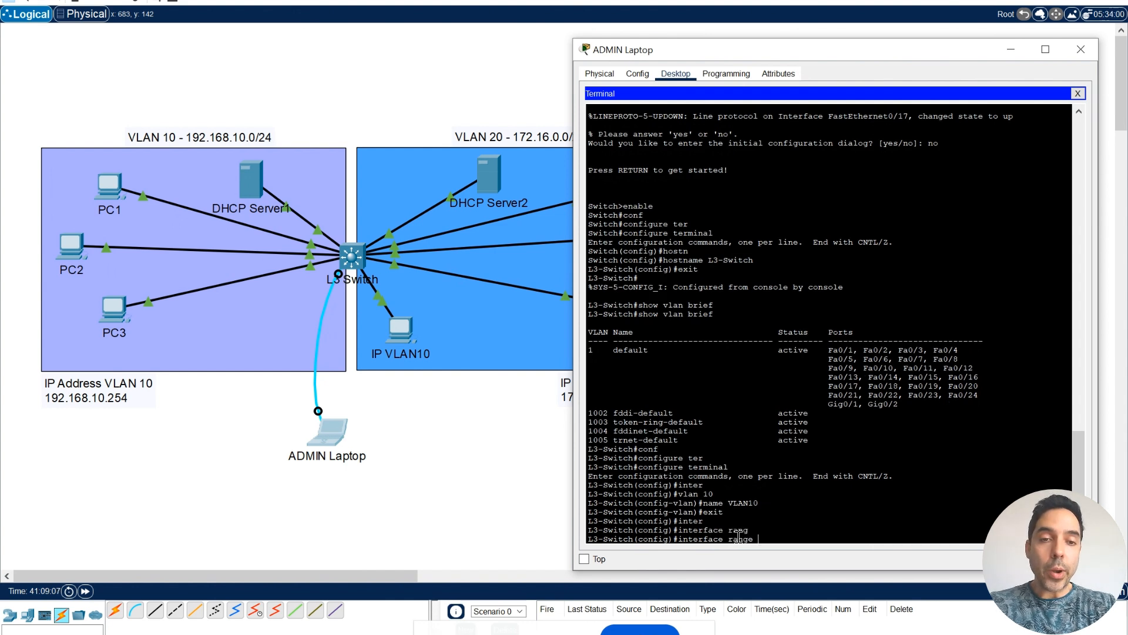
pyautogui.write('ernet 0')
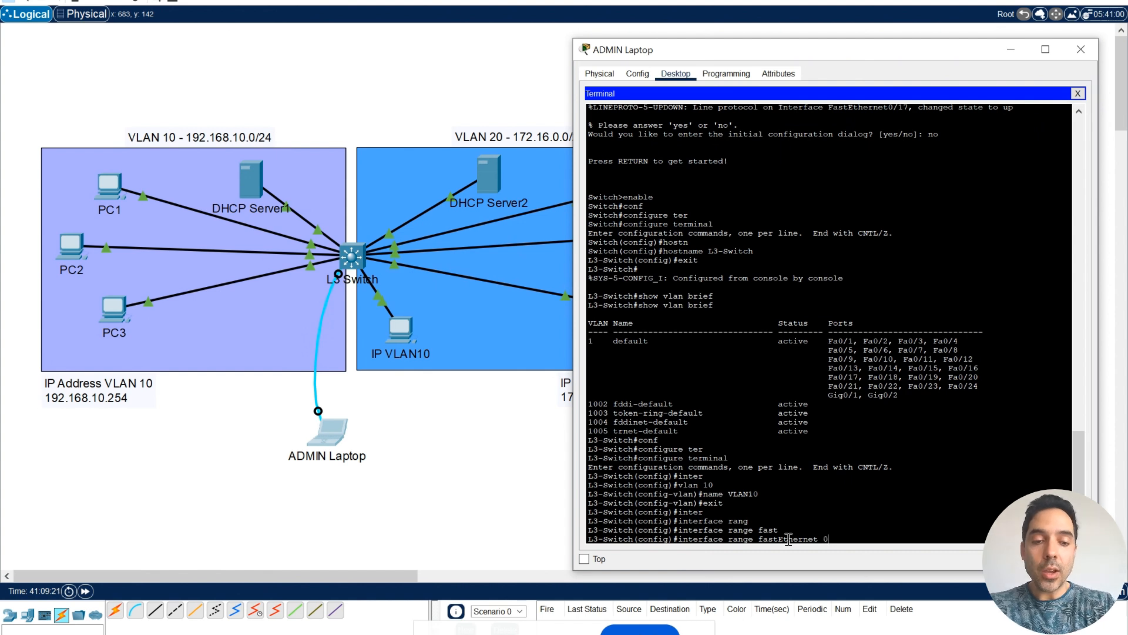
pyautogui.write('/1 -')
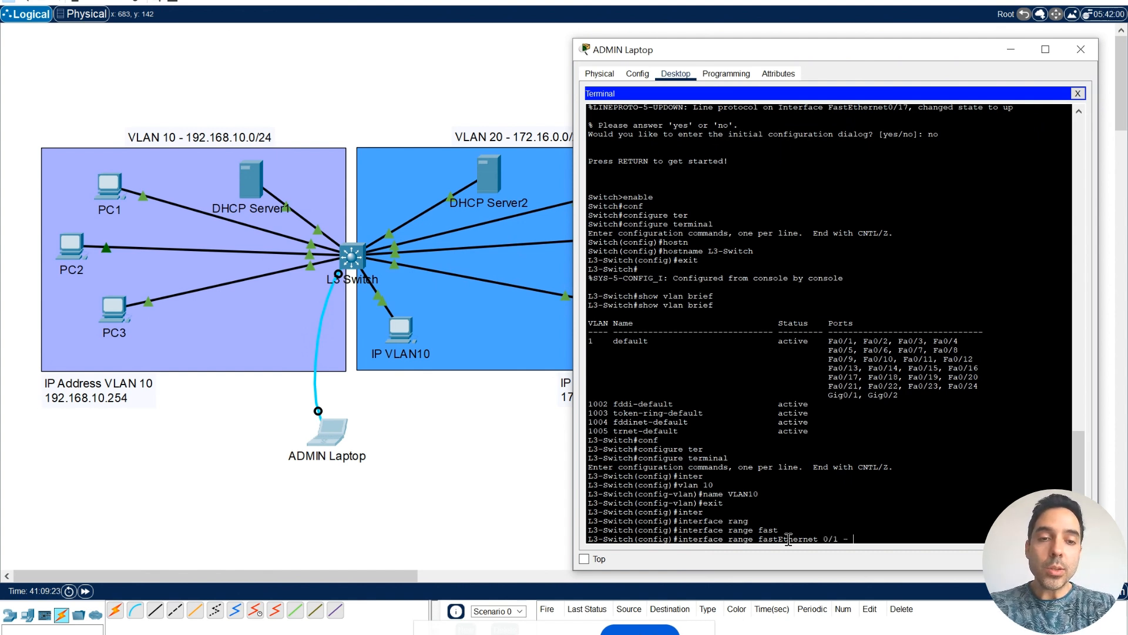
pyautogui.write('12')
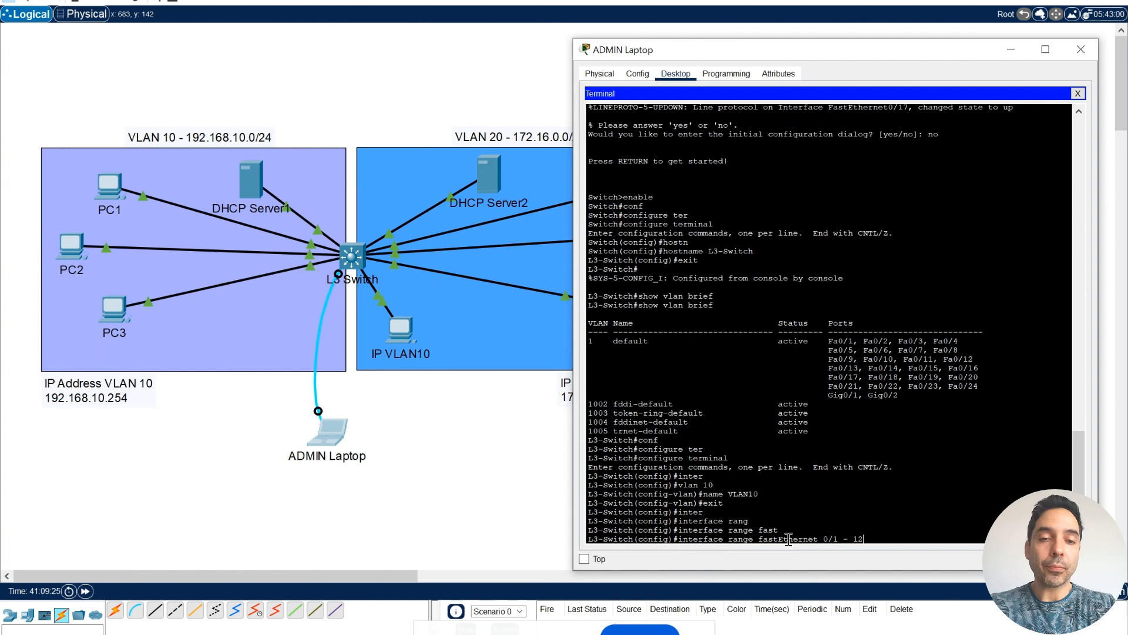
pyautogui.write('switchpo')
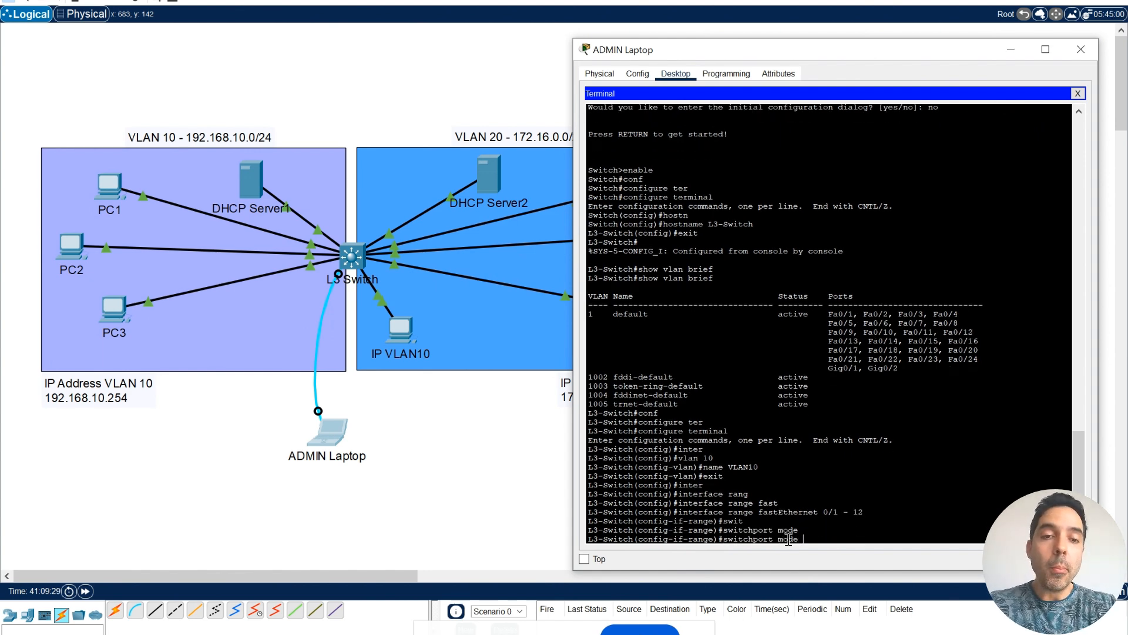
pyautogui.write('access')
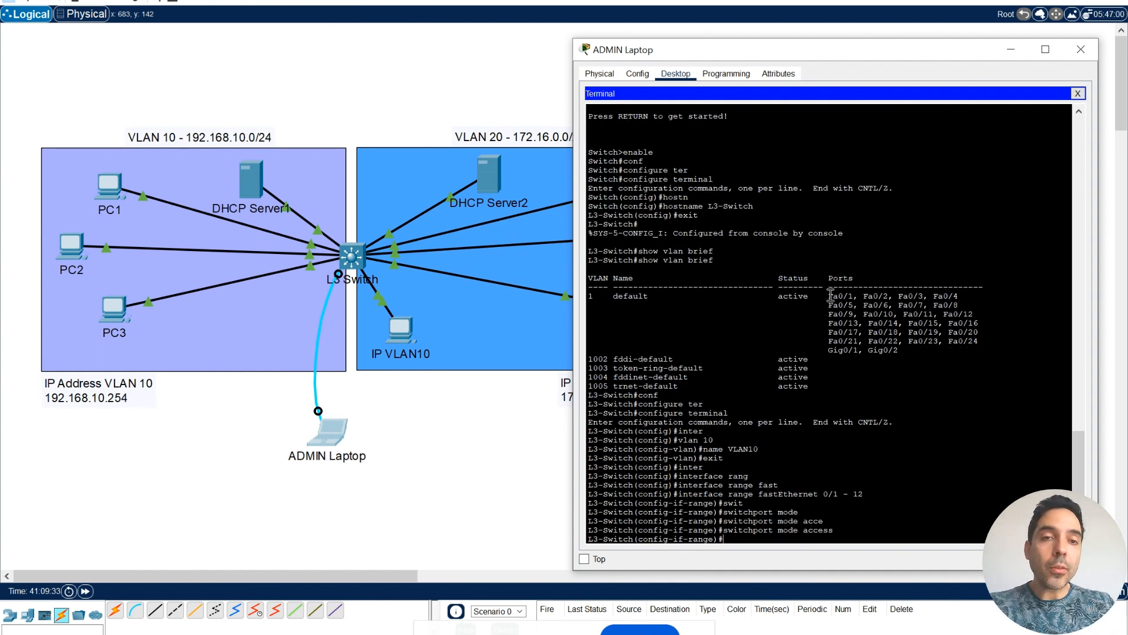
pyautogui.moveTo(828, 296); pyautogui.dragTo(979, 314)
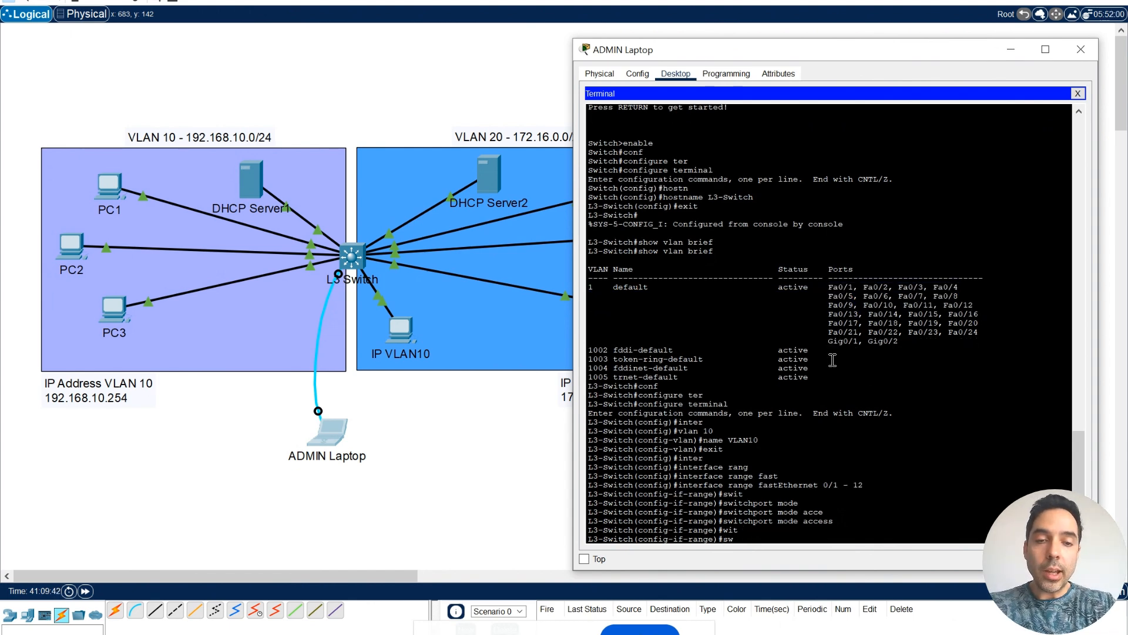
pyautogui.write('switchport access v')
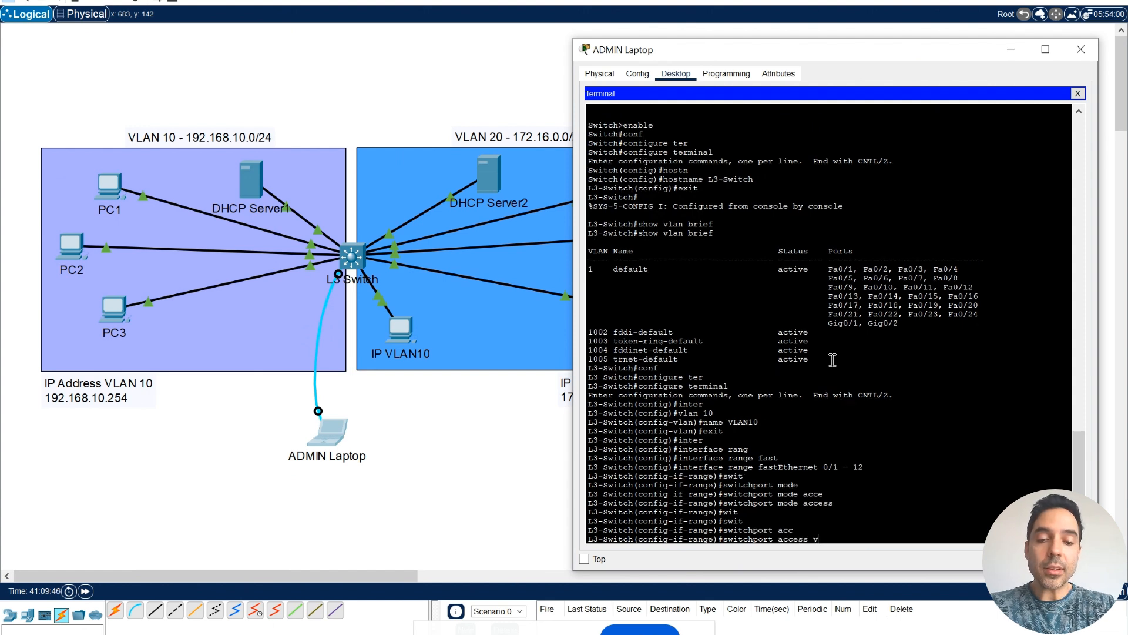
pyautogui.write('lan 10')
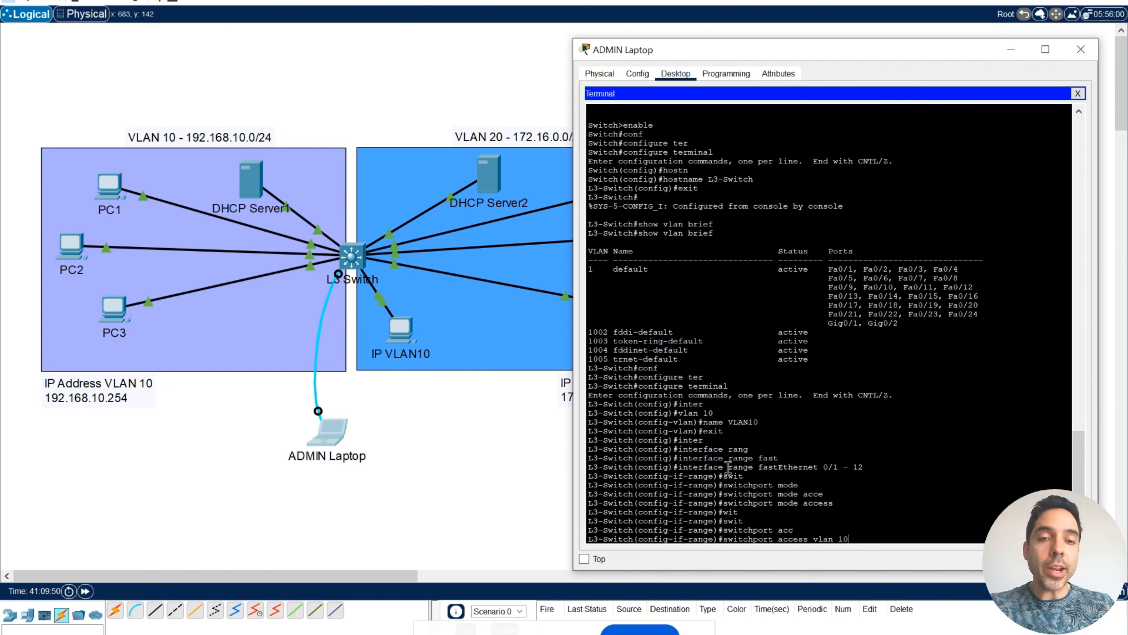
pyautogui.moveTo(728, 466); pyautogui.dragTo(864, 467)
pyautogui.write('exit')
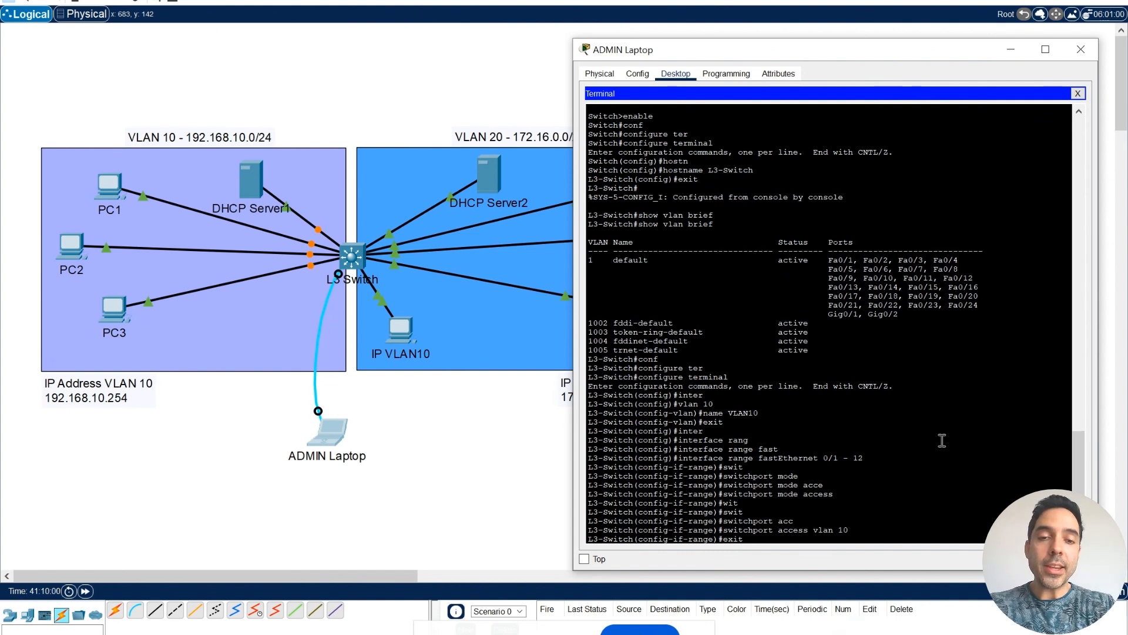
# - Create VLAN 20 named VLAN20
pyautogui.write('v')
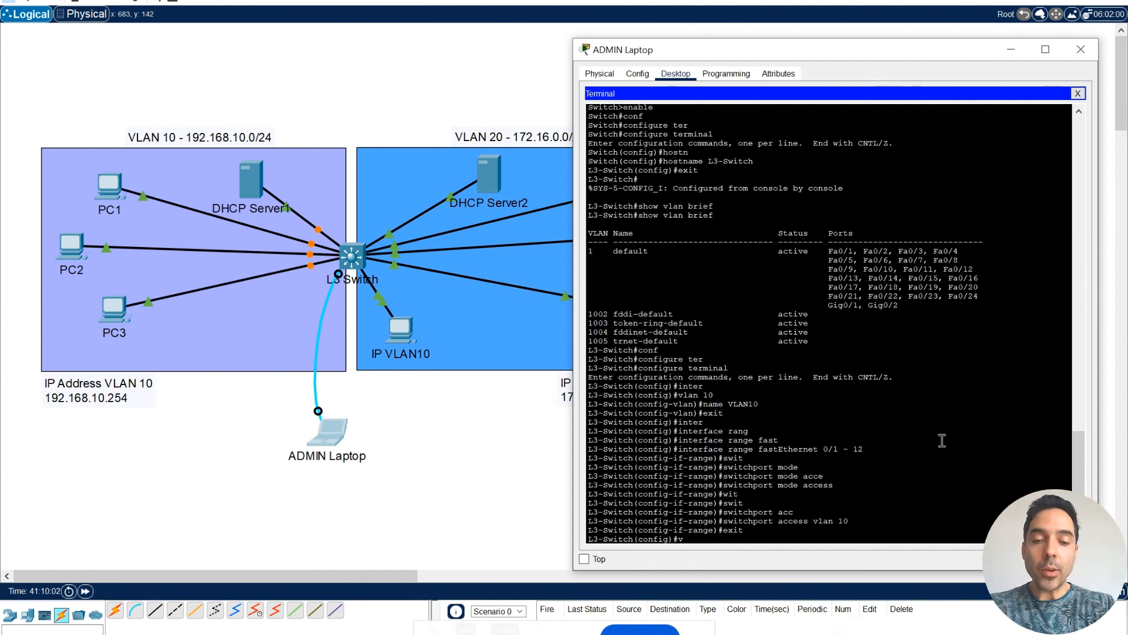
pyautogui.write('lan 20')
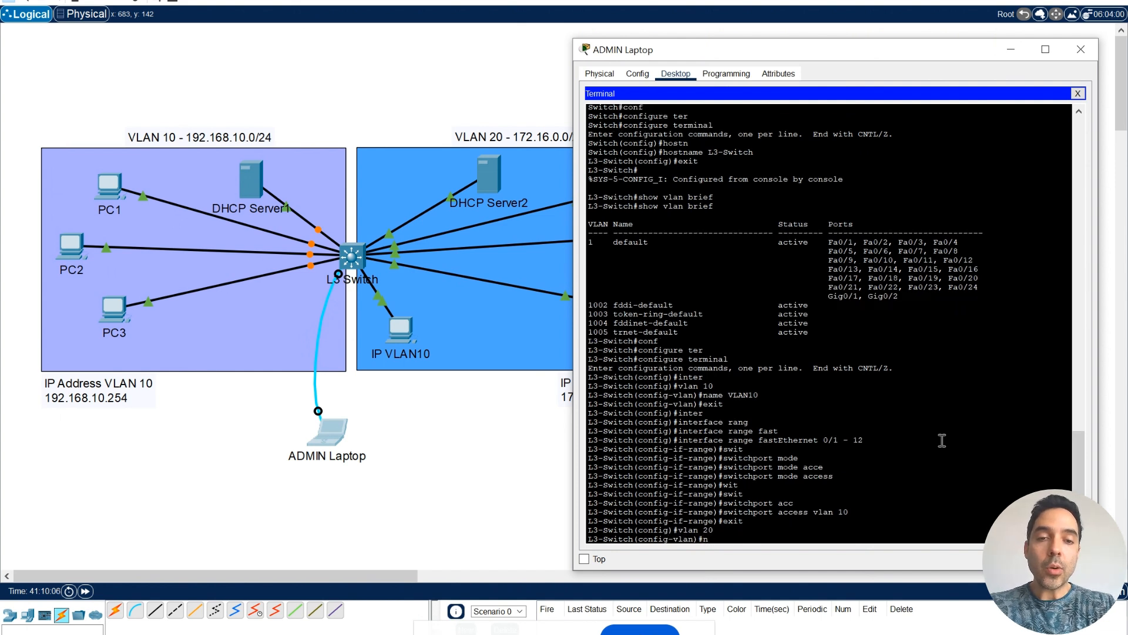
pyautogui.write('name VLAN20')
pyautogui.write('interface range fastEthernet')
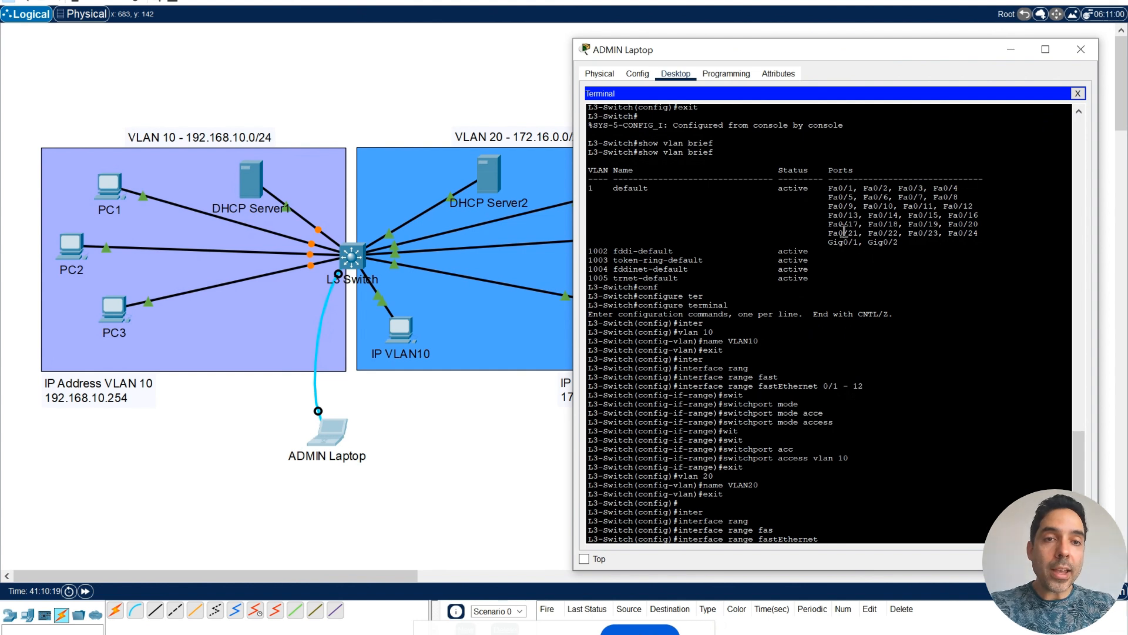
pyautogui.doubleClick(845, 215)
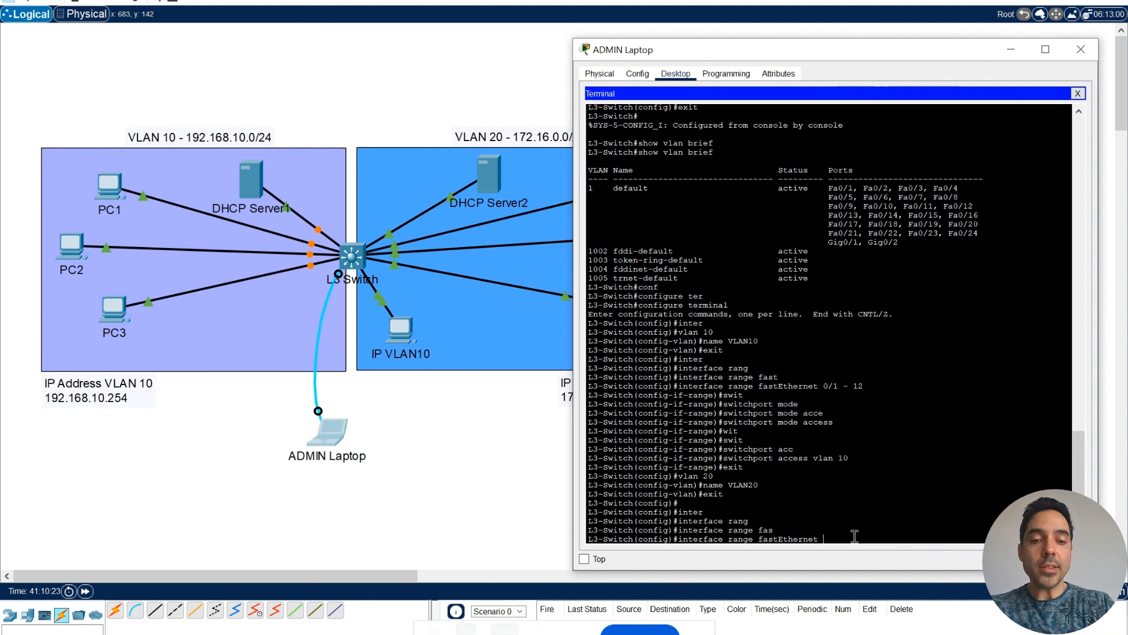
# - Make FastEthernet 0/13-24 access ports assigned to VLAN 20 and exit configuration
pyautogui.write('0/13 - 24')
pyautogui.write('switchport mode')
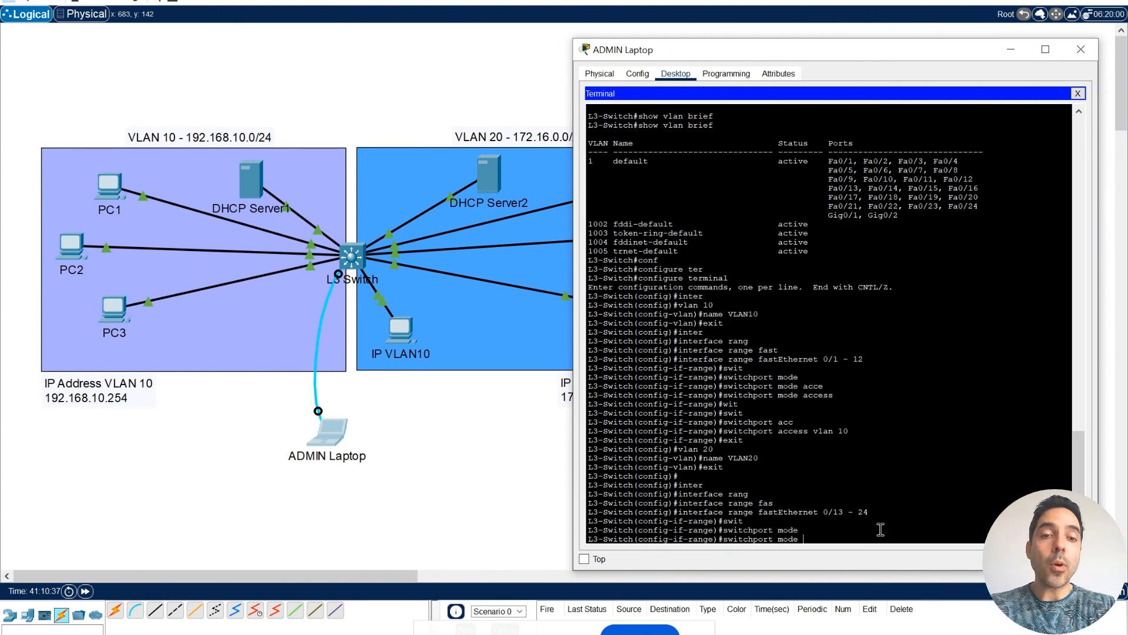
pyautogui.write('access')
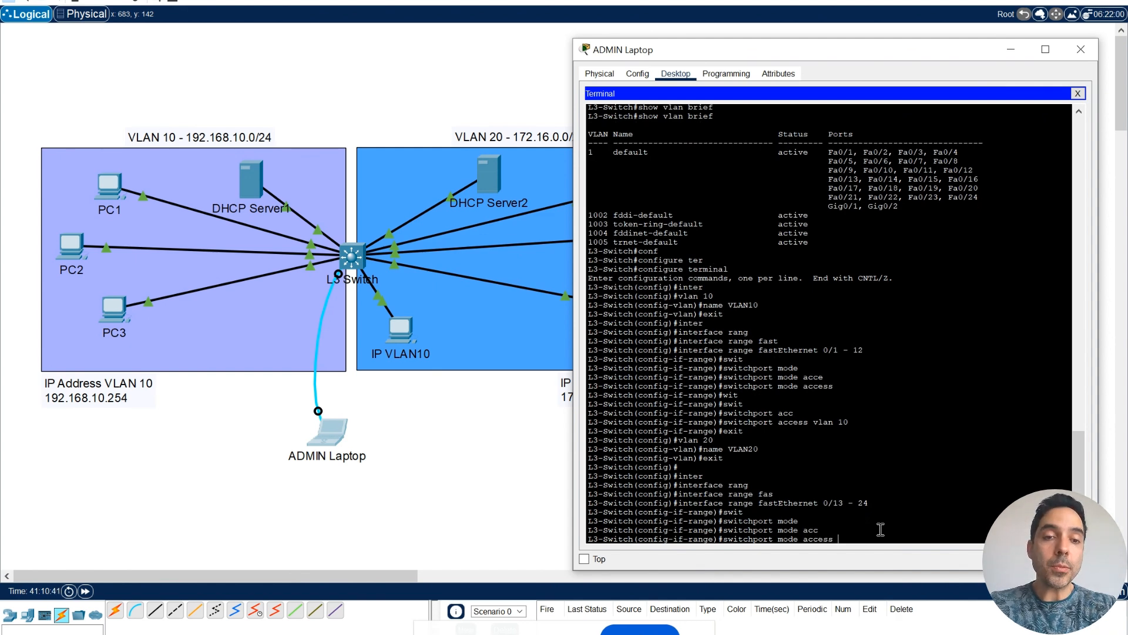
pyautogui.press('enter')
pyautogui.write('switchport access')
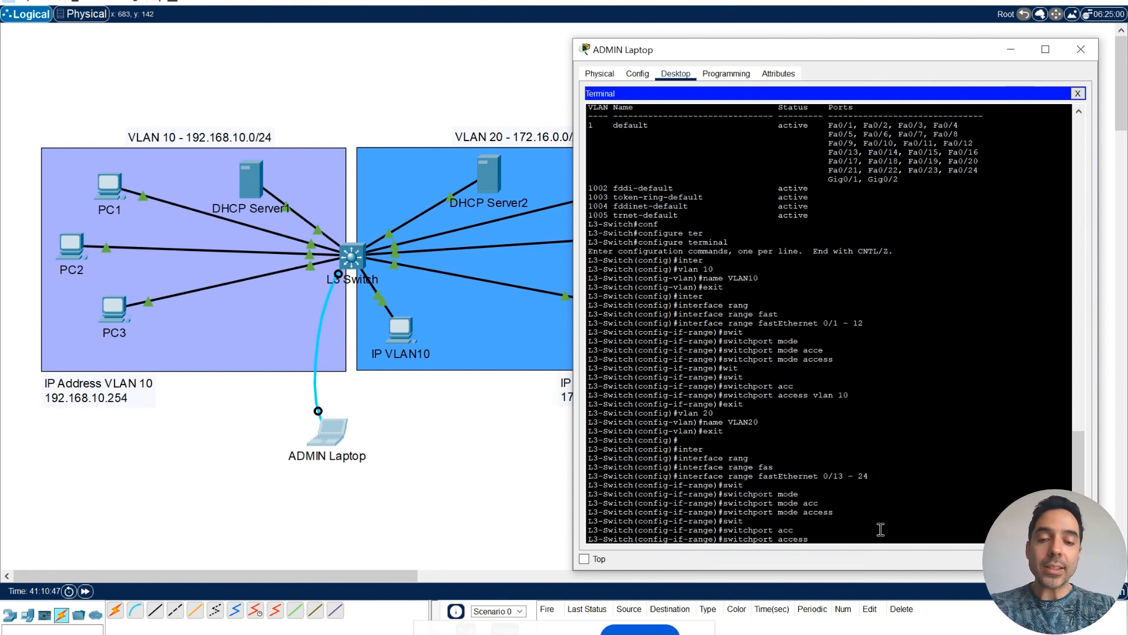
pyautogui.write('vlan 20')
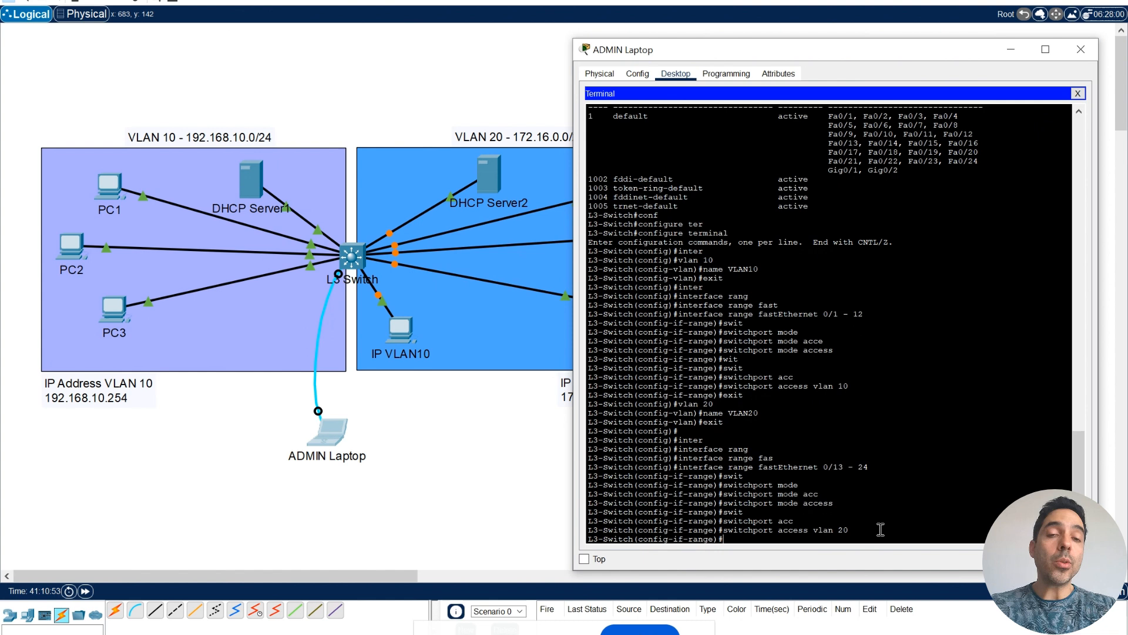
pyautogui.moveTo(403, 267)
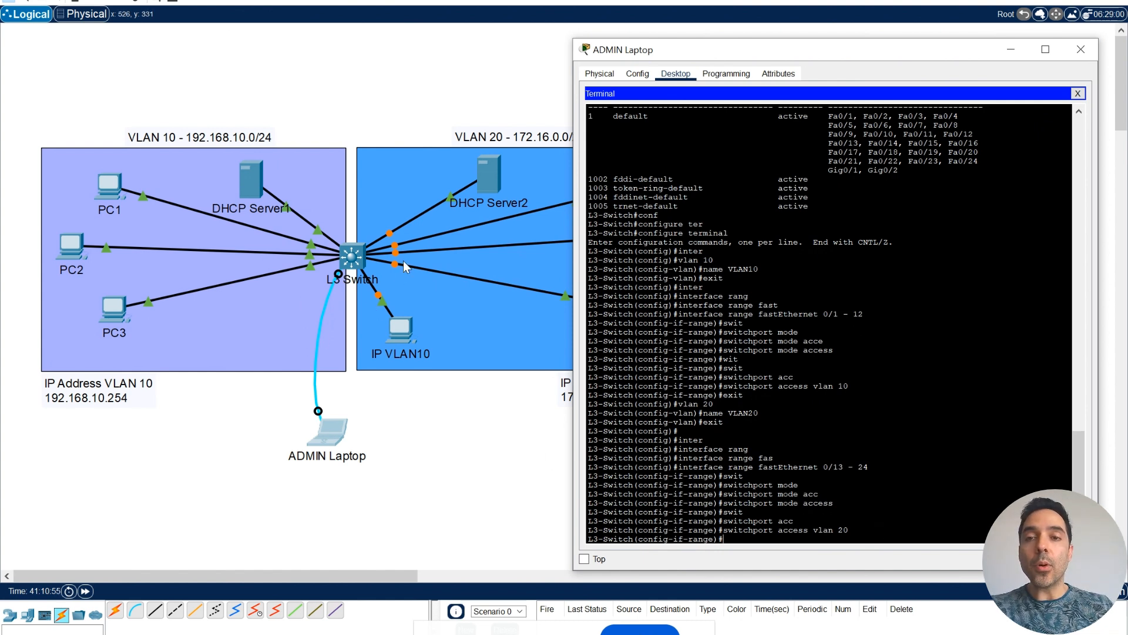
pyautogui.moveTo(373, 301)
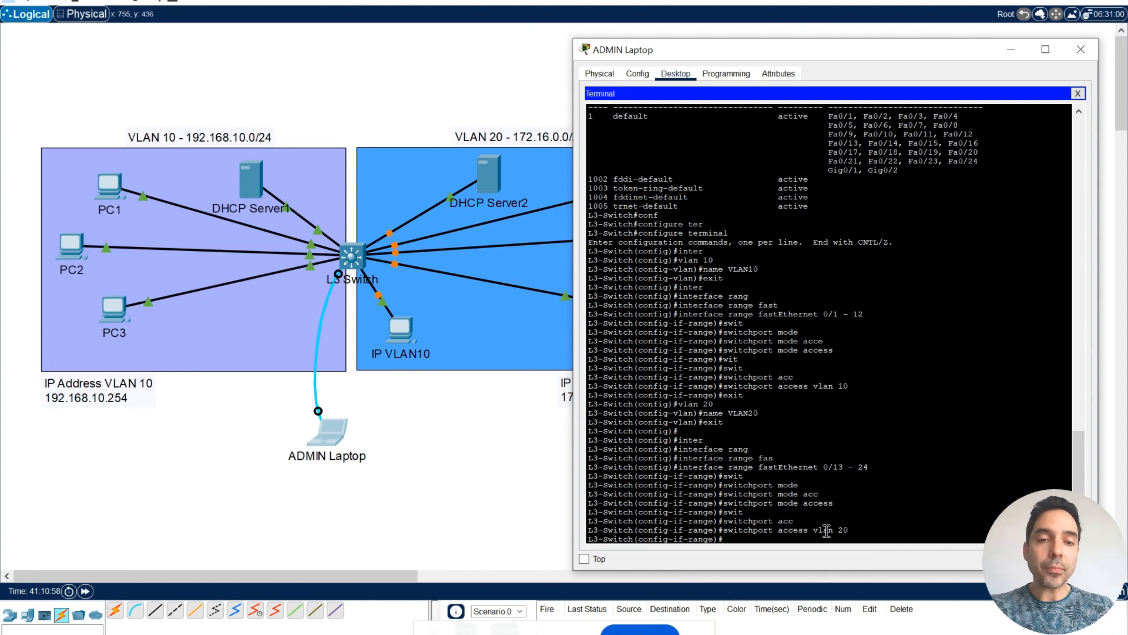
pyautogui.write('exit')
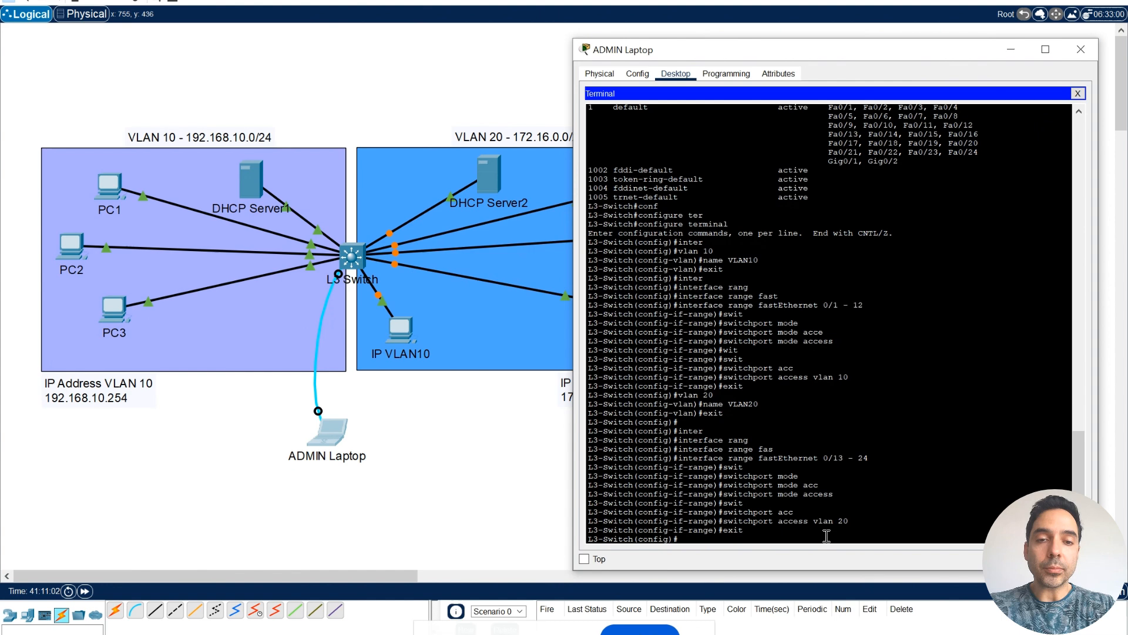
pyautogui.write('exit')
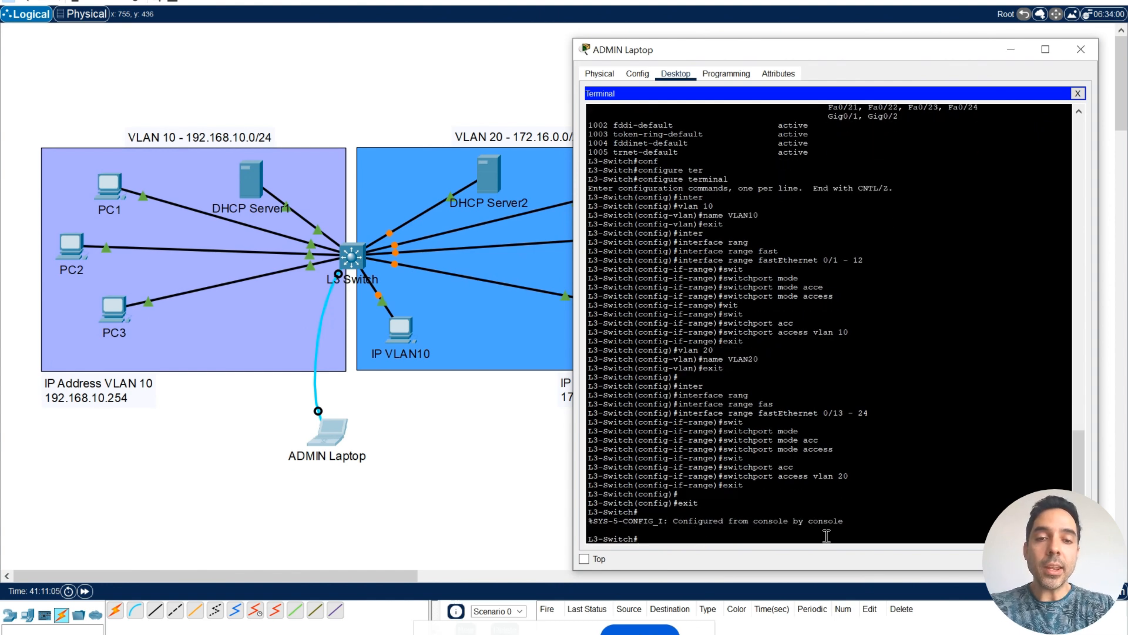
# - Run 'show vlan brief' and mark the VLAN10 row with its Fa0/1-12 port list
pyautogui.write('show vlan')
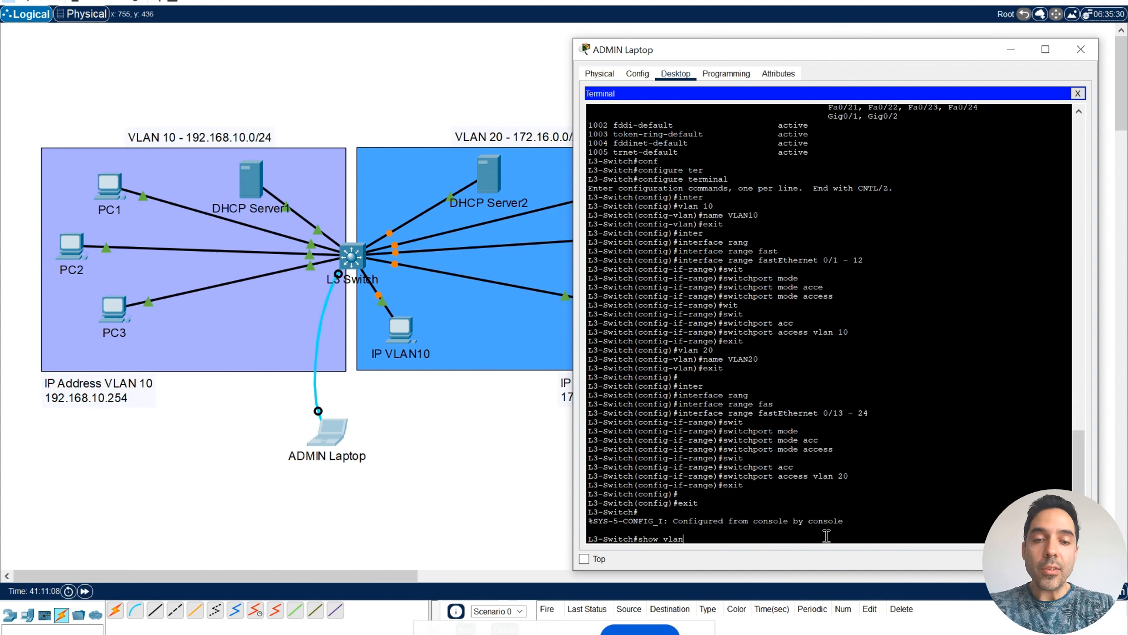
pyautogui.write('brief')
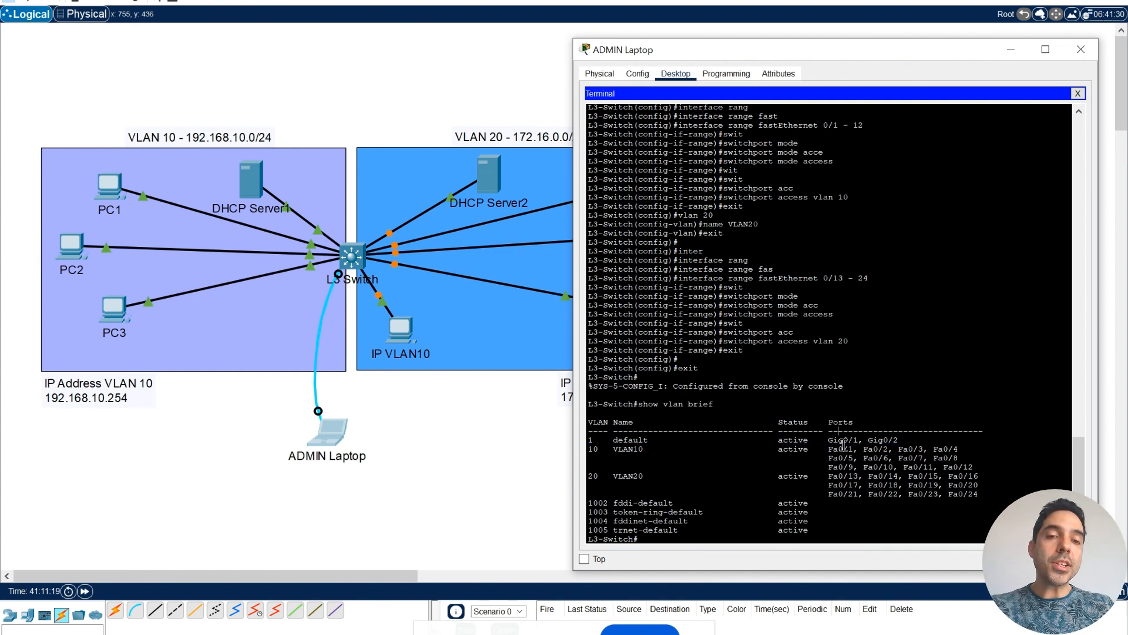
pyautogui.doubleClick(845, 439)
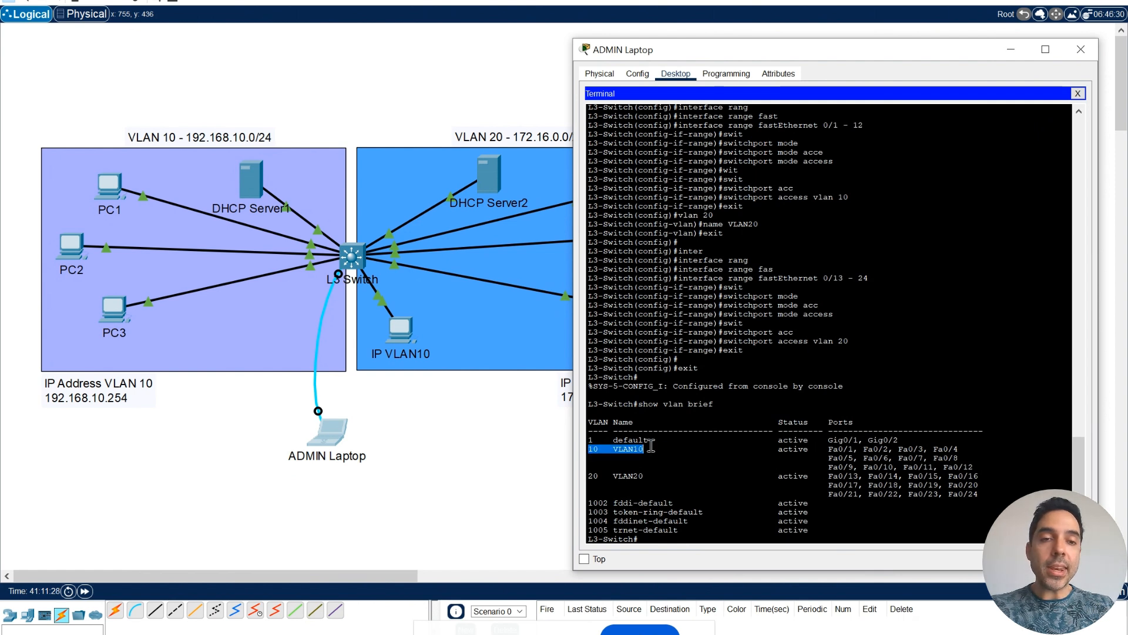
pyautogui.moveTo(626, 447); pyautogui.dragTo(972, 467)
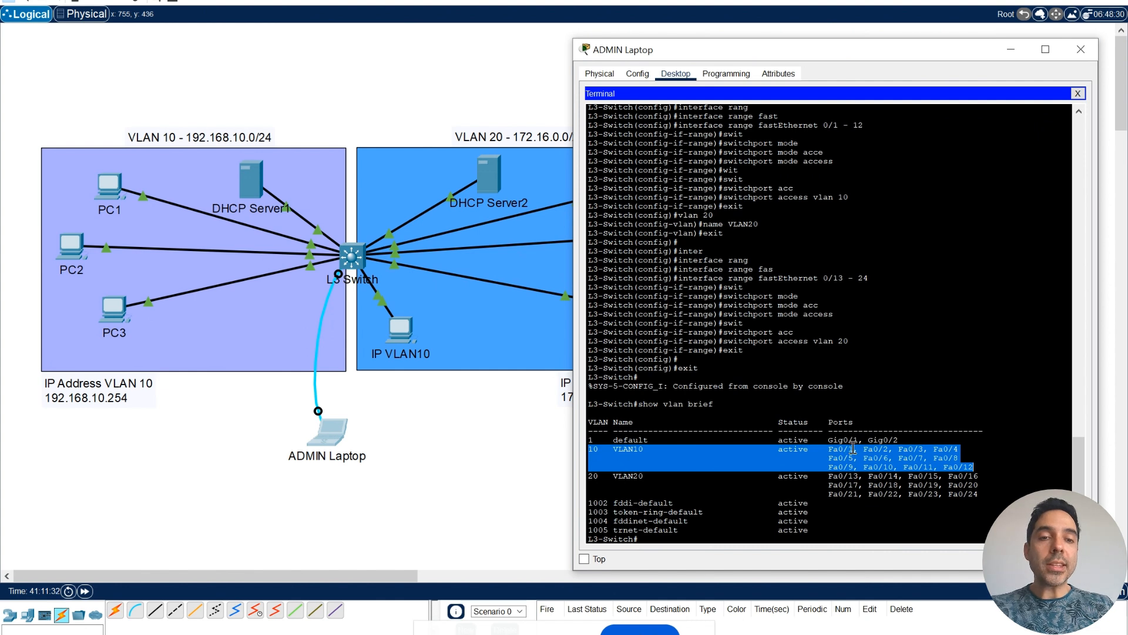
pyautogui.moveTo(867, 470)
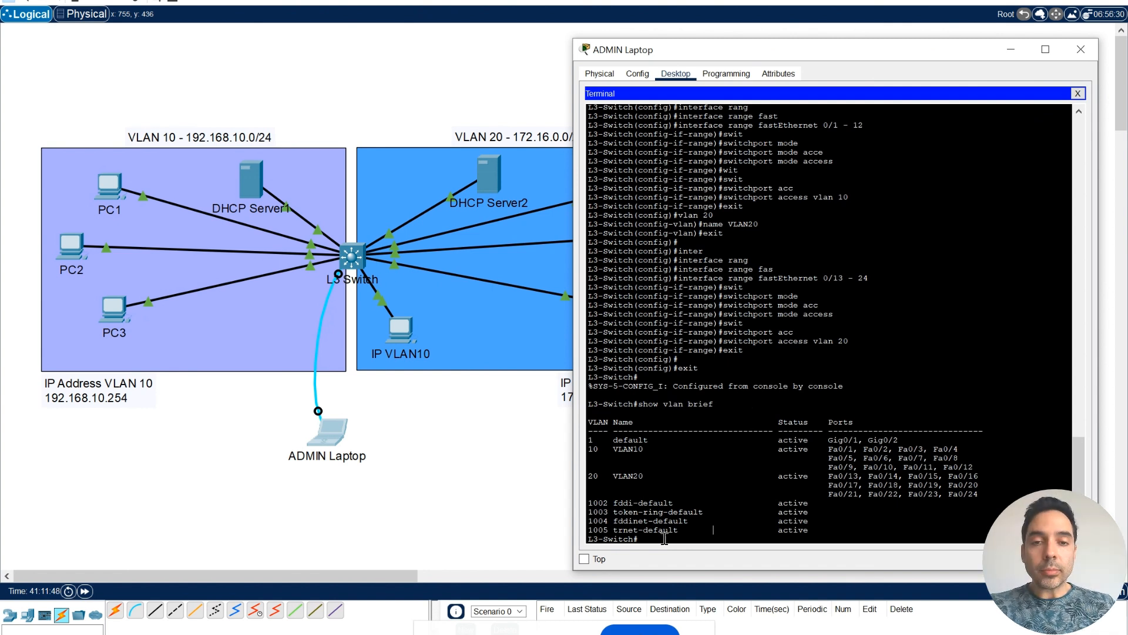
# - Assign interface VLAN 10 the address 192.168.10.254 255.255.255.0 and enable it with no shutdown
pyautogui.write('configure t')
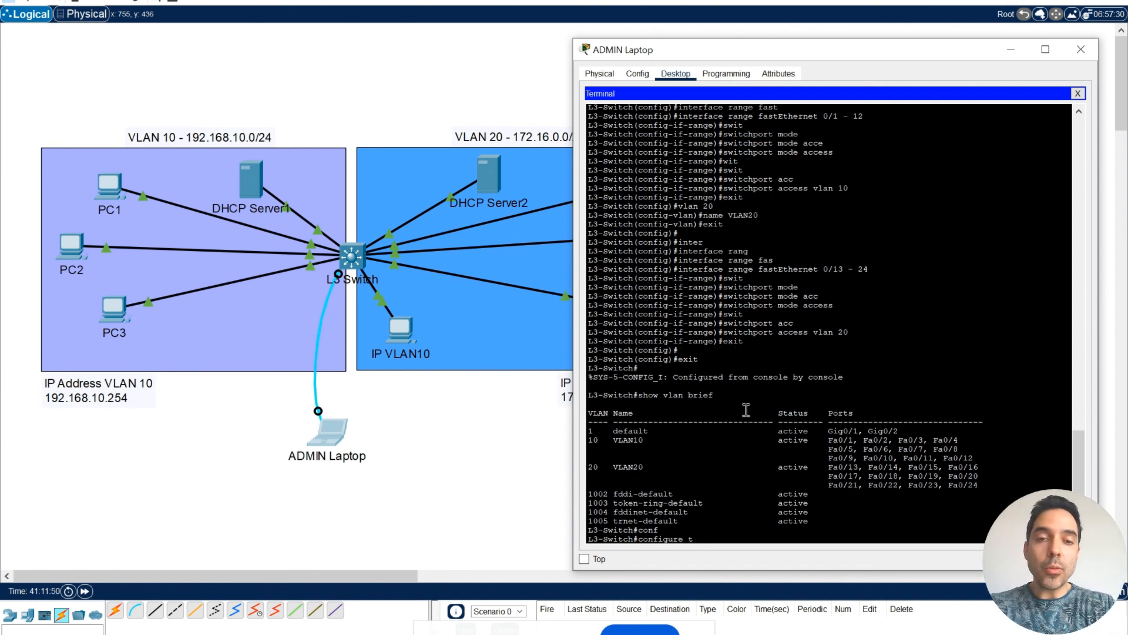
pyautogui.write('configure terminal')
pyautogui.write('interface')
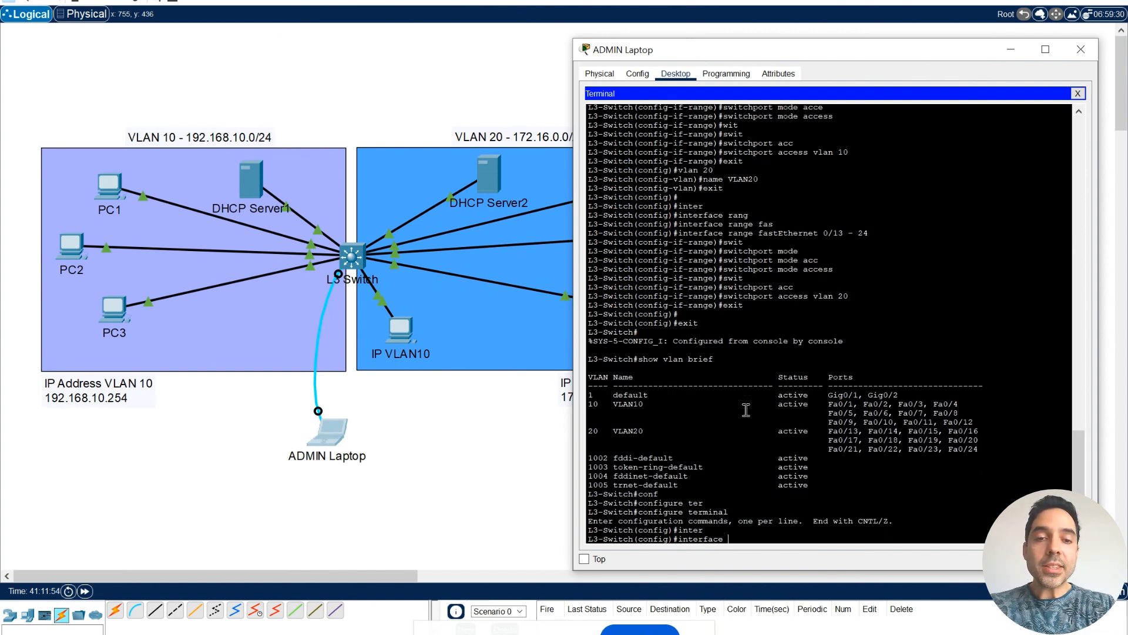
pyautogui.write('vlan')
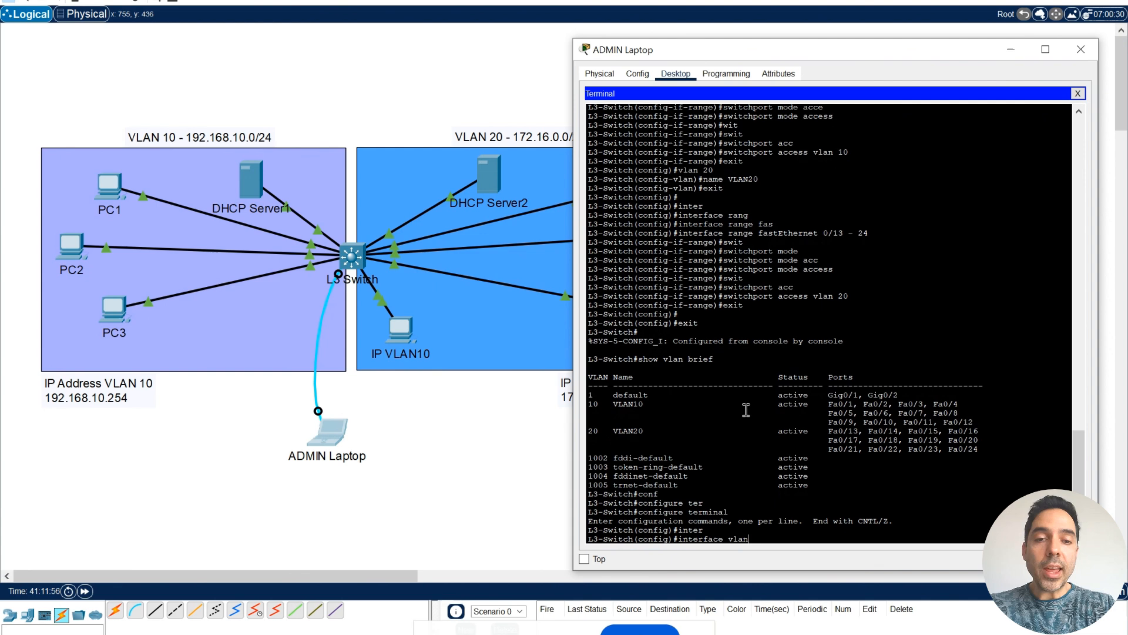
pyautogui.write('10')
pyautogui.write('ip address')
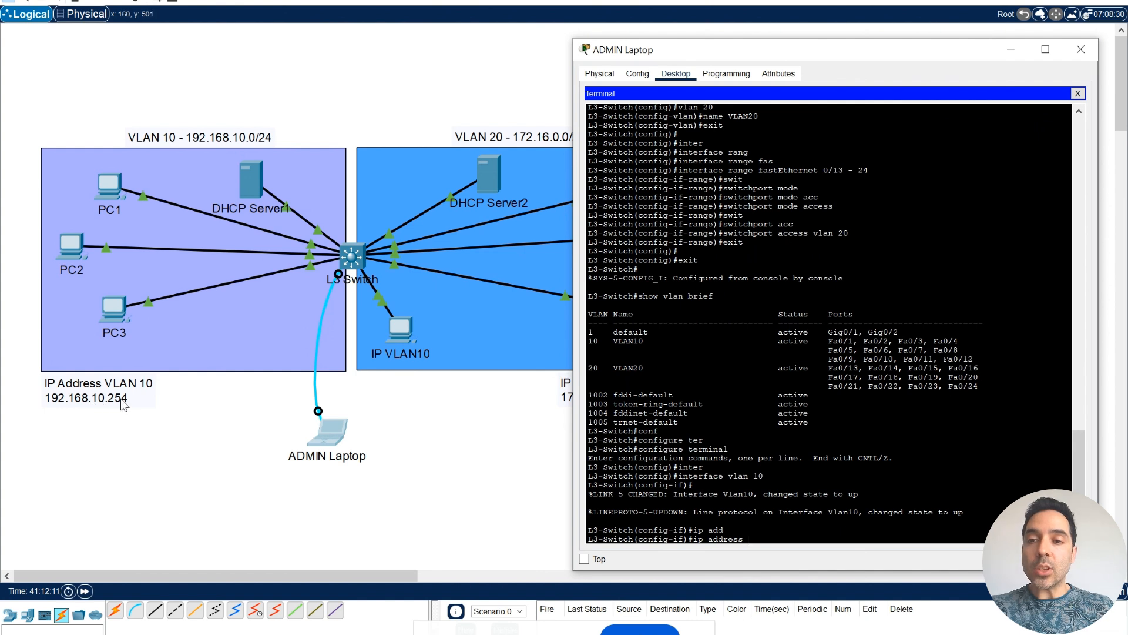
pyautogui.write('10')
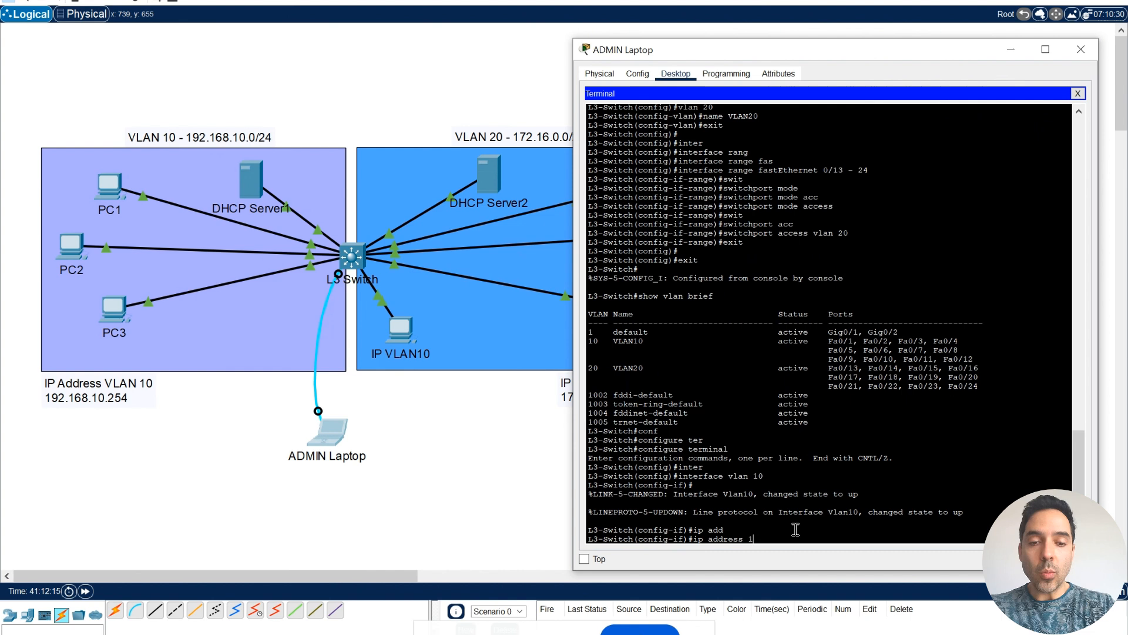
pyautogui.write('92.168.10.254')
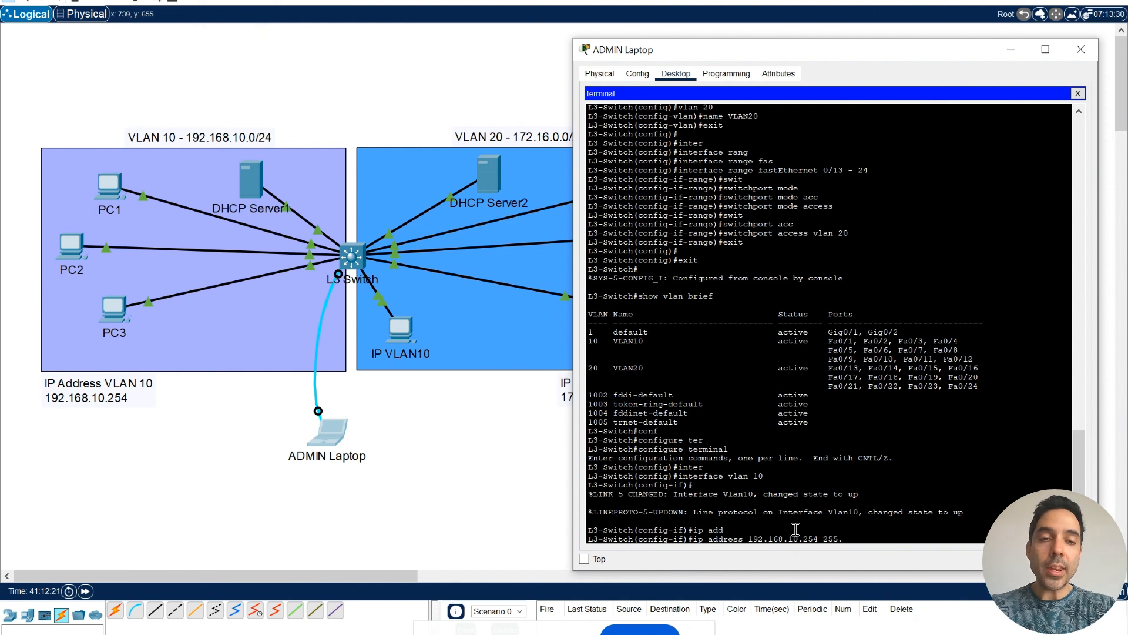
pyautogui.write('255.255.255.0')
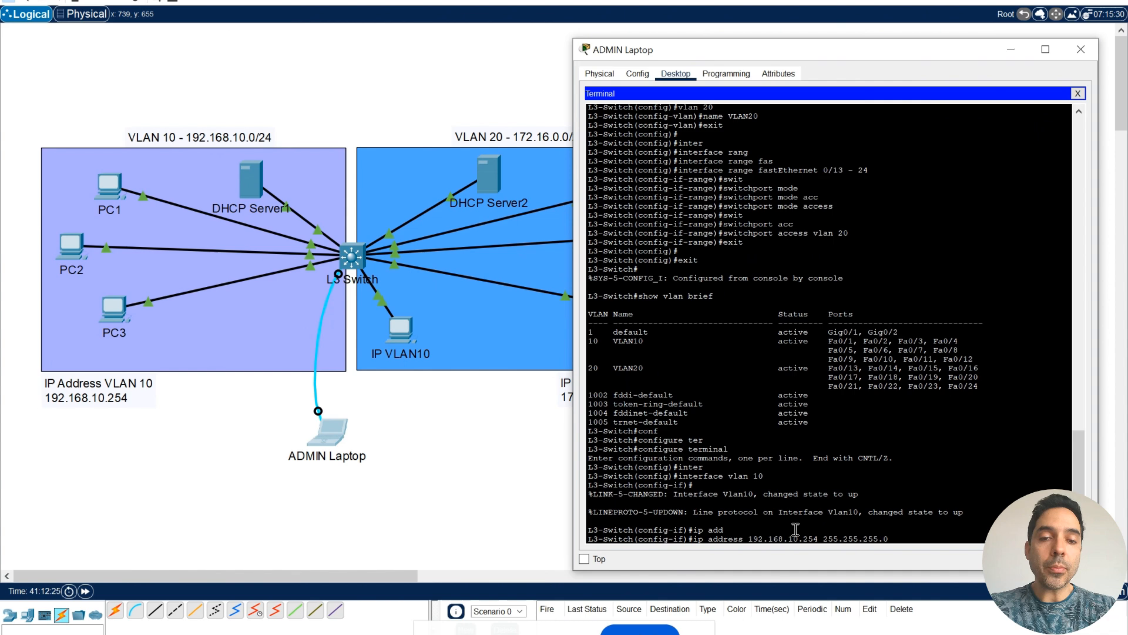
pyautogui.press('enter')
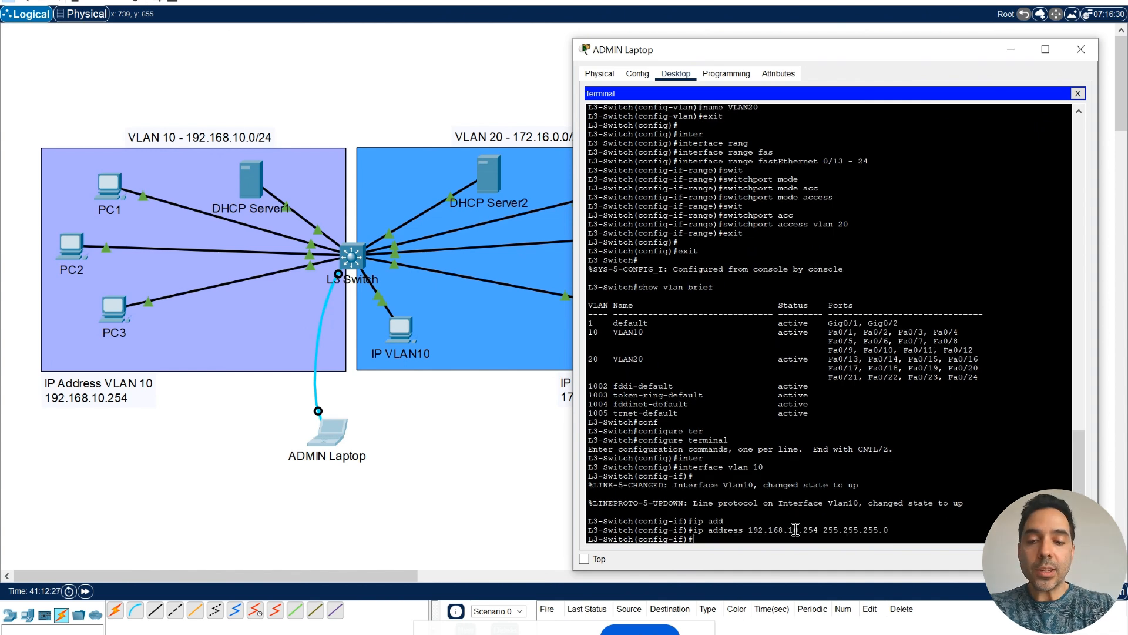
pyautogui.write('no shutdown')
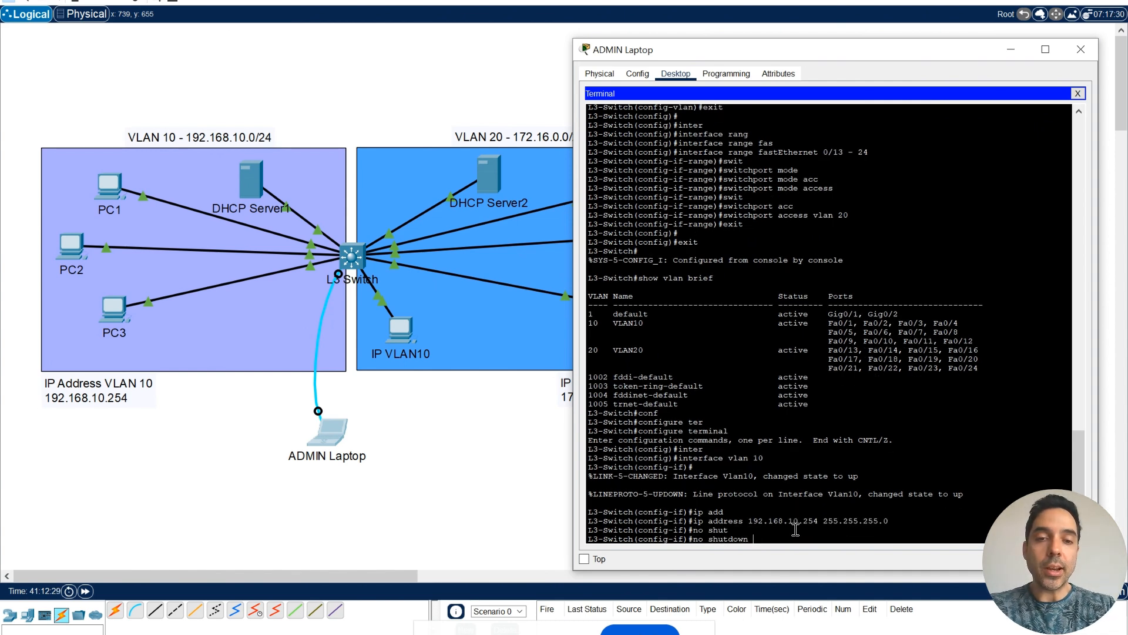
pyautogui.press('enter')
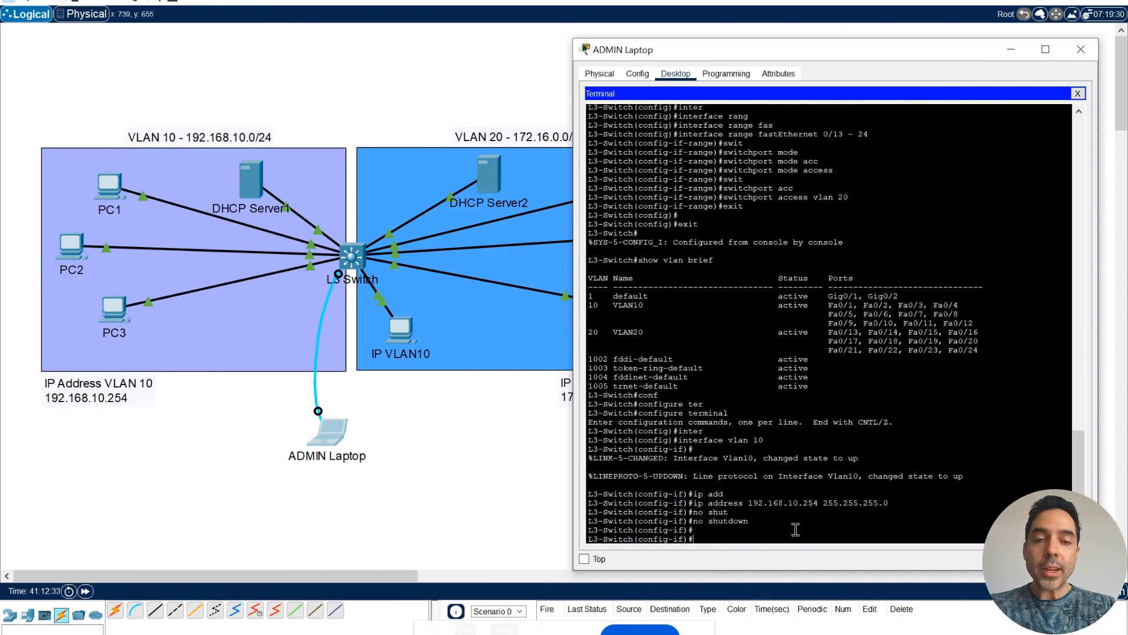
pyautogui.write('exit')
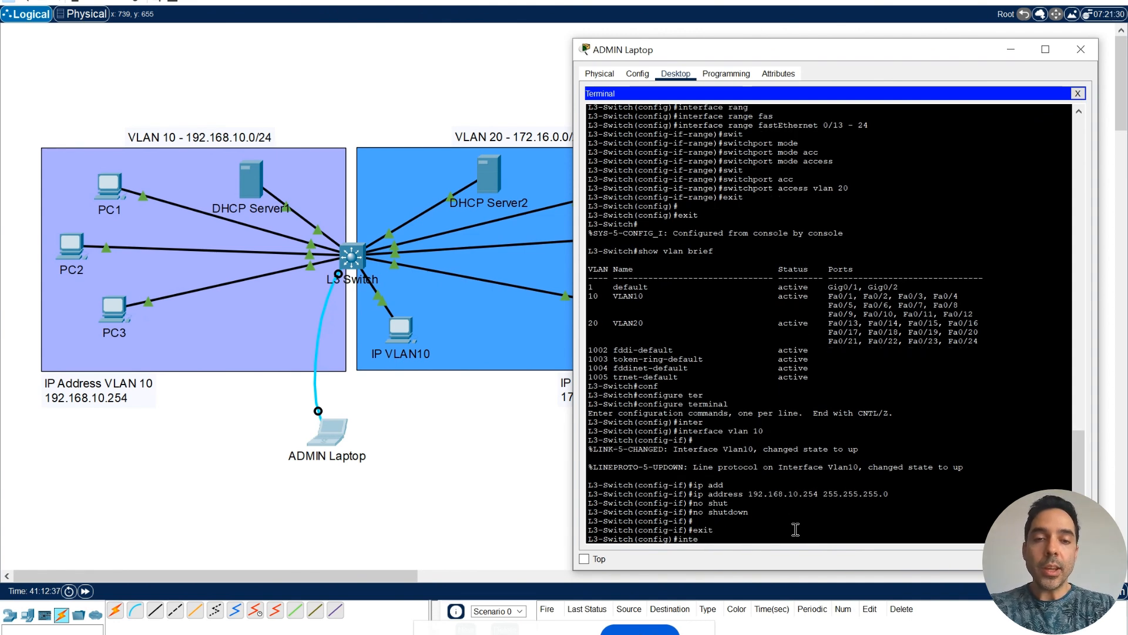
# - Assign interface VLAN 20 the address 172.16.0.254 255.255.255.0 and enable it with no shutdown
pyautogui.write('interface vlan 20')
pyautogui.write('ip address')
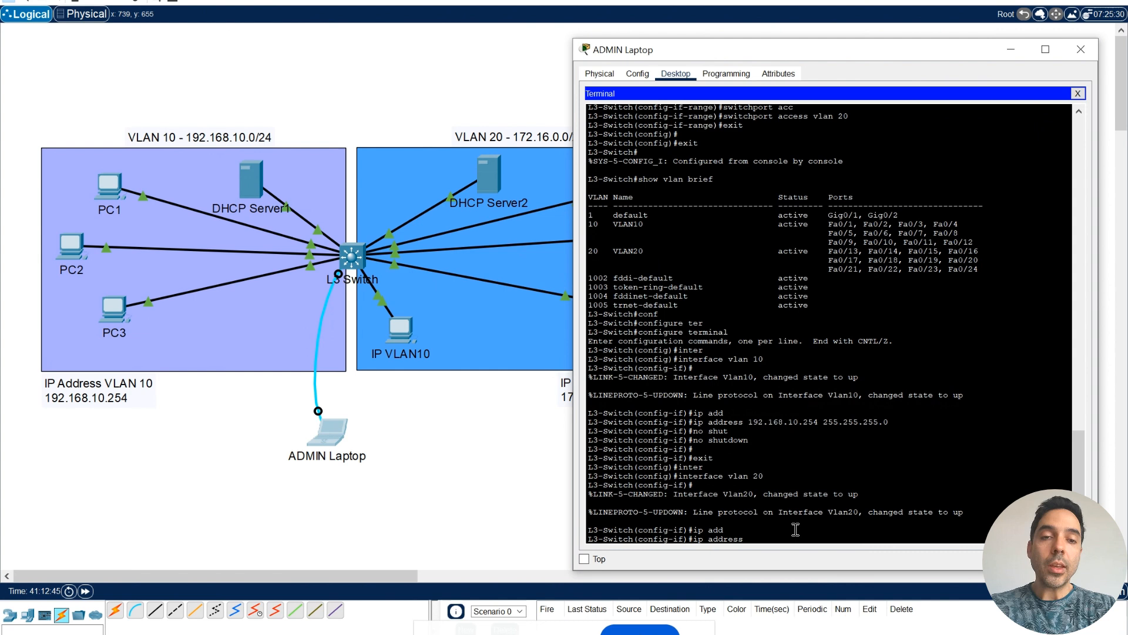
pyautogui.write('172.16.0.2')
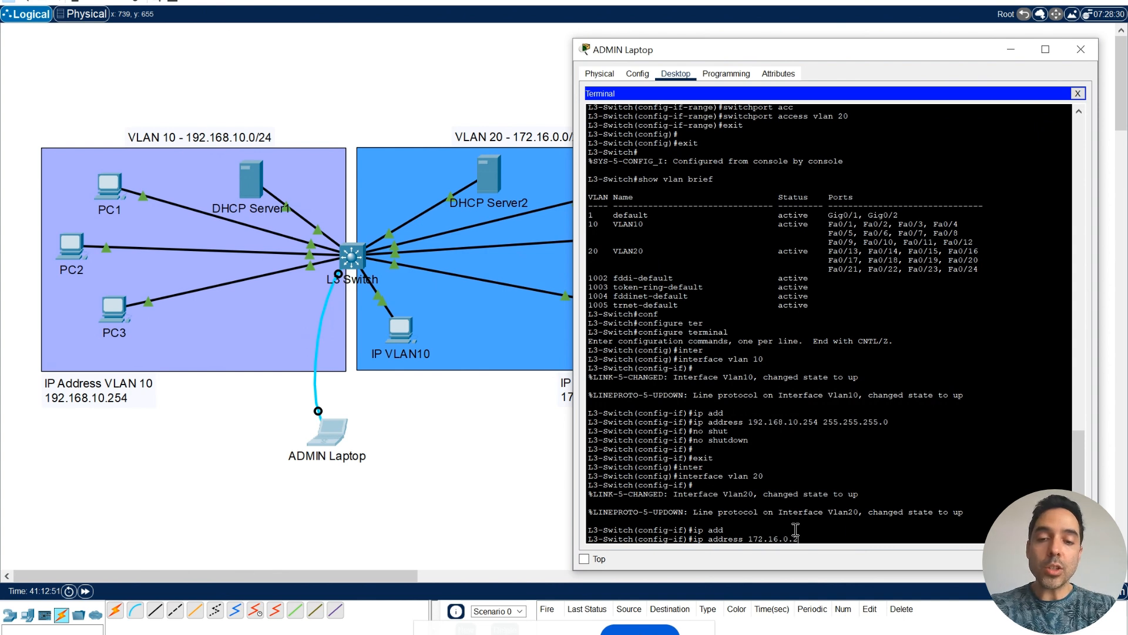
pyautogui.write('54 255.255.255.0')
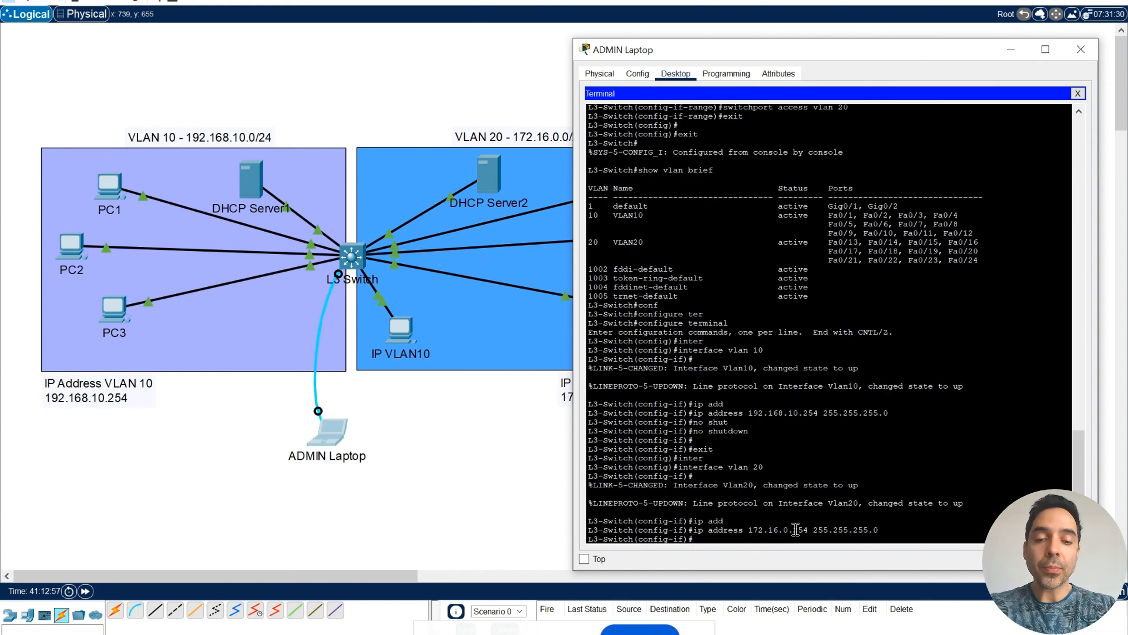
pyautogui.write('no shutdown')
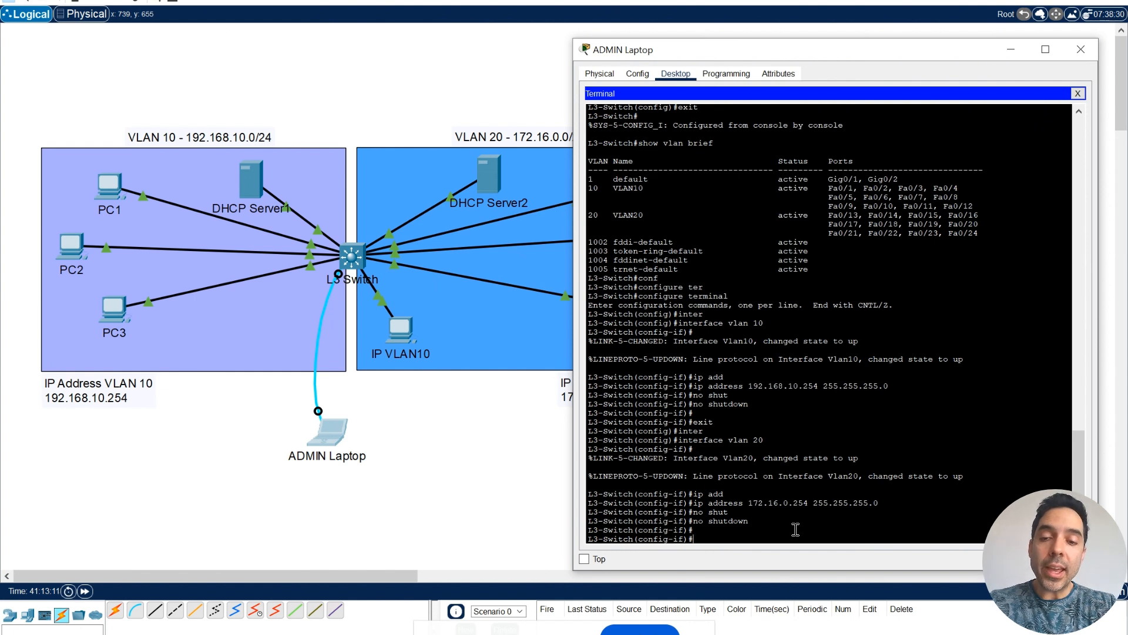
pyautogui.write('exit')
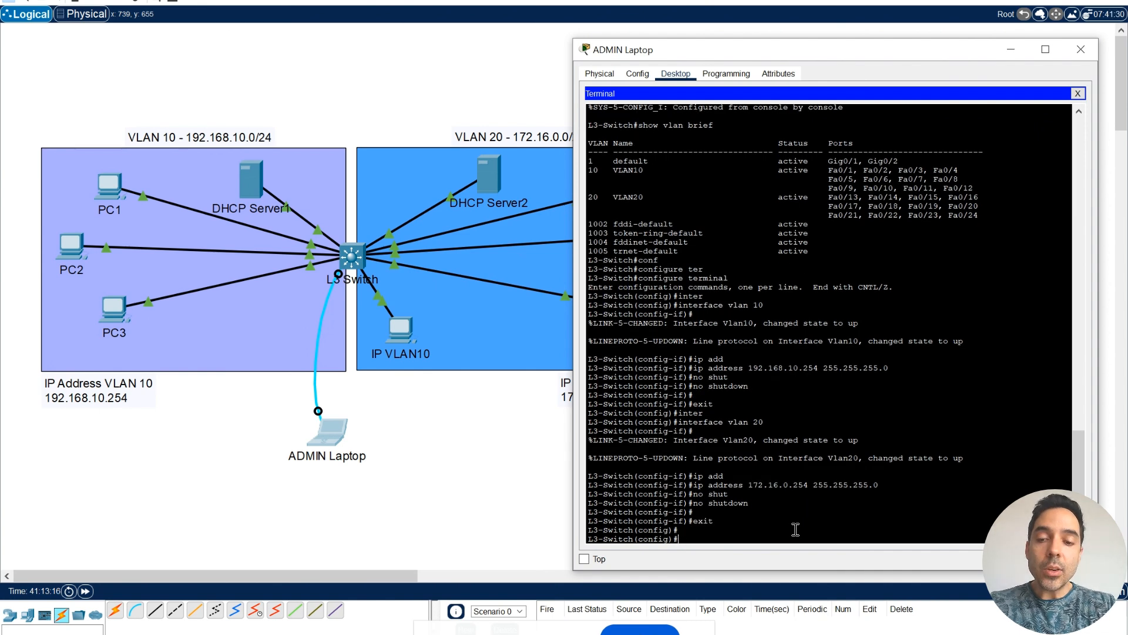
# - Enable 'ip routing' so VLAN 10 and VLAN 20 can reach each other
pyautogui.write('ip')
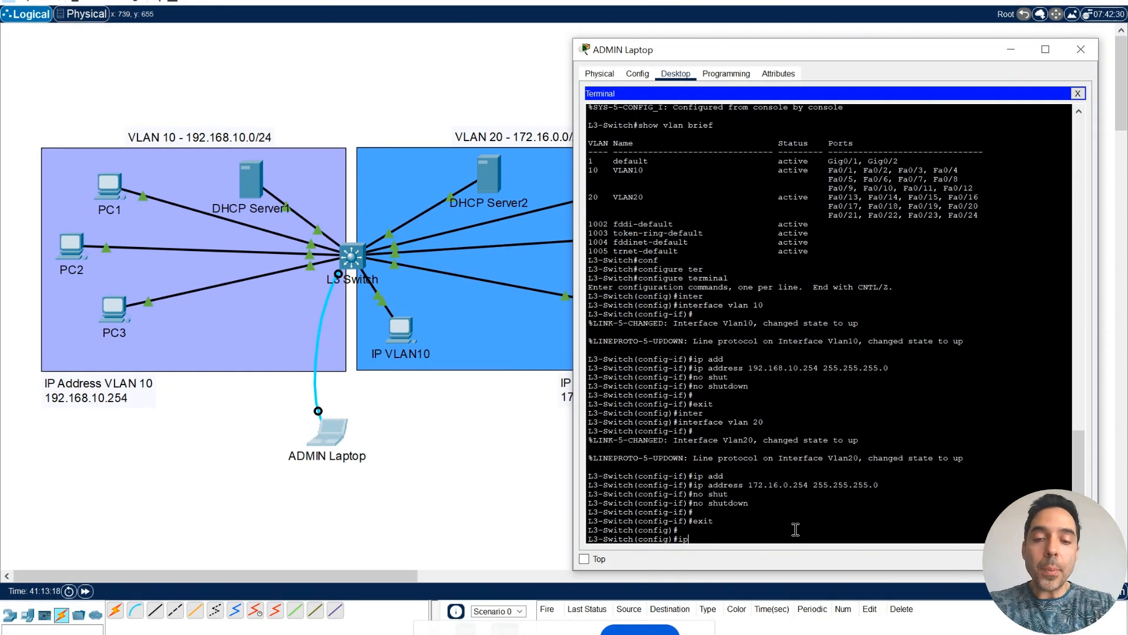
pyautogui.write('routing')
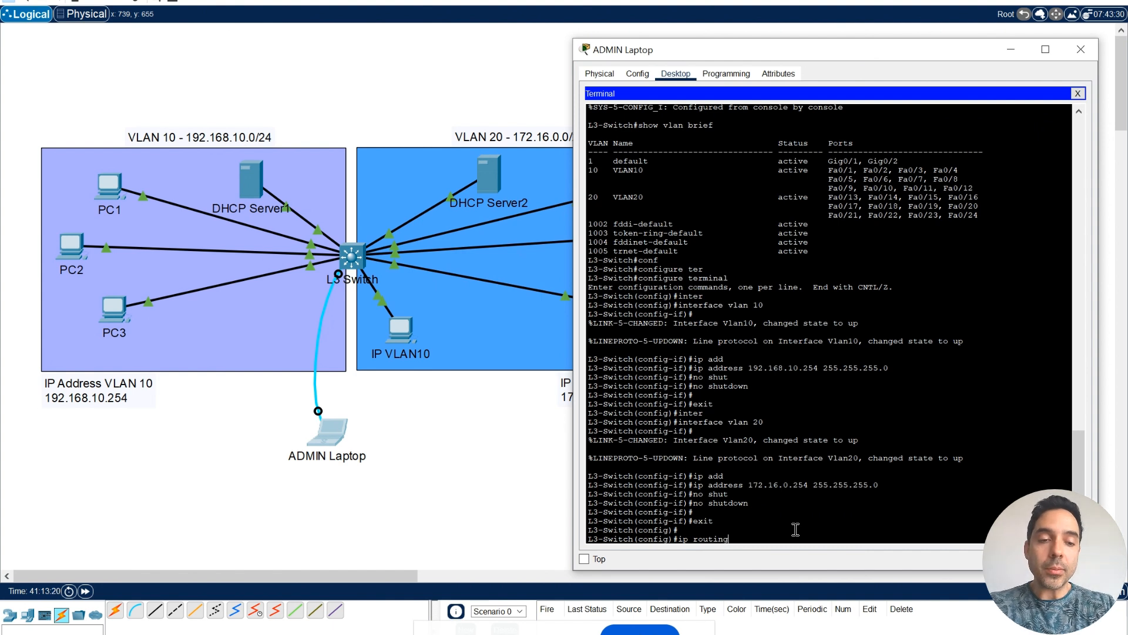
pyautogui.press('enter')
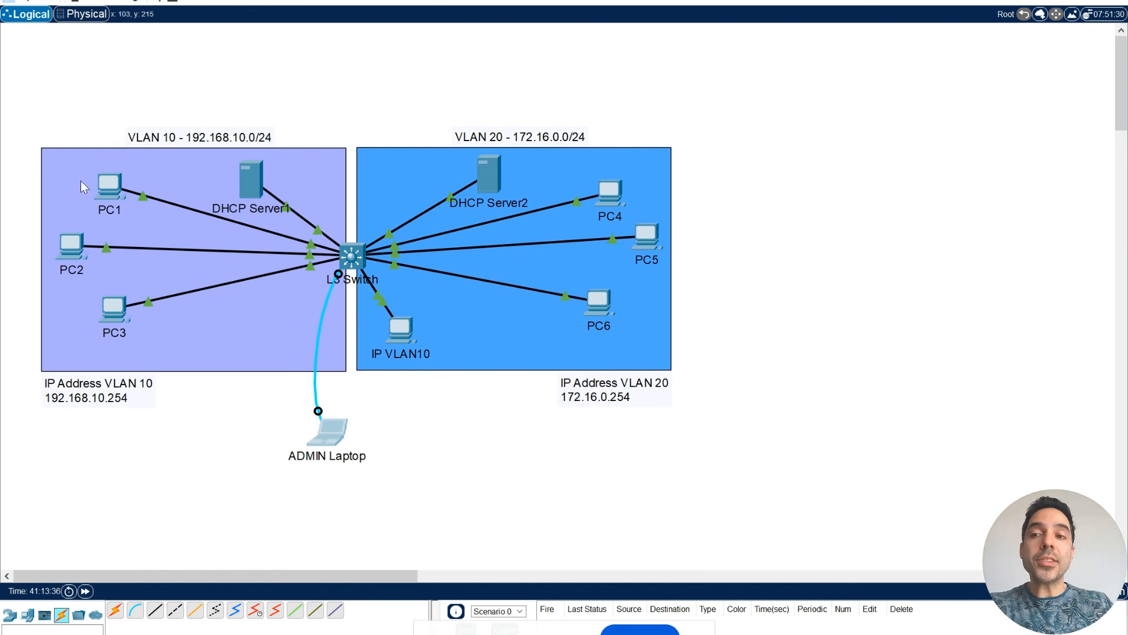
pyautogui.moveTo(120, 176)
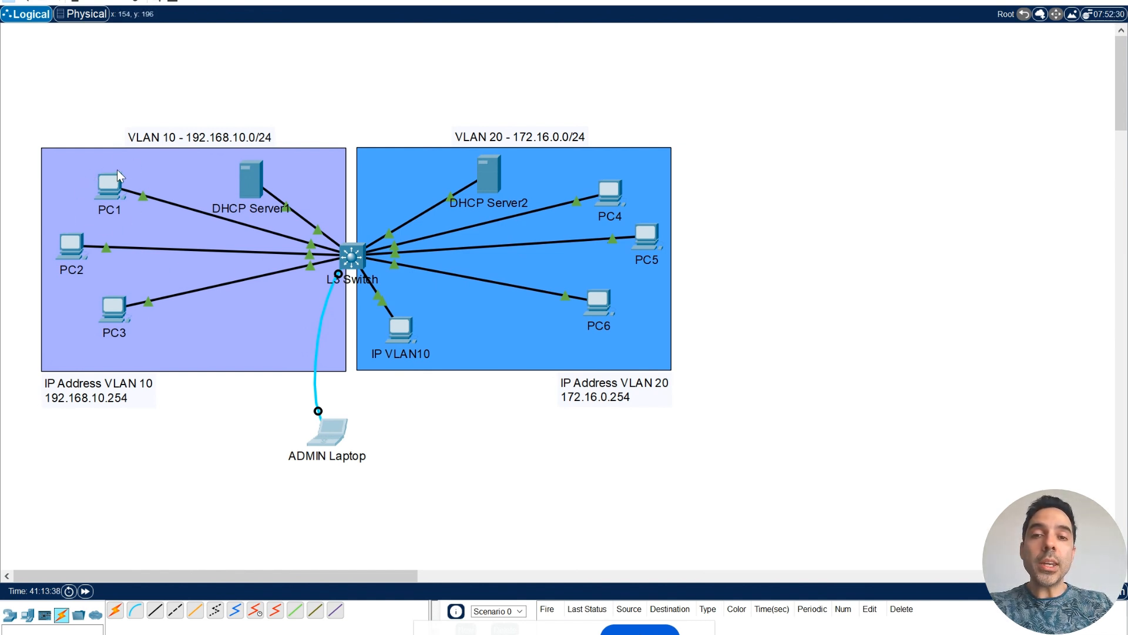
pyautogui.moveTo(615, 176)
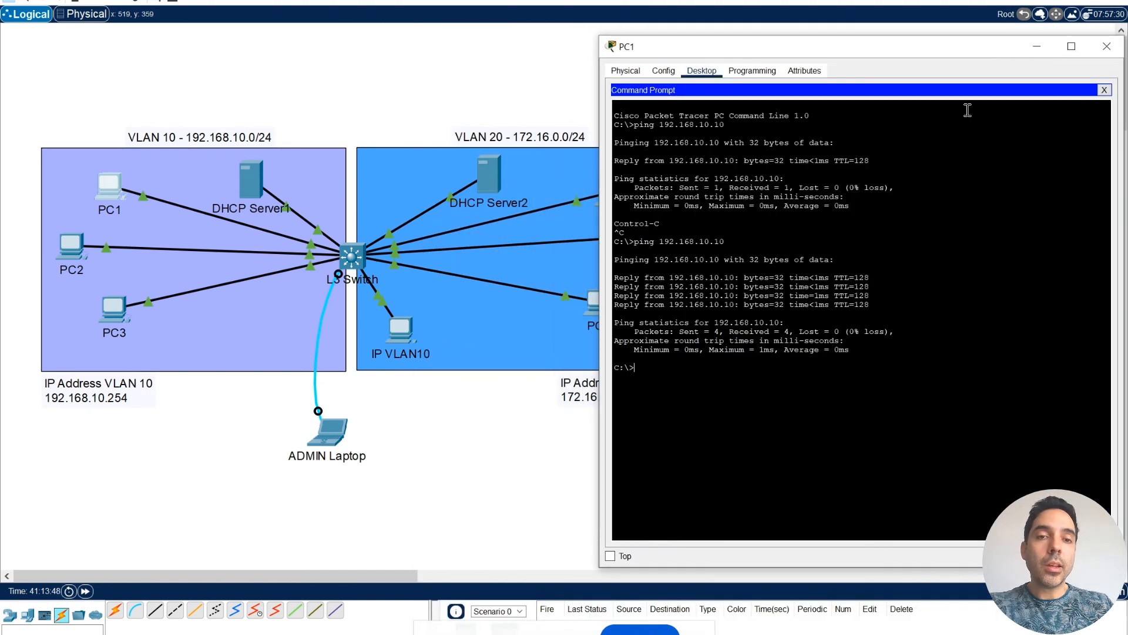
# - From PC1's command prompt, ping 192.168.10.2, 192.168.10.3 and the gateway 192.168.10.254 successfully
pyautogui.write('ping')
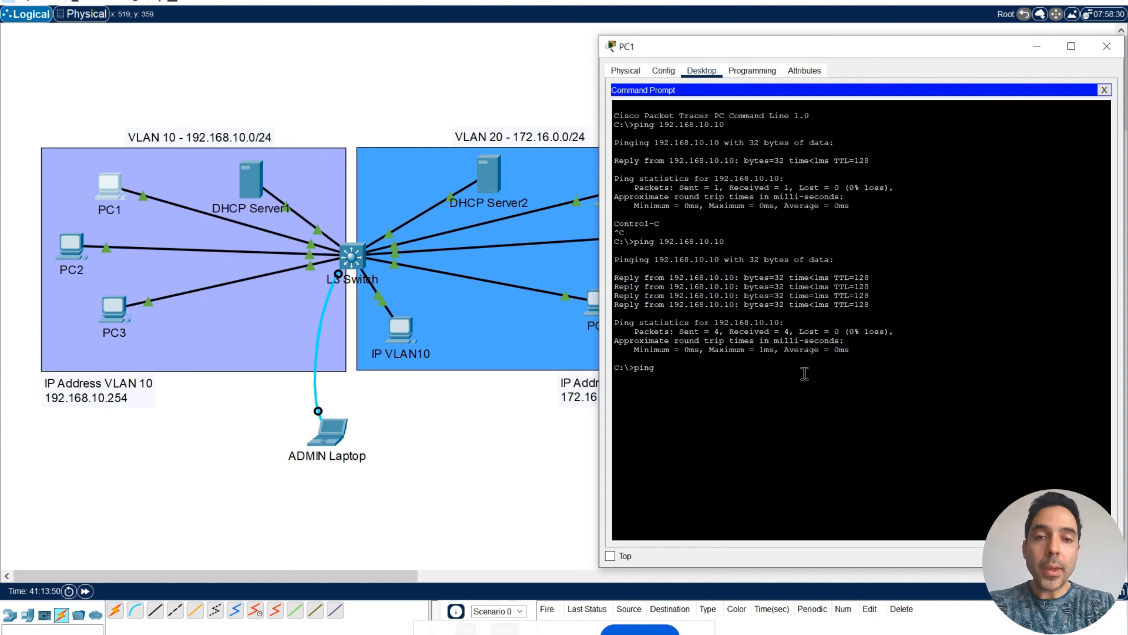
pyautogui.write('192')
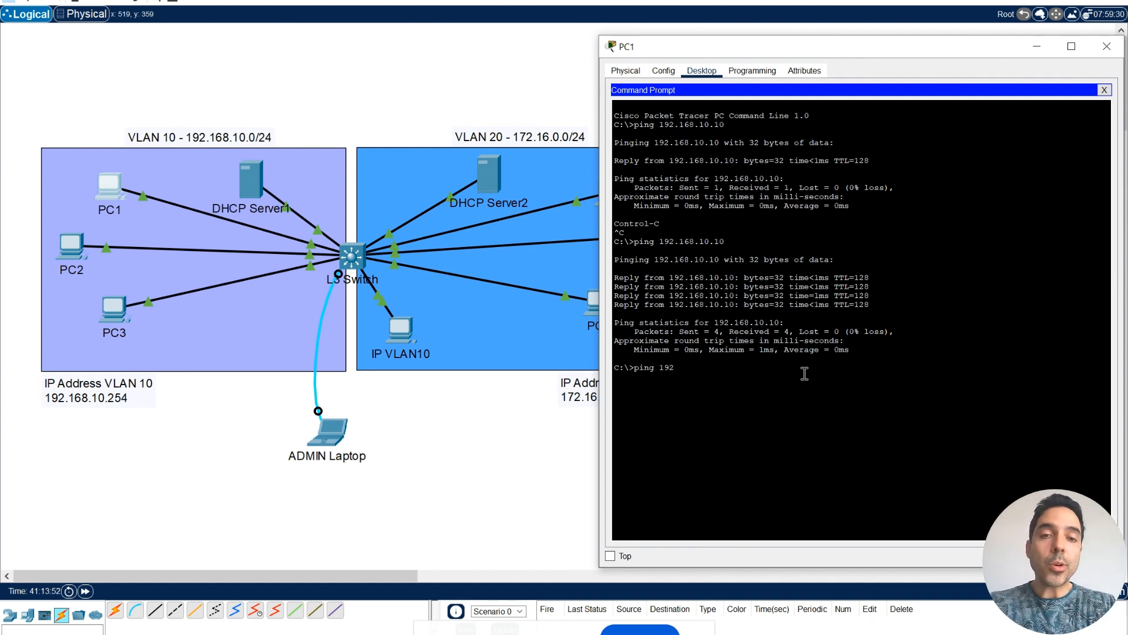
pyautogui.write('.192')
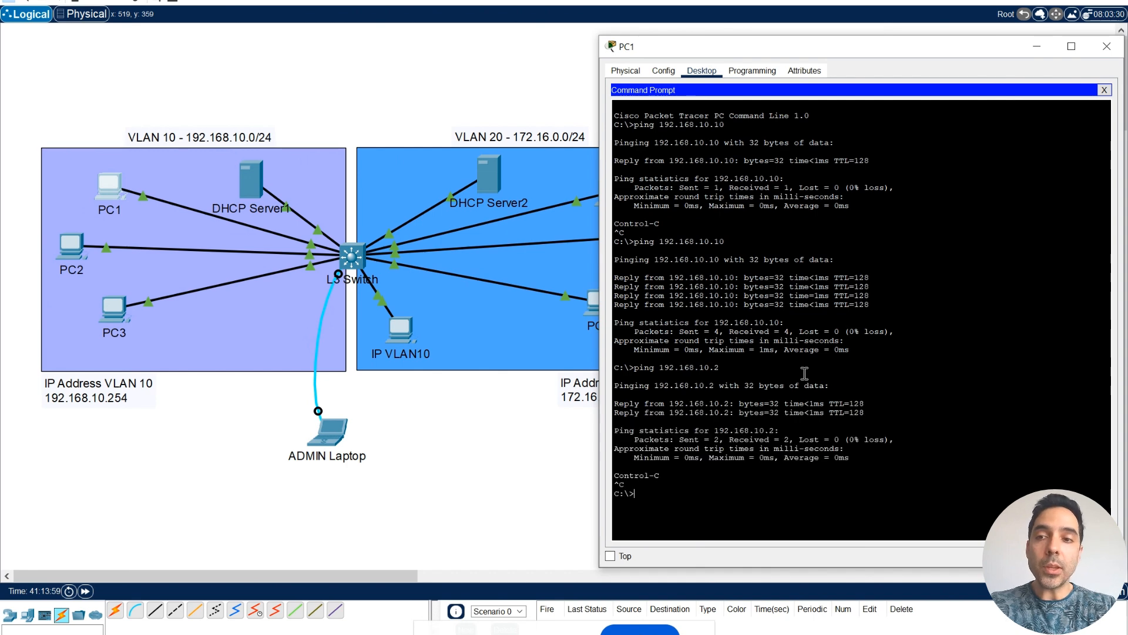
pyautogui.write('ping 192.168.10.3')
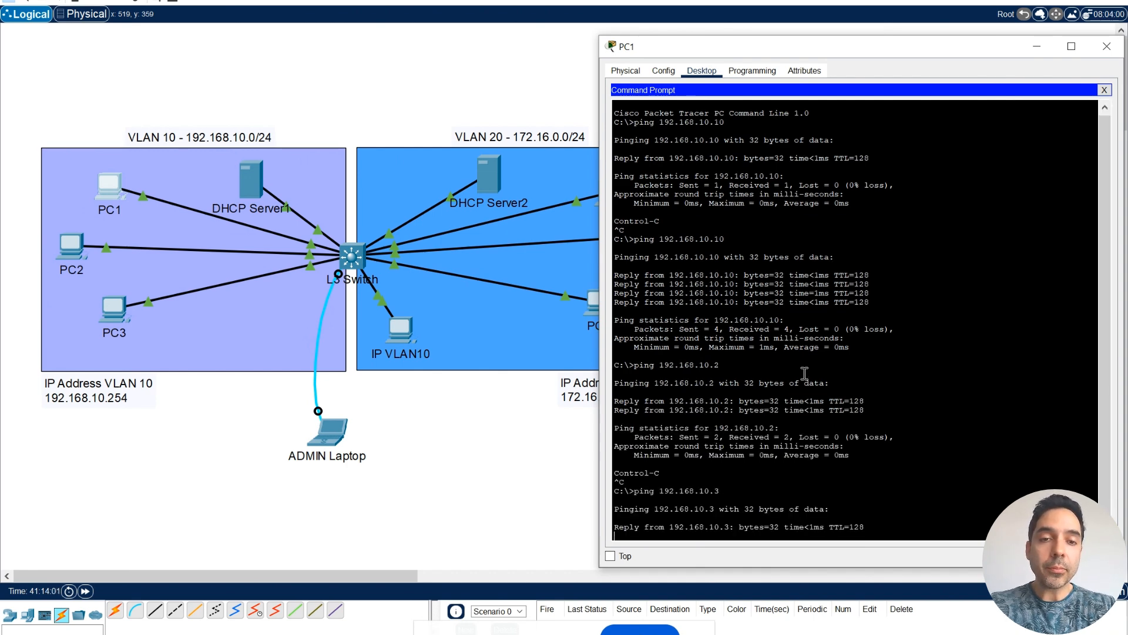
pyautogui.write('192.168.10.')
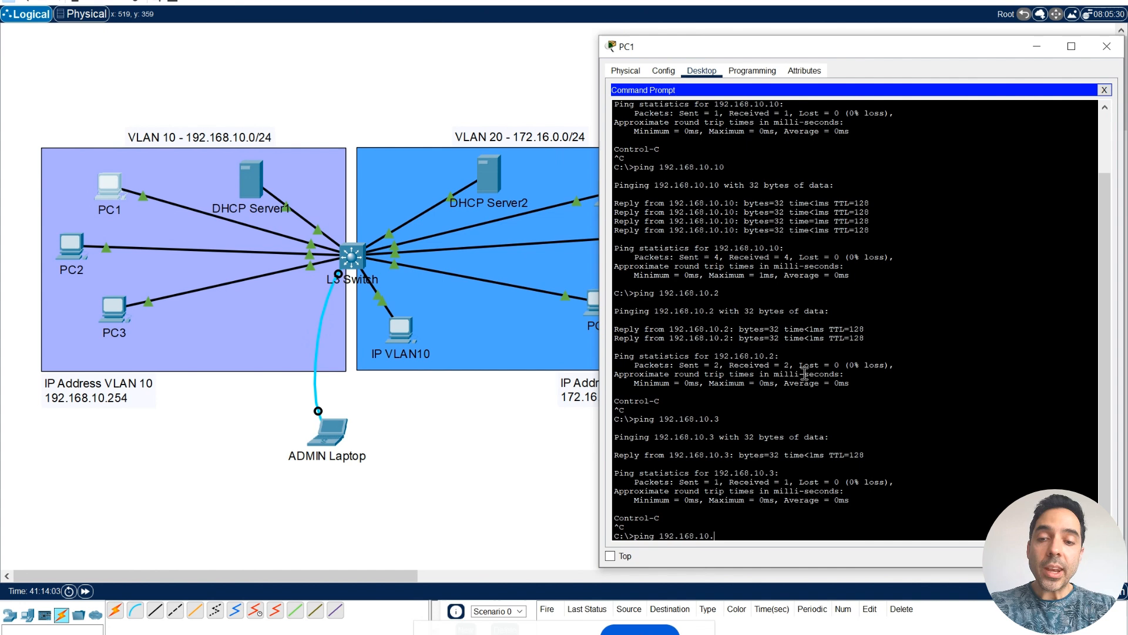
pyautogui.write('254')
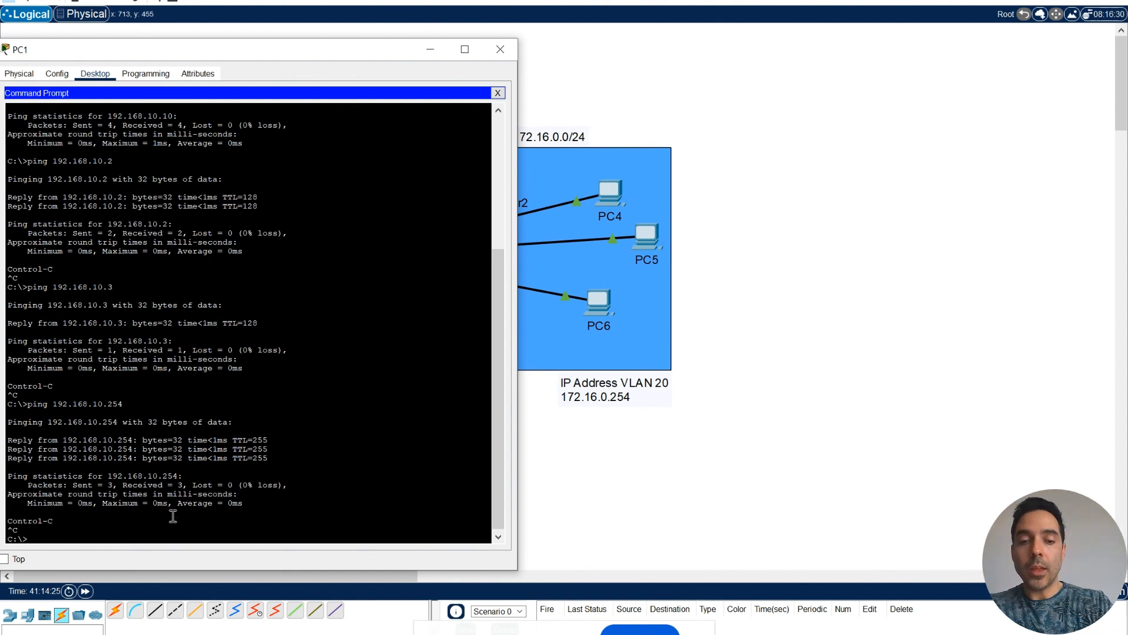
# - From PC1, ping 172.16.0.3 in VLAN 20 and get replies, confirming inter-VLAN routing
pyautogui.write('ping 172.16.0.3')
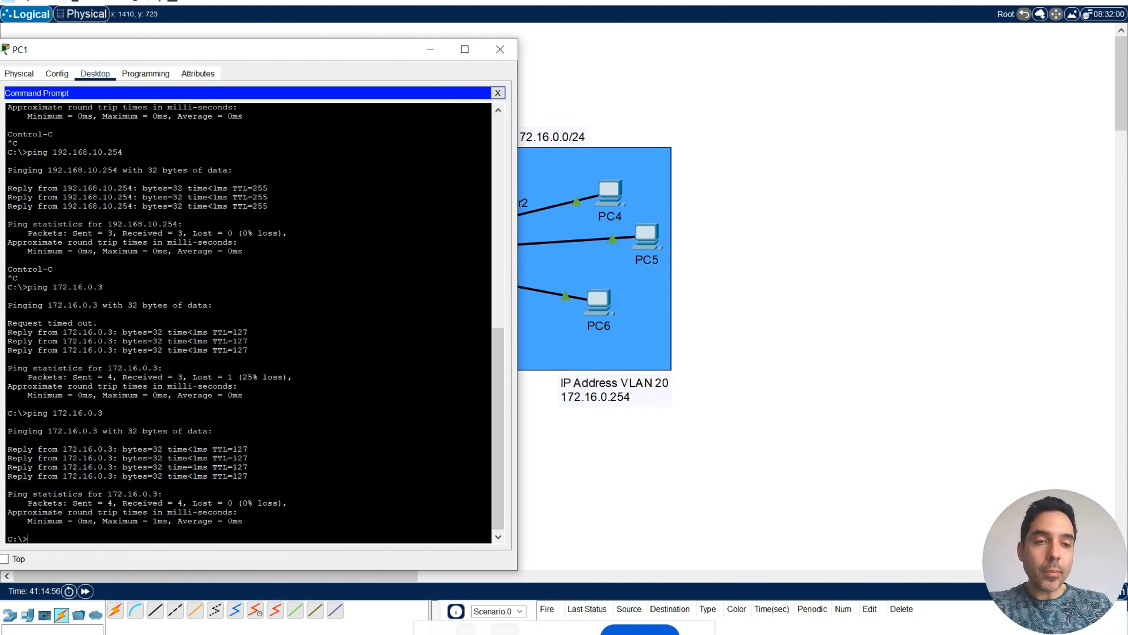
# - Enter simulation mode and launch a ping from PC1 to 172.16.0.3, then return to the topology view
pyautogui.click(500, 49)
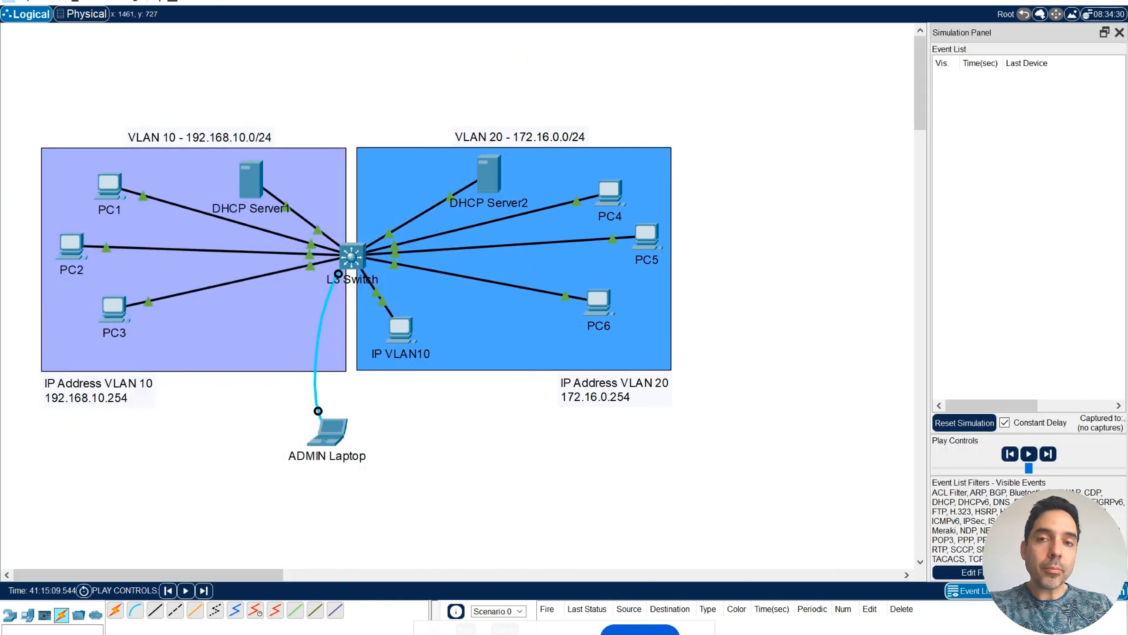
pyautogui.moveTo(109, 185)
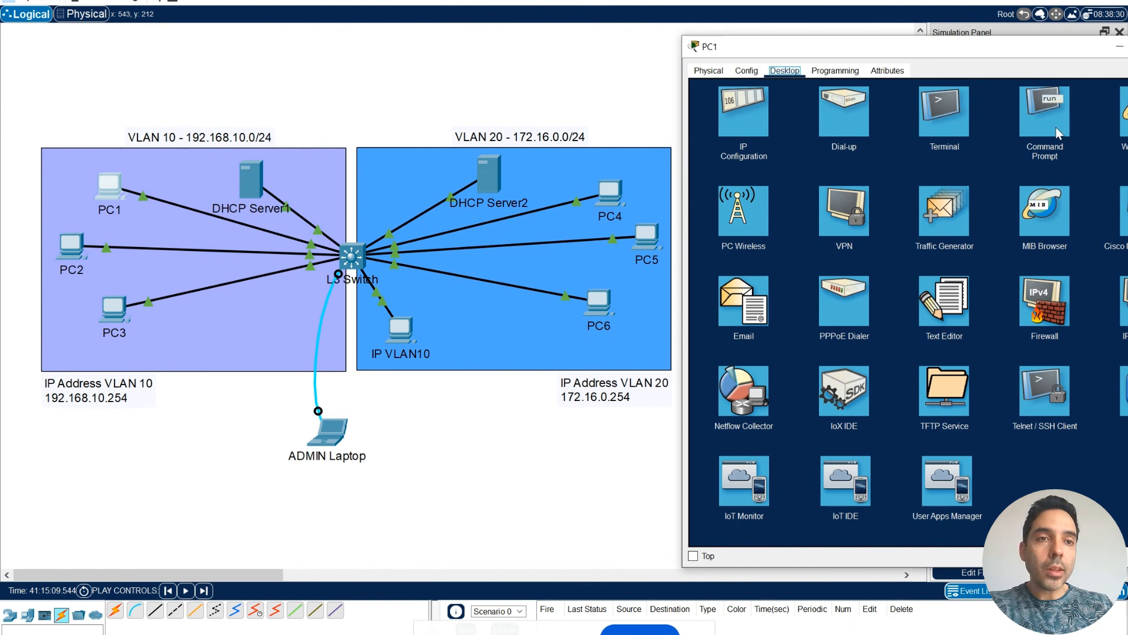
pyautogui.click(1044, 111)
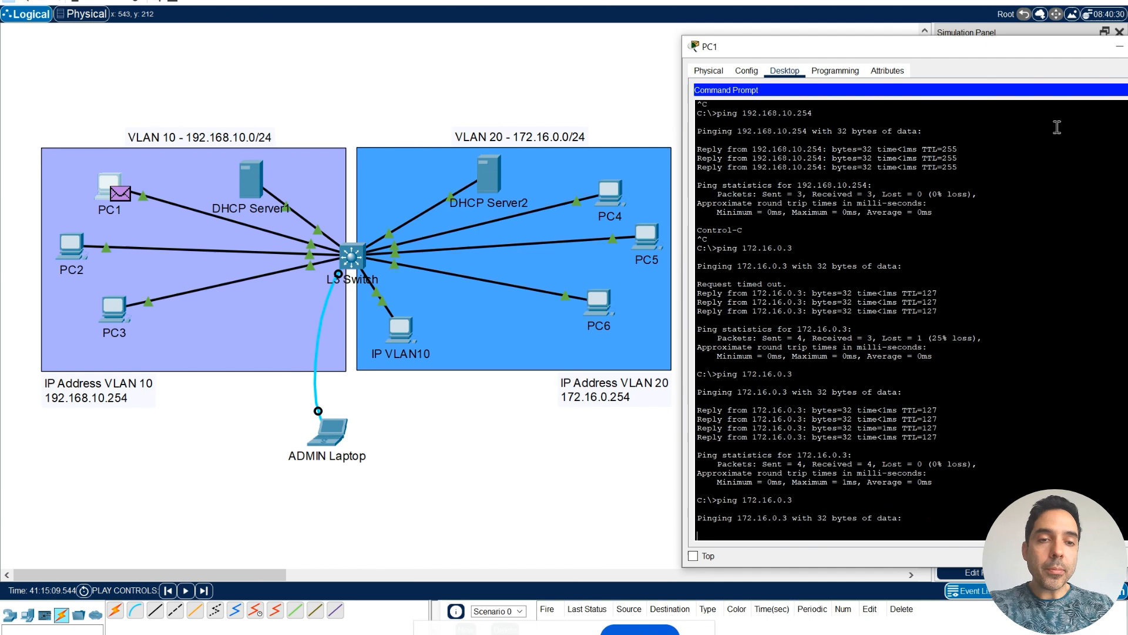
pyautogui.click(1116, 46)
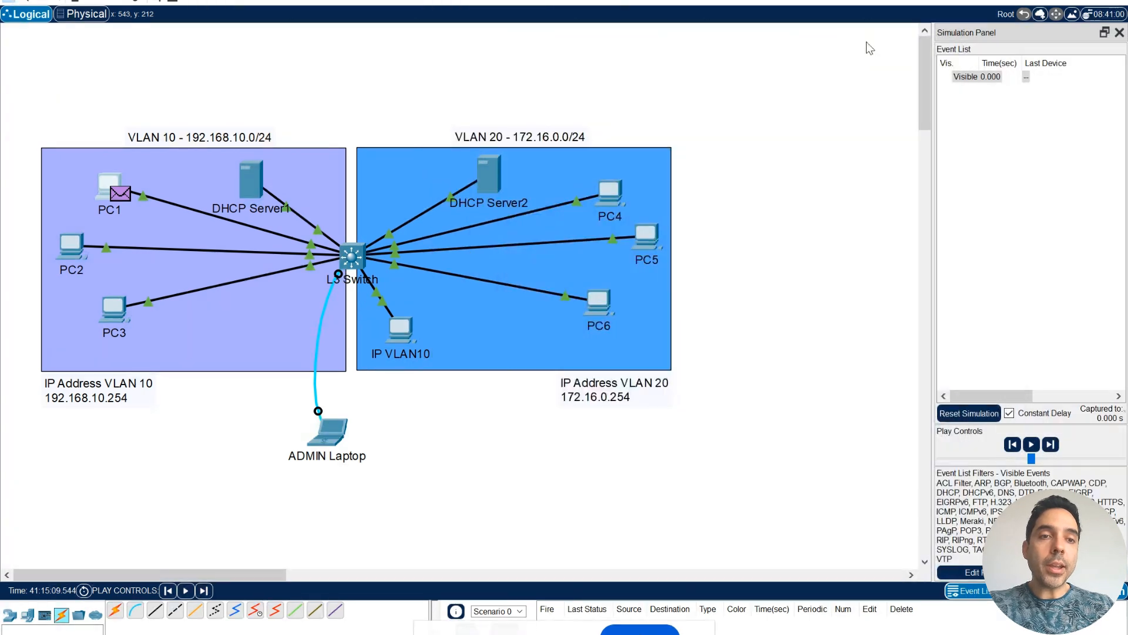
# - Play the simulation to watch the packet travel PC1 → L3 Switch → PC6 and back, then pause it
pyautogui.click(1032, 444)
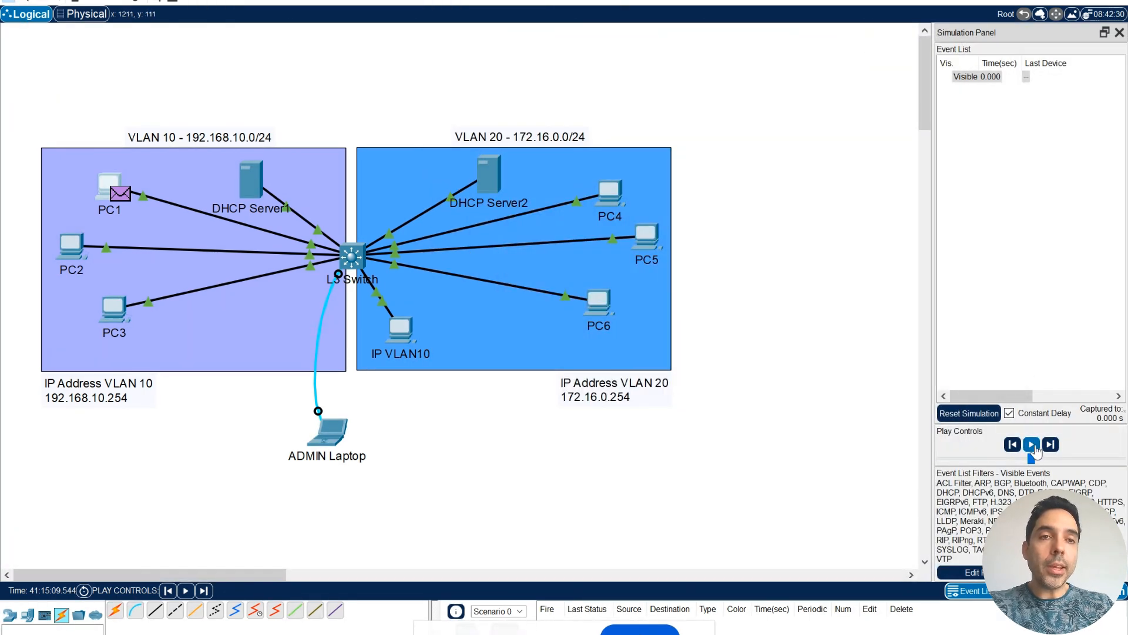
pyautogui.click(1031, 444)
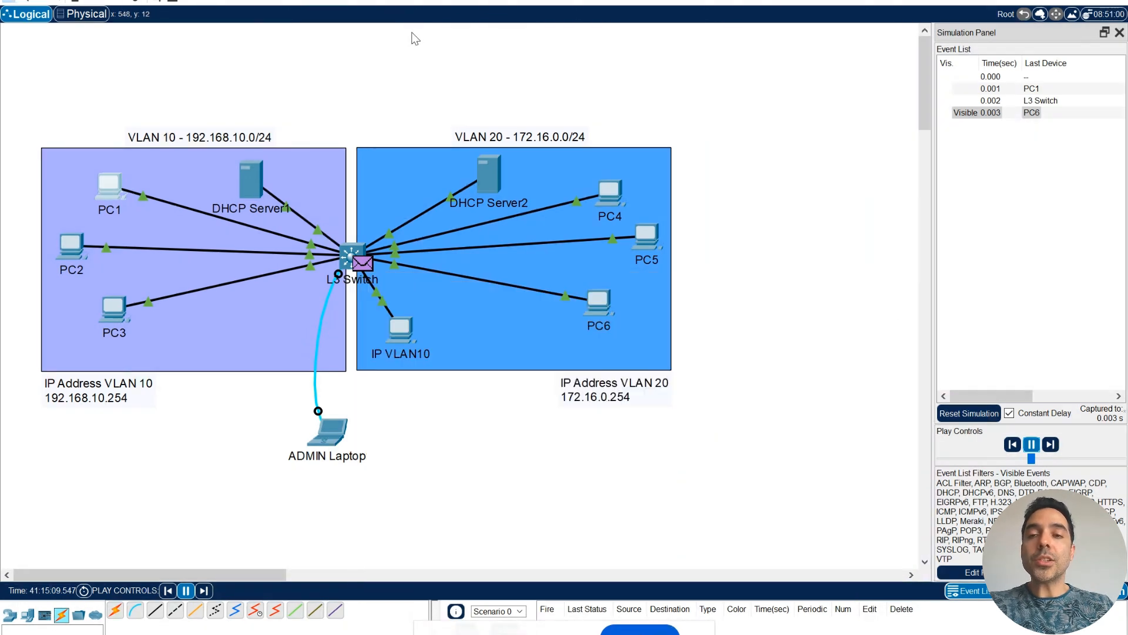
pyautogui.click(1049, 444)
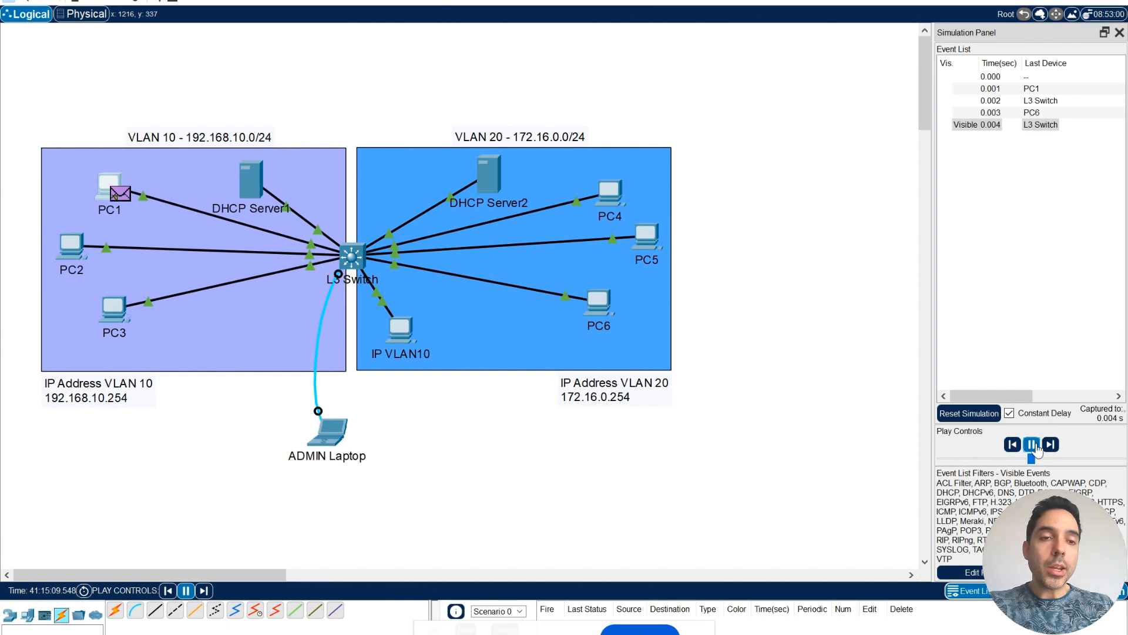
pyautogui.click(1031, 445)
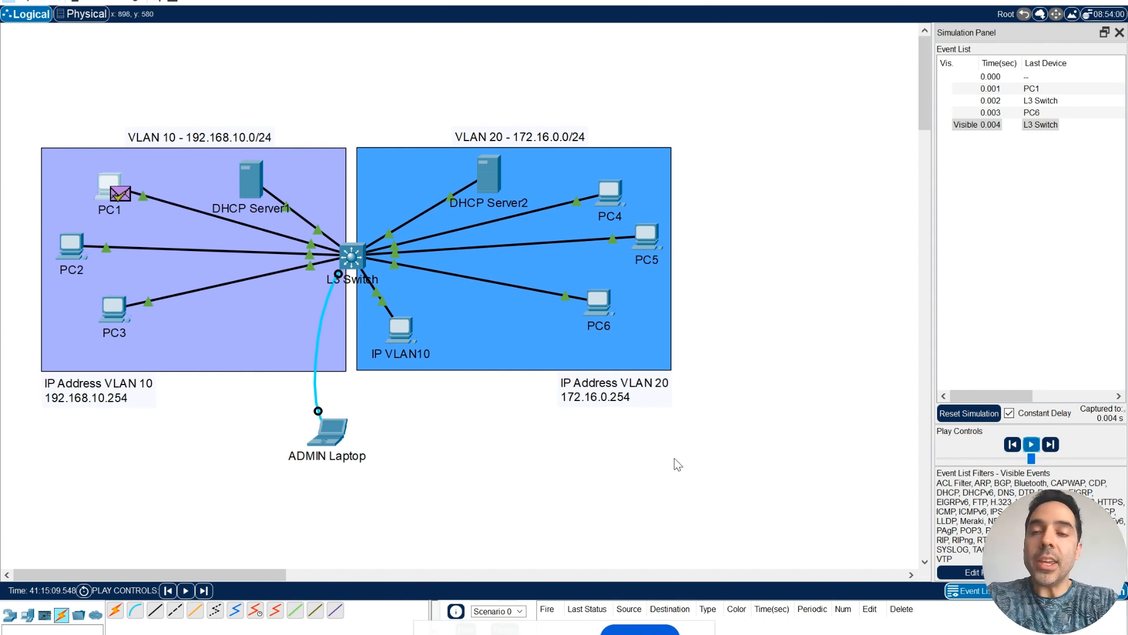